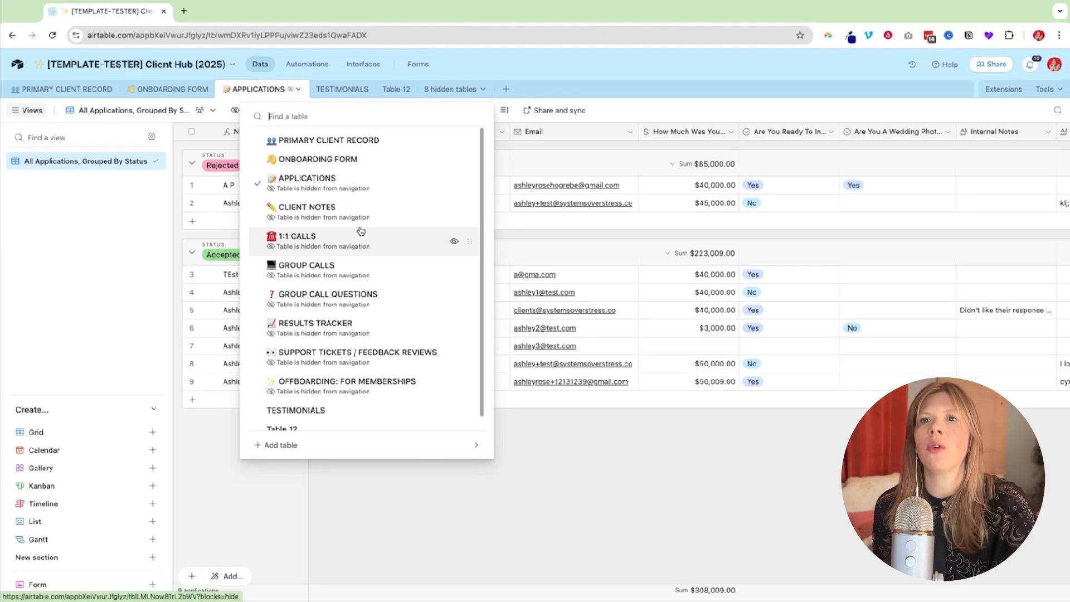
mouse_move(308, 185)
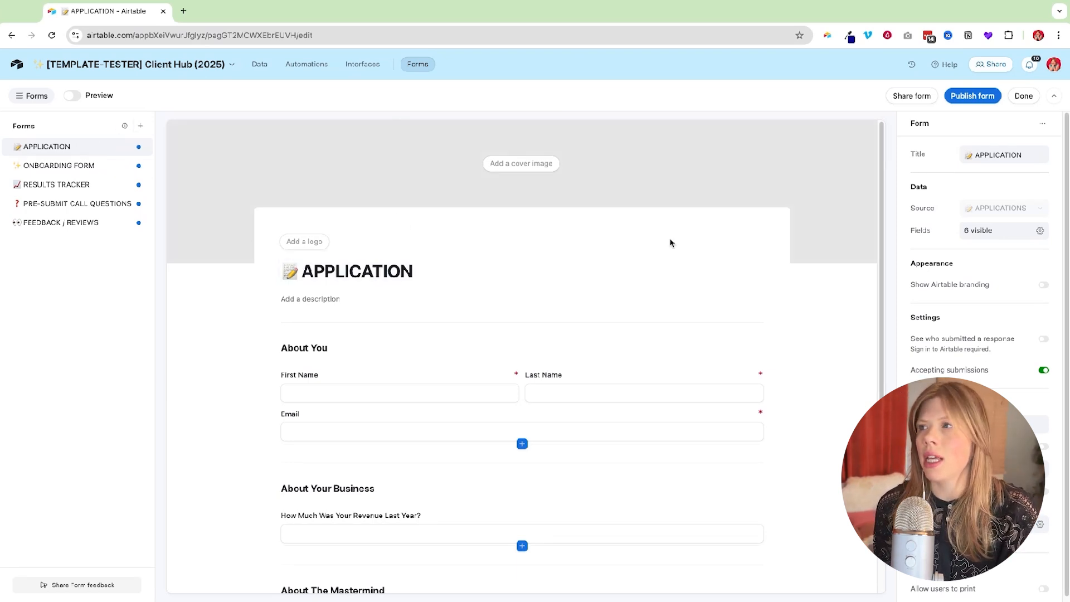
- Review the About You fields' settings, checking Last Name and Email
scroll(down, 3)
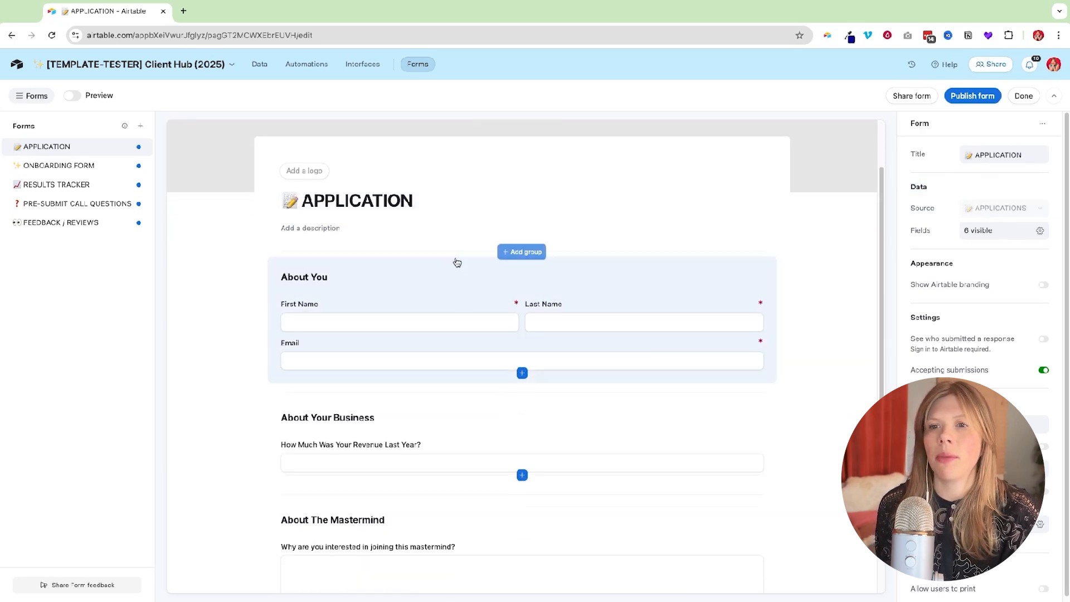
click(643, 318)
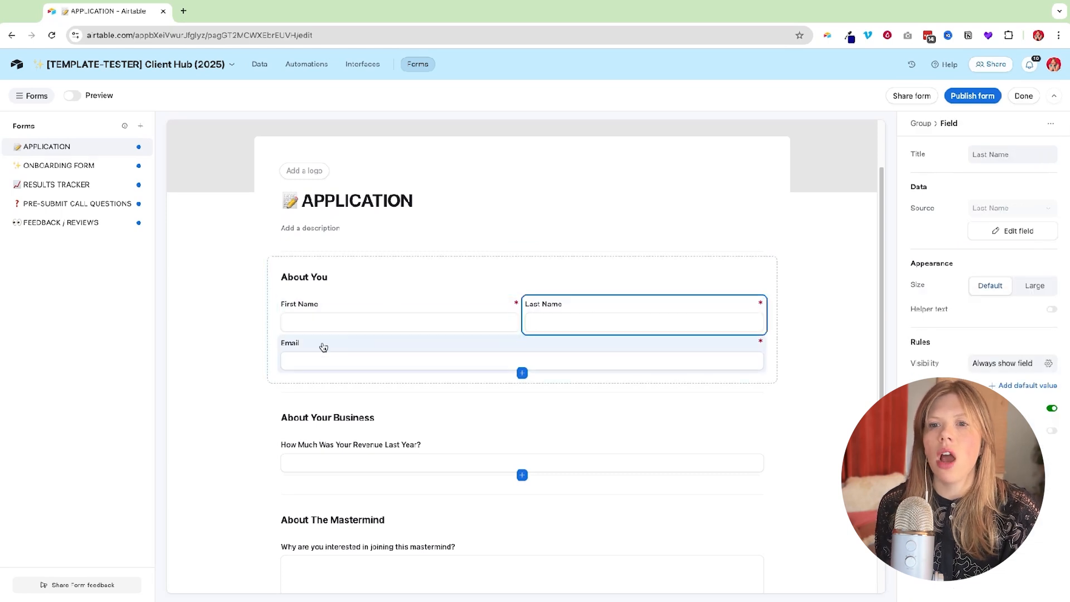
click(409, 351)
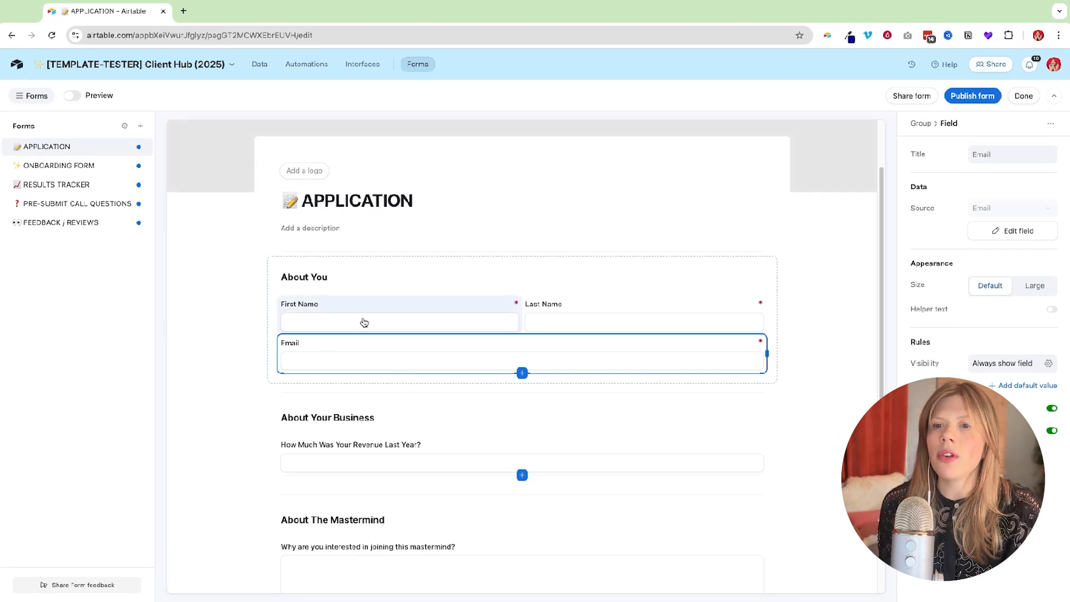
- Select the About Your Business group and its revenue question for editing
click(327, 394)
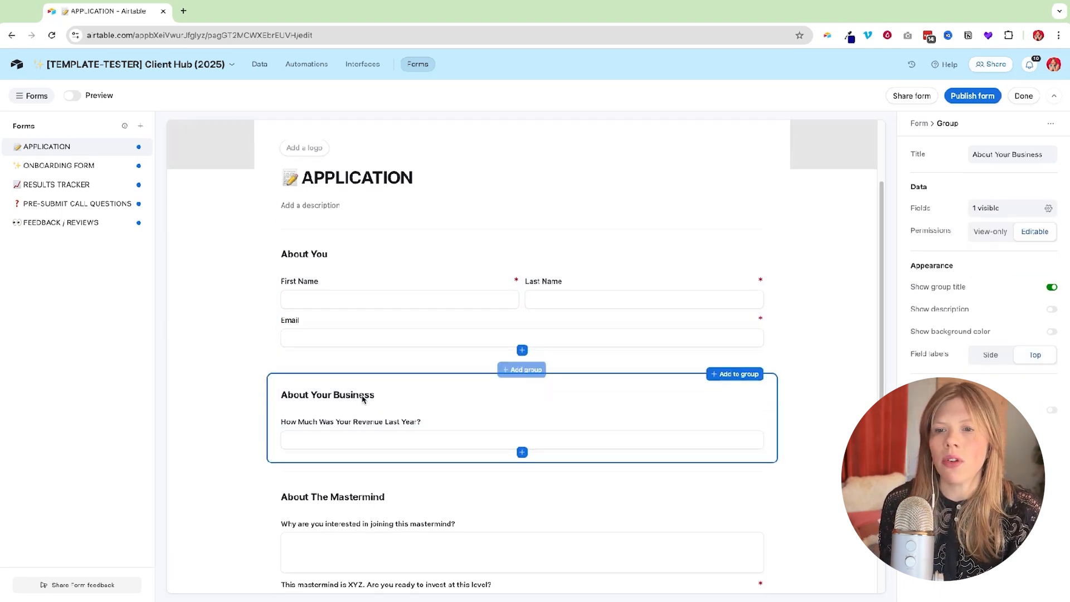
scroll(down, 3)
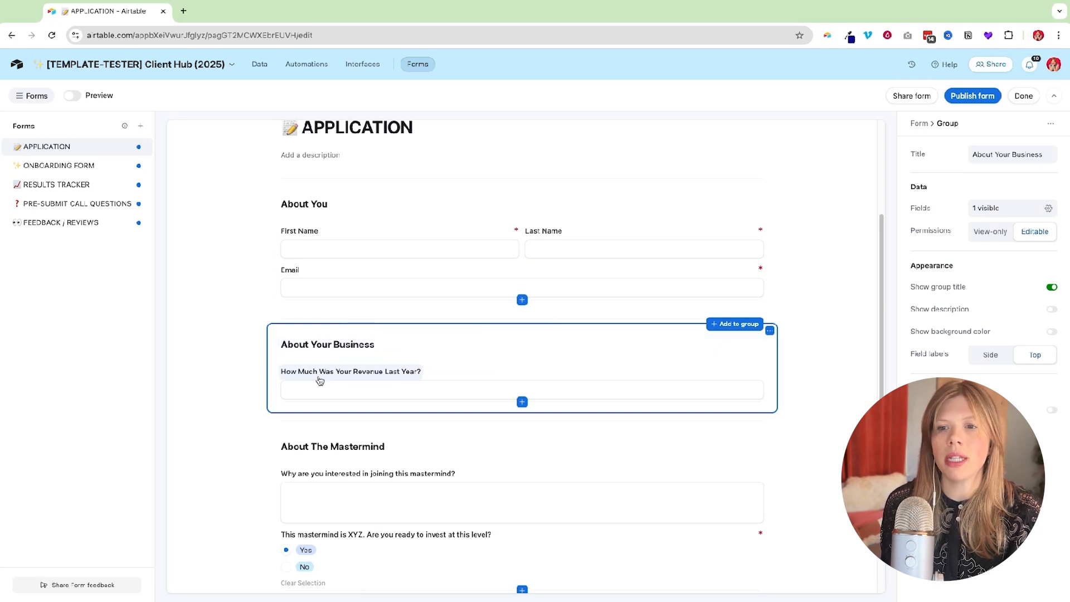
click(350, 371)
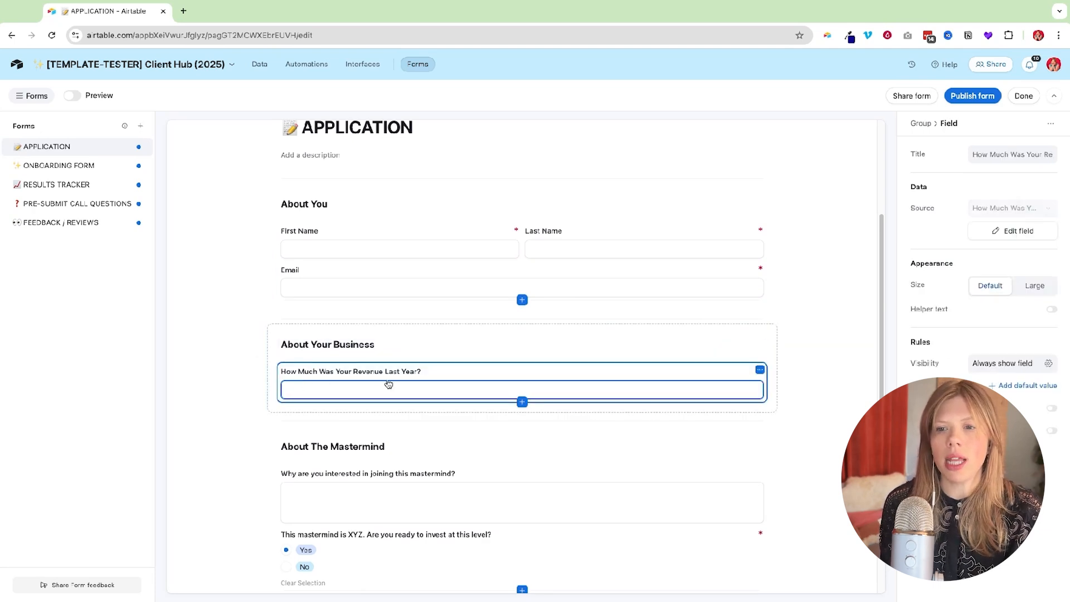
- Enable helper text on the revenue question noting the mastermind requires over $50,000 in revenue
click(1051, 309)
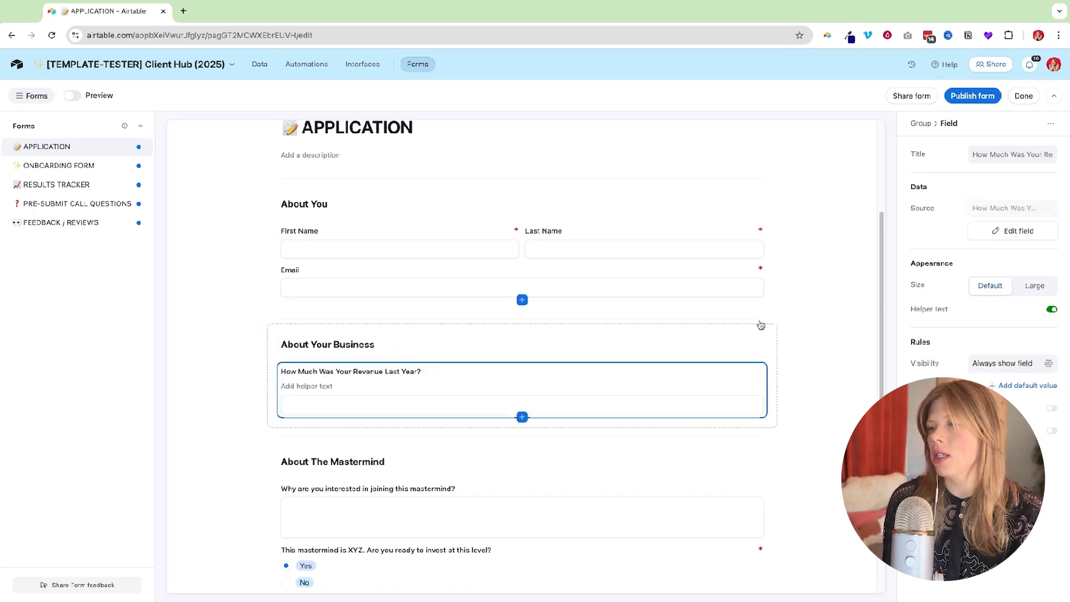
text(This)
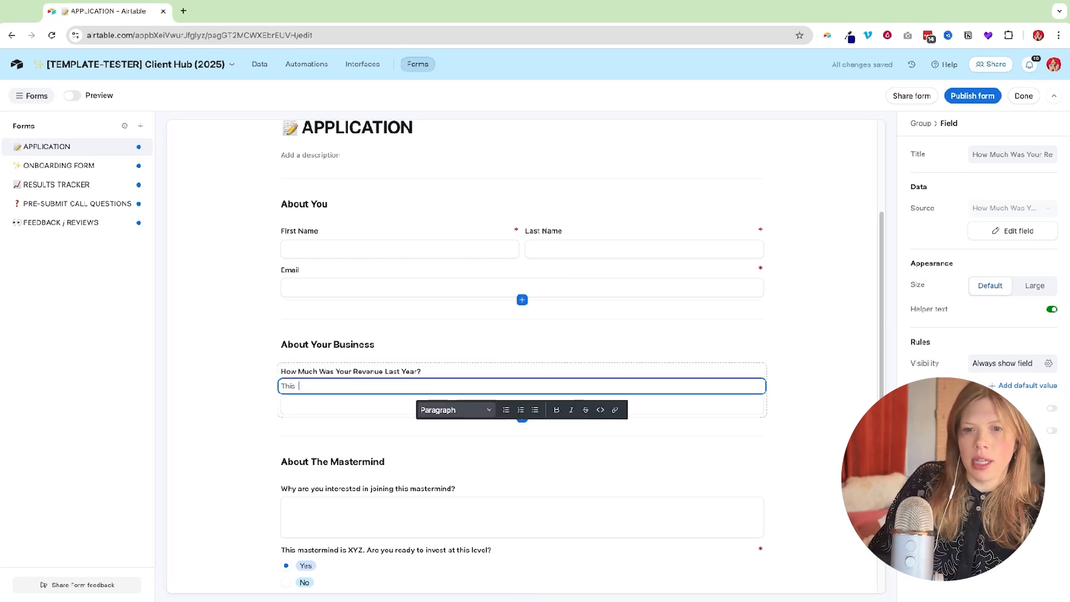
text(is a mastermind that is for clients that have)
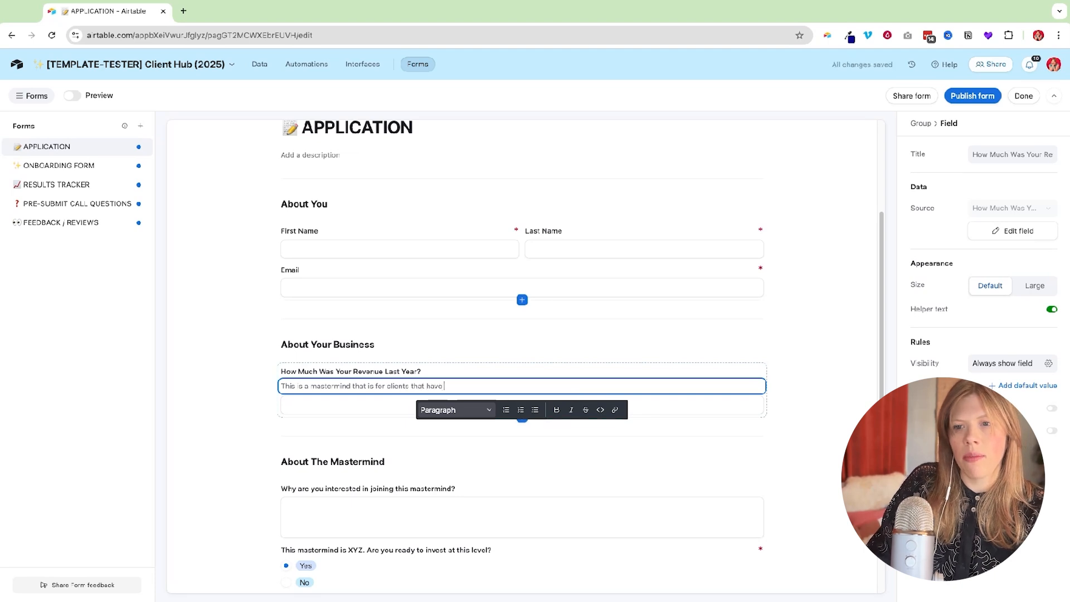
text(made more than)
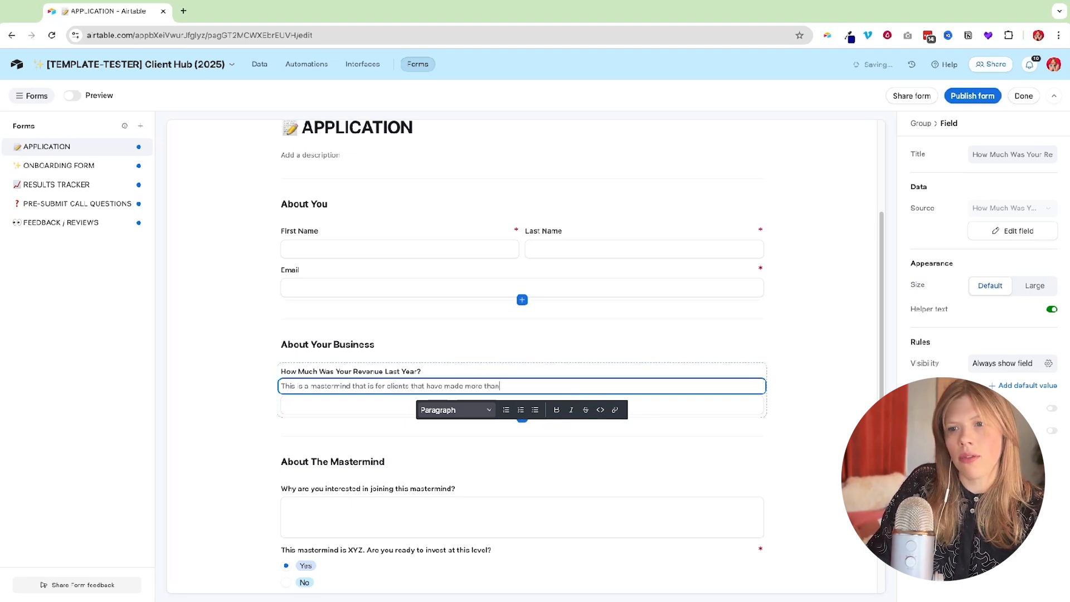
text($50,000 in revenue in a year.)
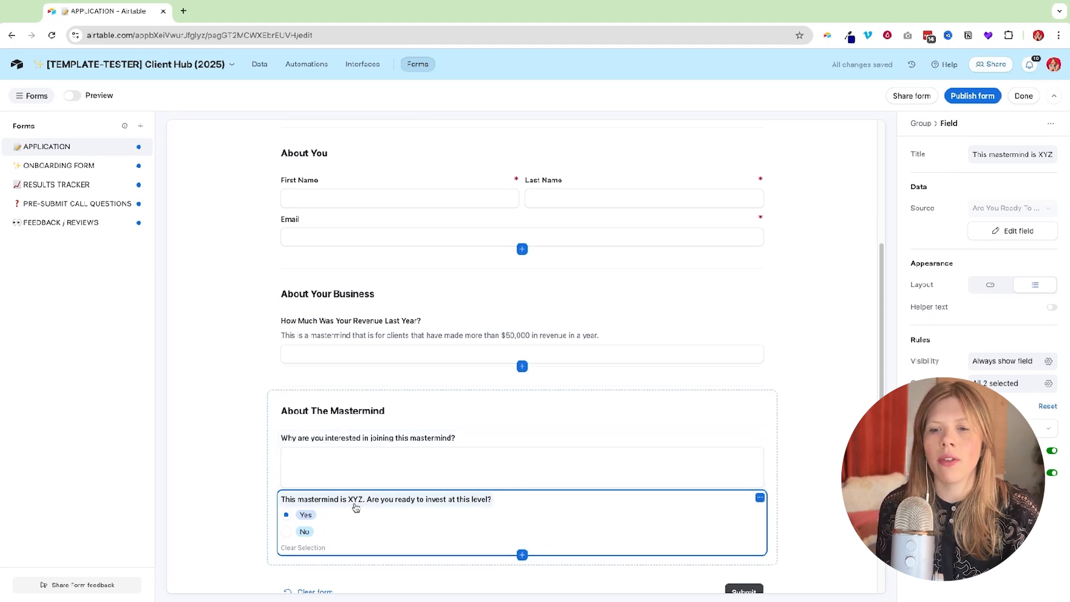
- Replace XYZ in the investment question title with $4000
text($4)
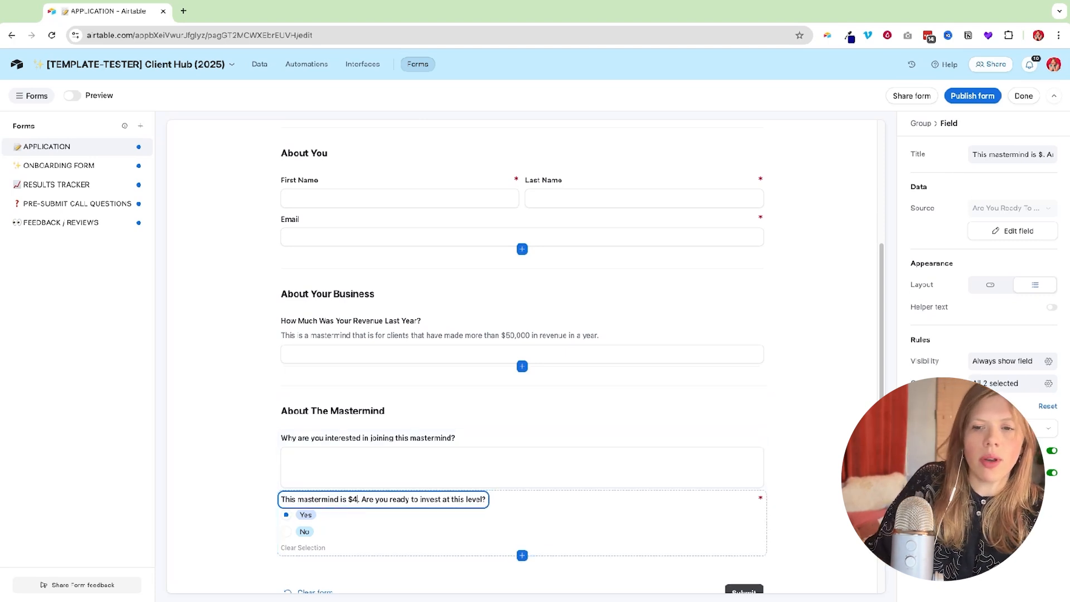
text(000)
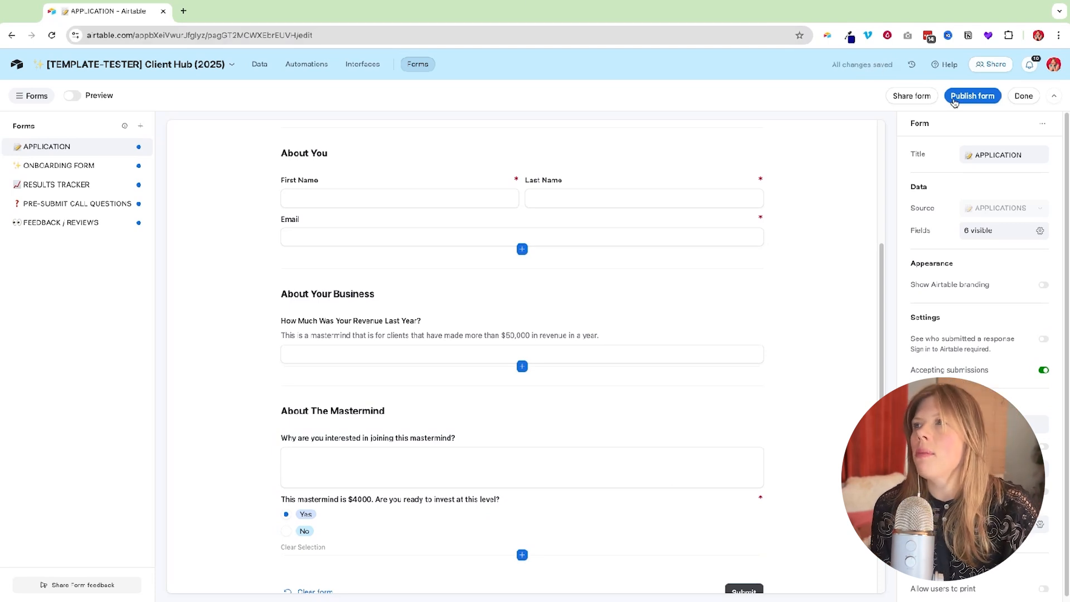
click(972, 96)
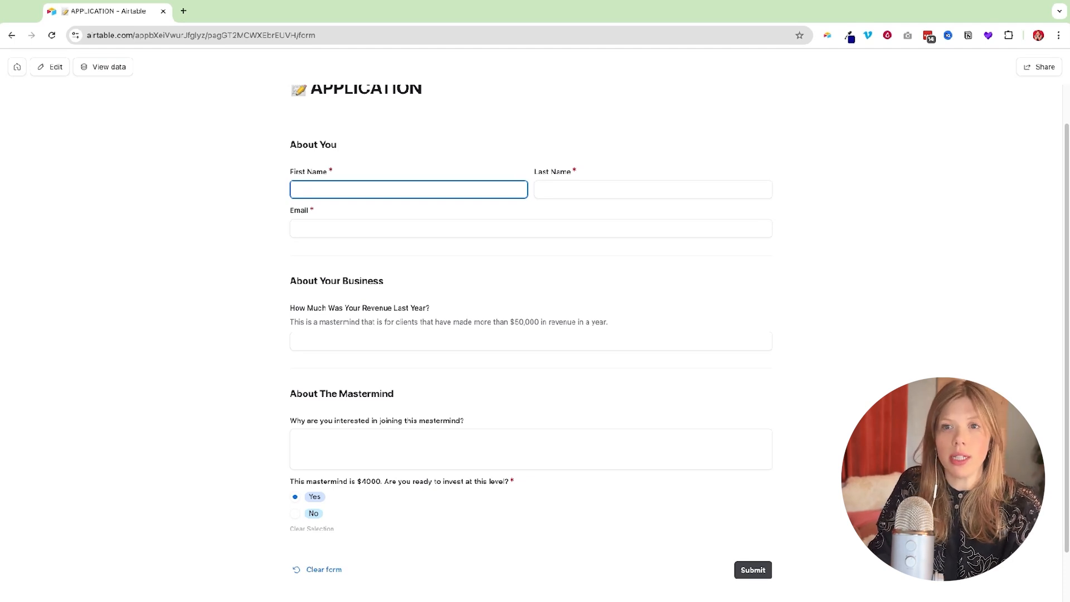
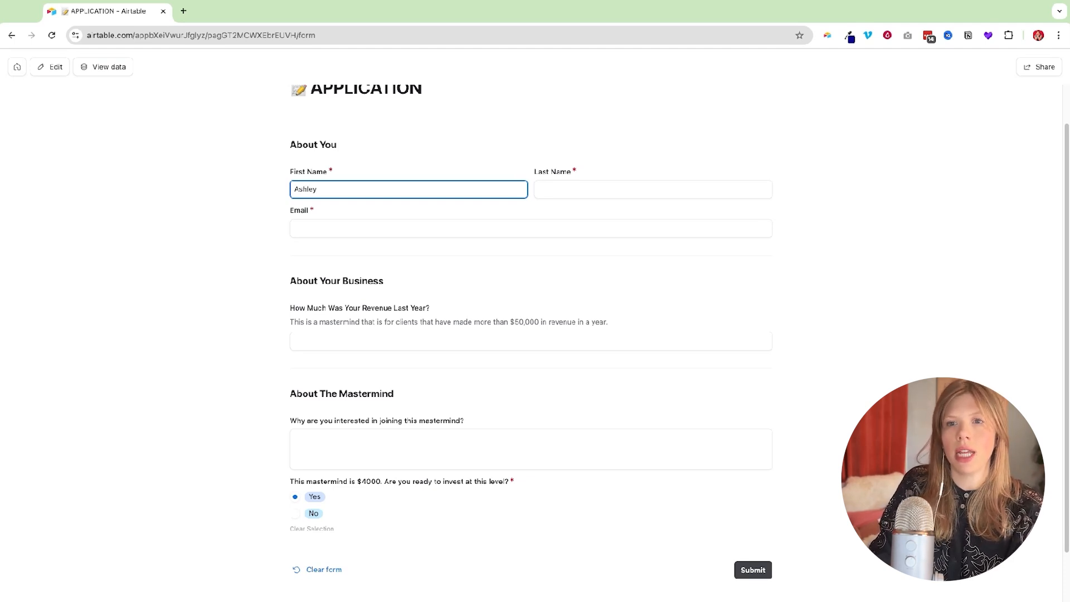
click(652, 190)
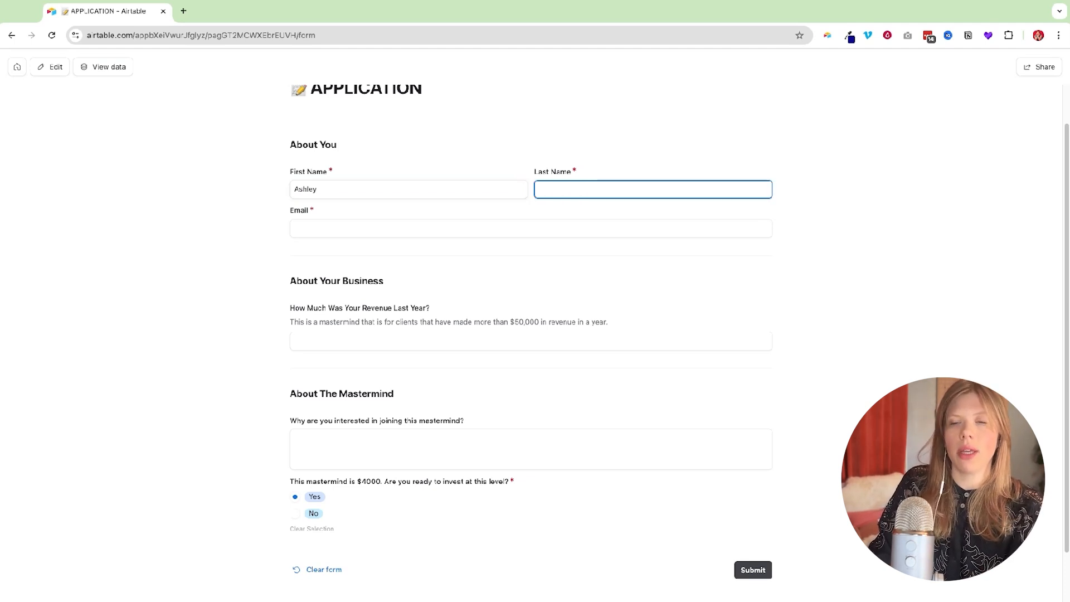
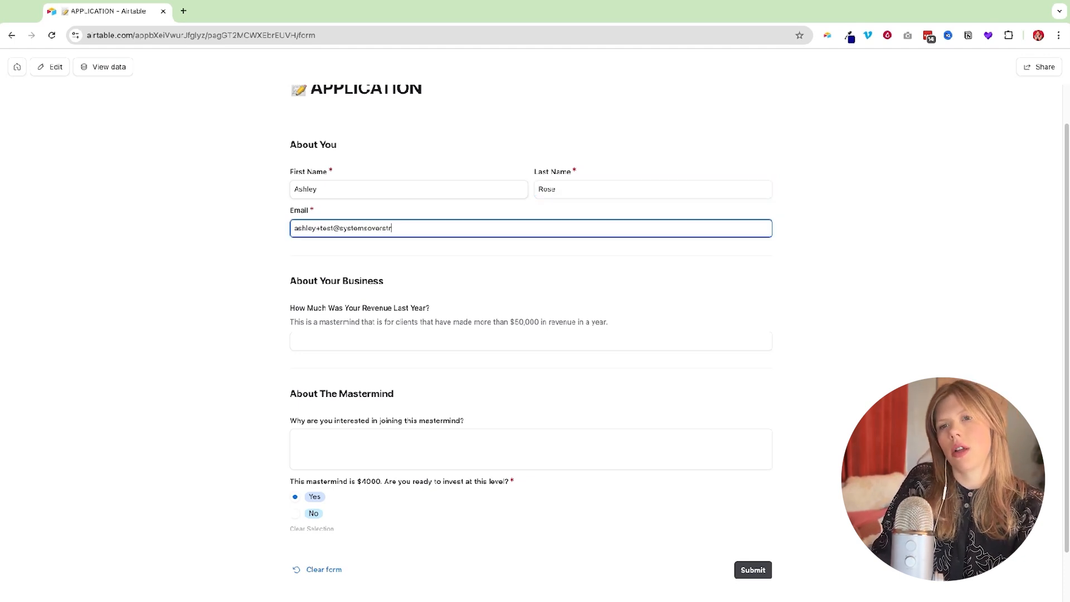
- Enter $43,000 revenue, a placeholder interest answer, and submit the test application
click(529, 341)
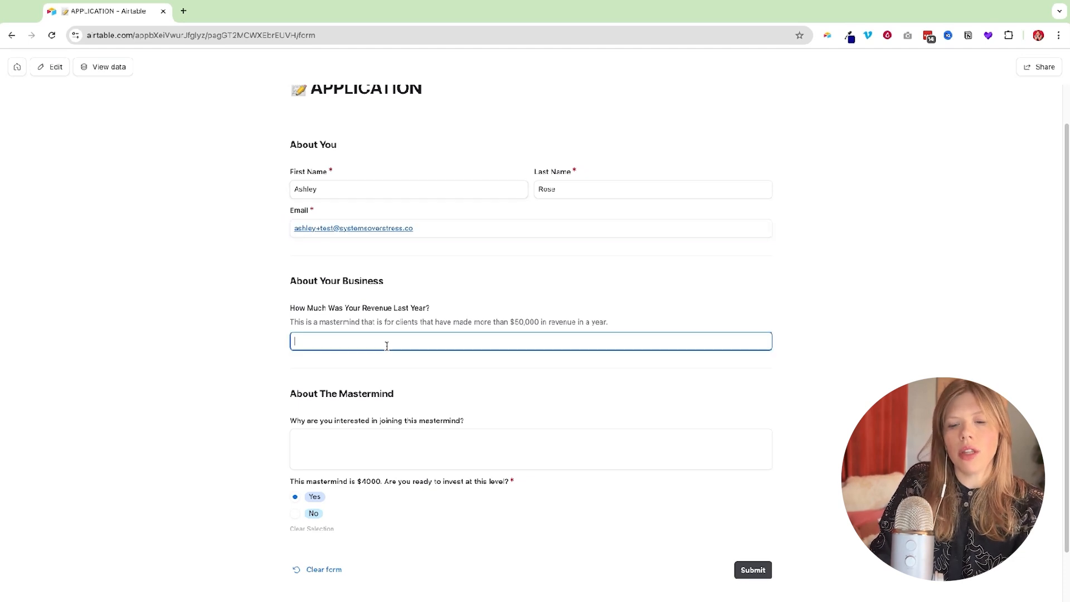
text(43,000.00)
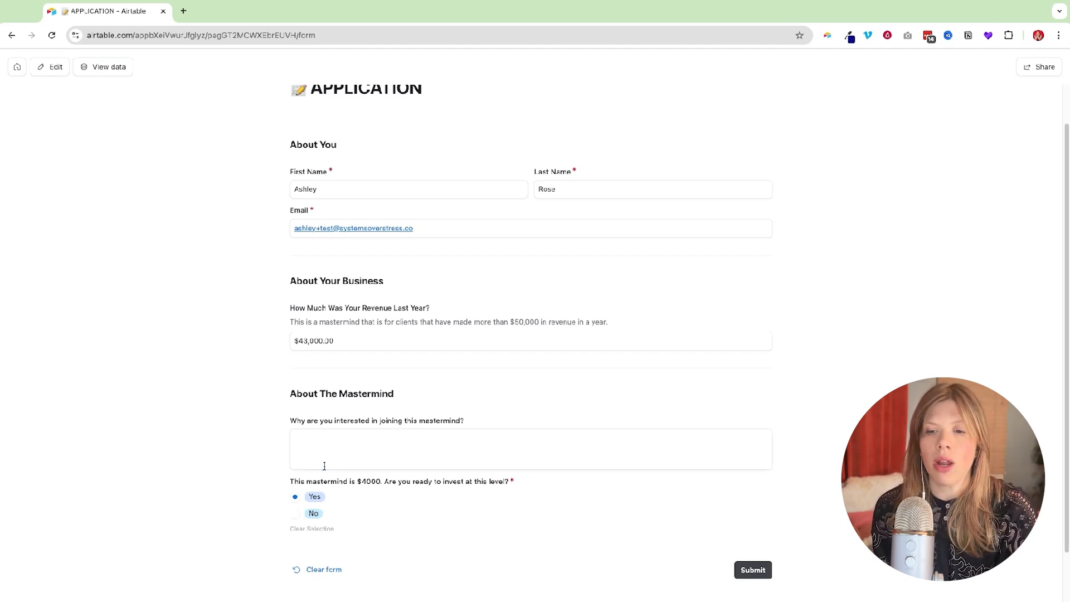
text(xfgsdfgdsdfg)
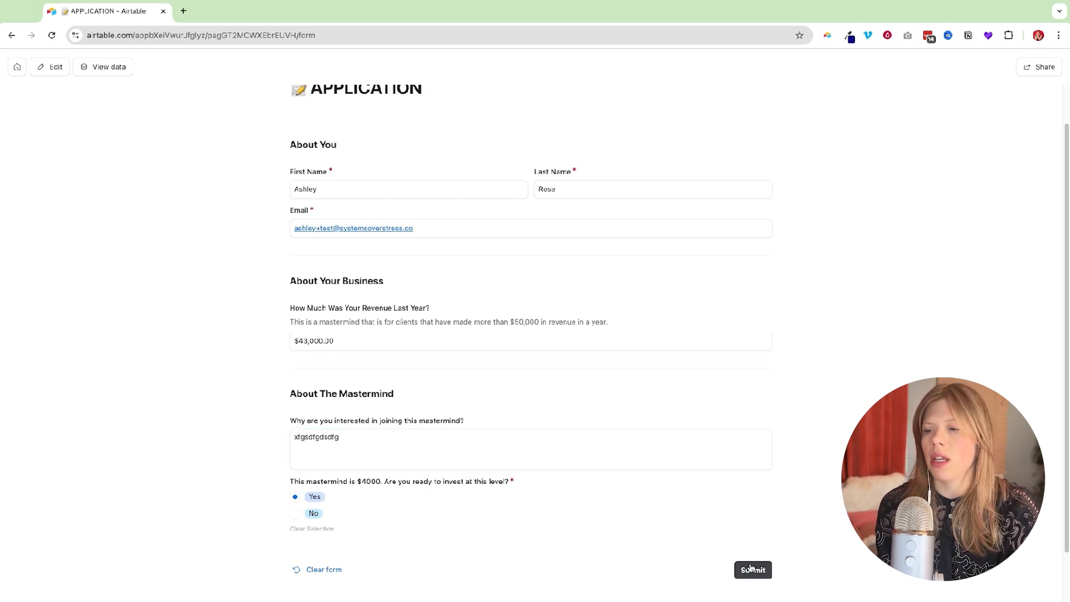
click(753, 570)
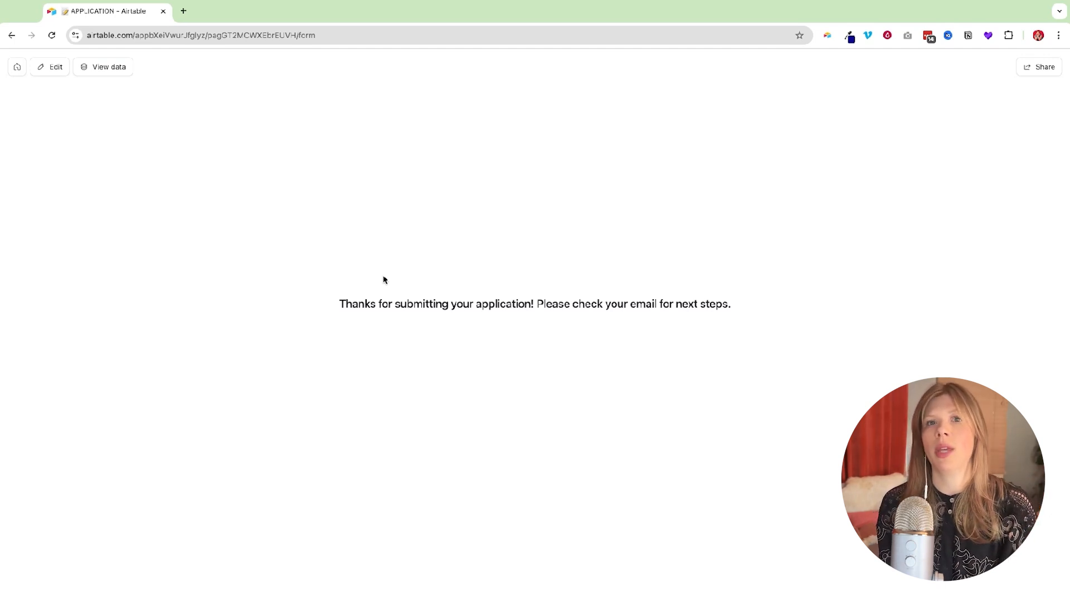
mouse_move(269, 98)
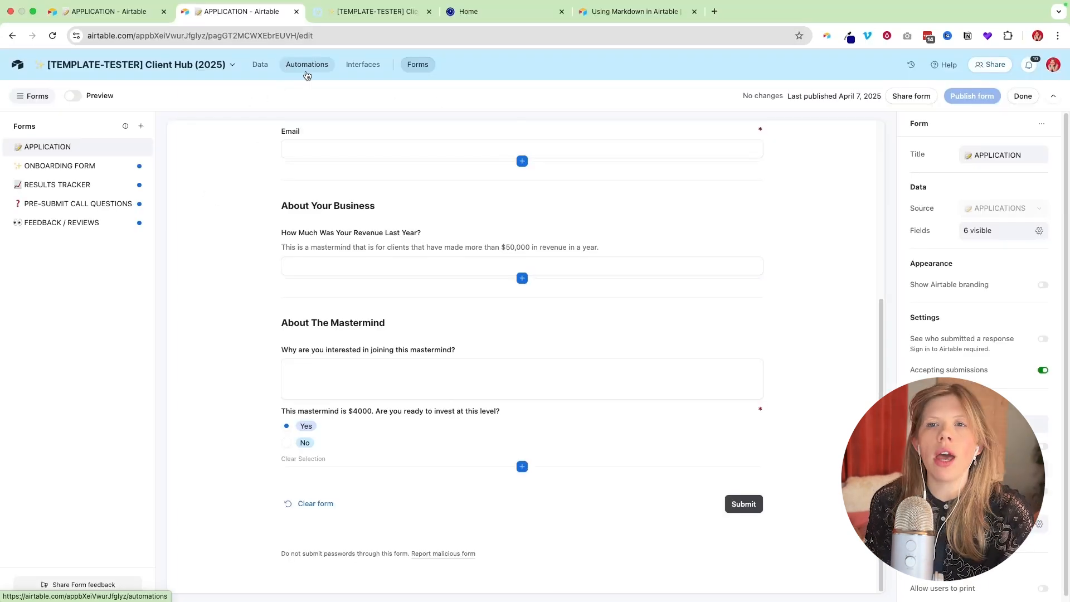
- Go to the base's Automations and create a new automation
click(307, 65)
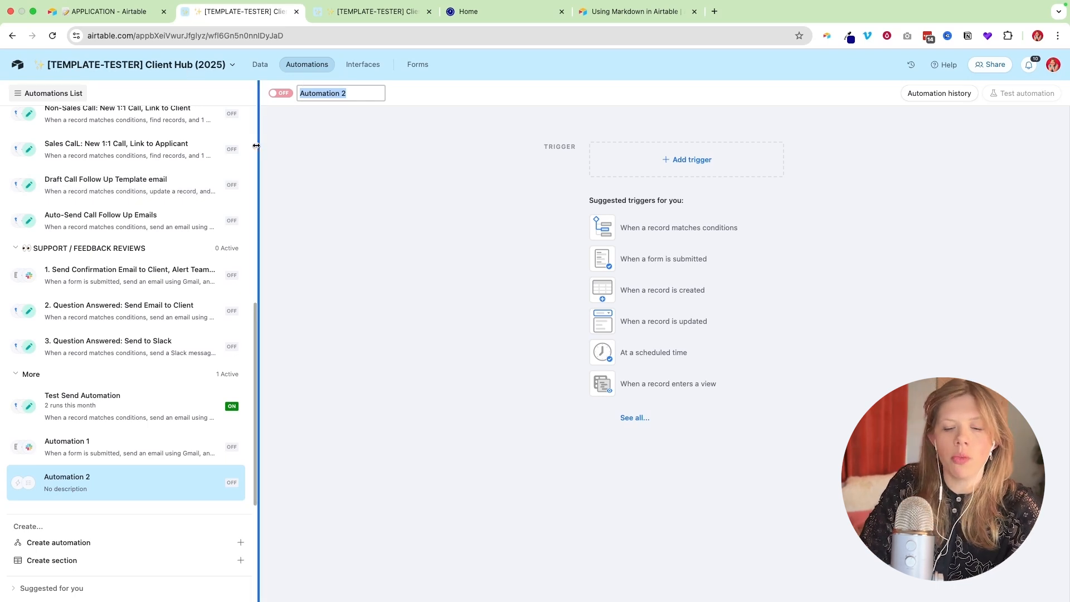
- Name the automation 'New Application Submitted: …'
text(New Applica)
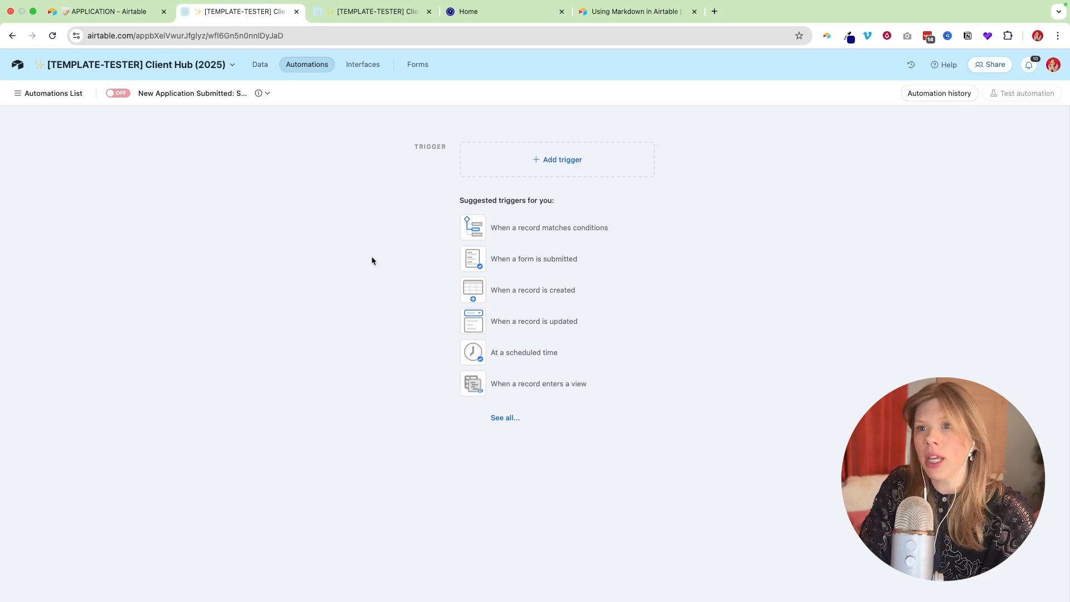
- Set the trigger to a form submission on the Applications table's APPLICATION form
click(534, 259)
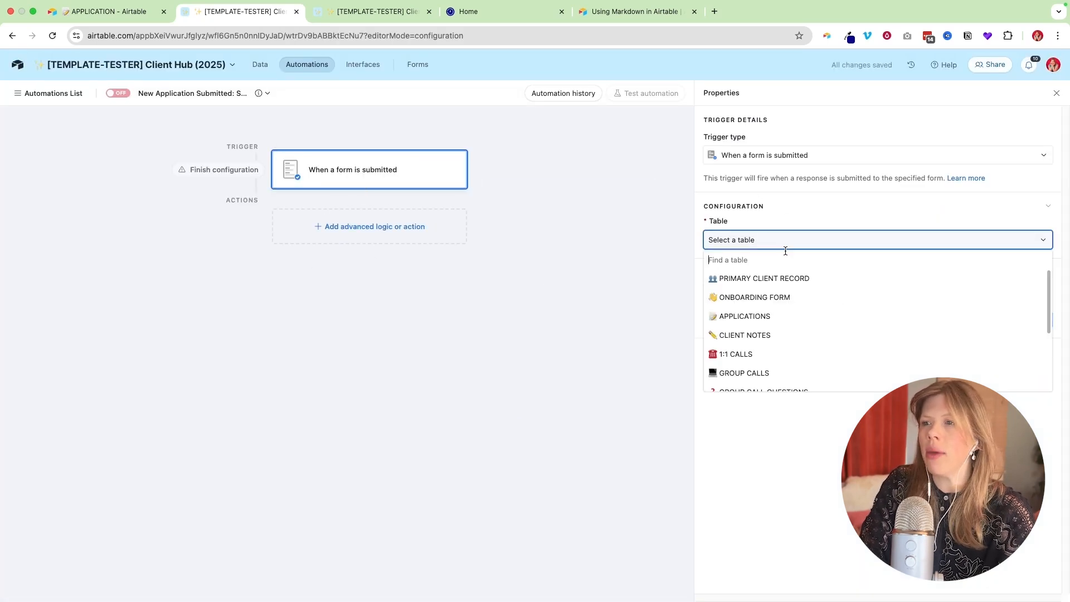
click(744, 315)
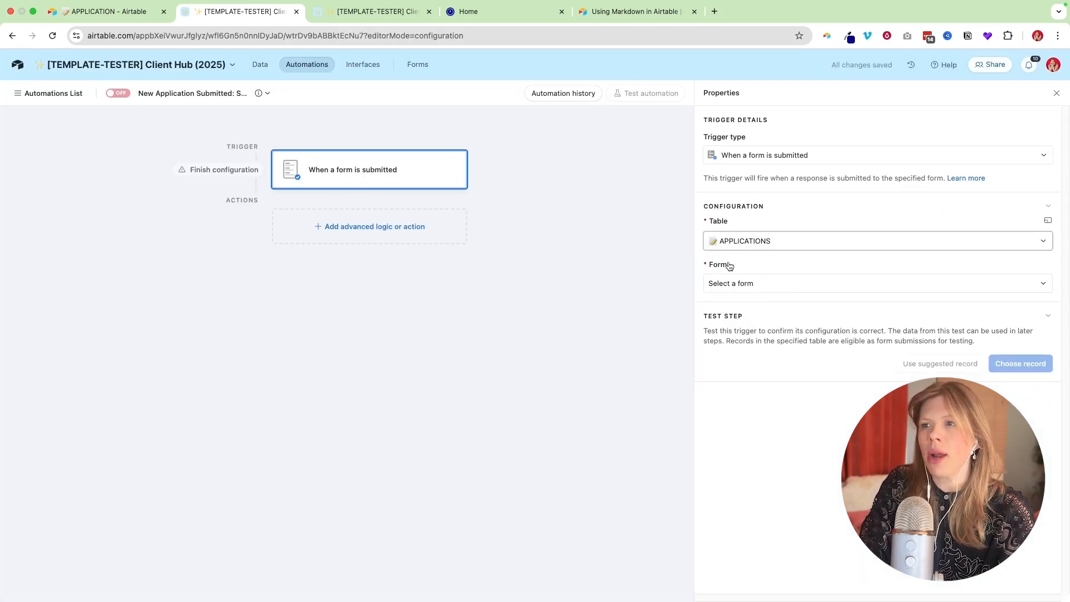
click(878, 283)
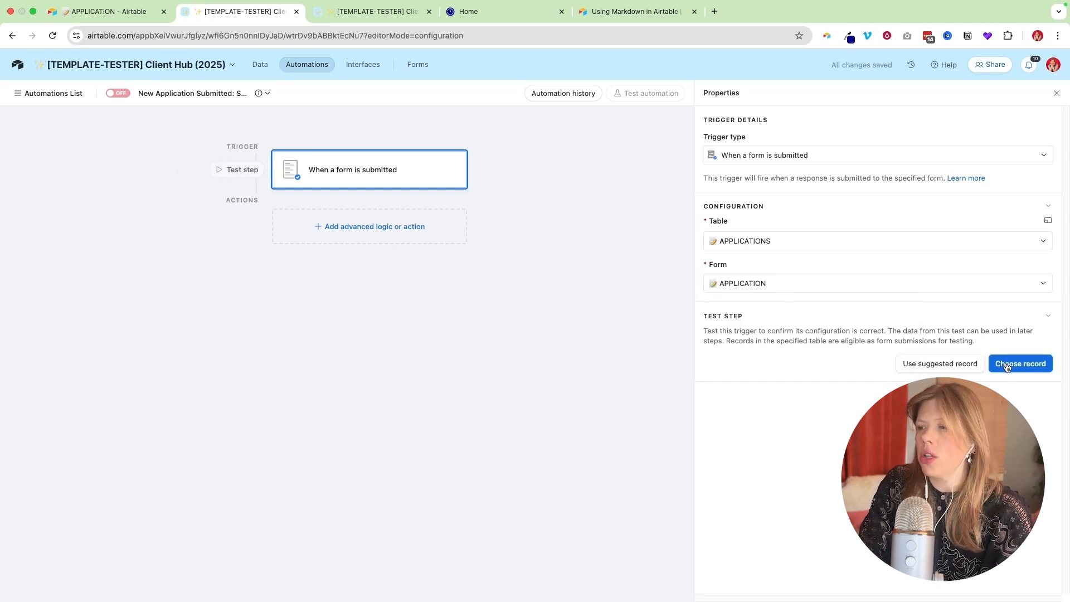
click(1020, 364)
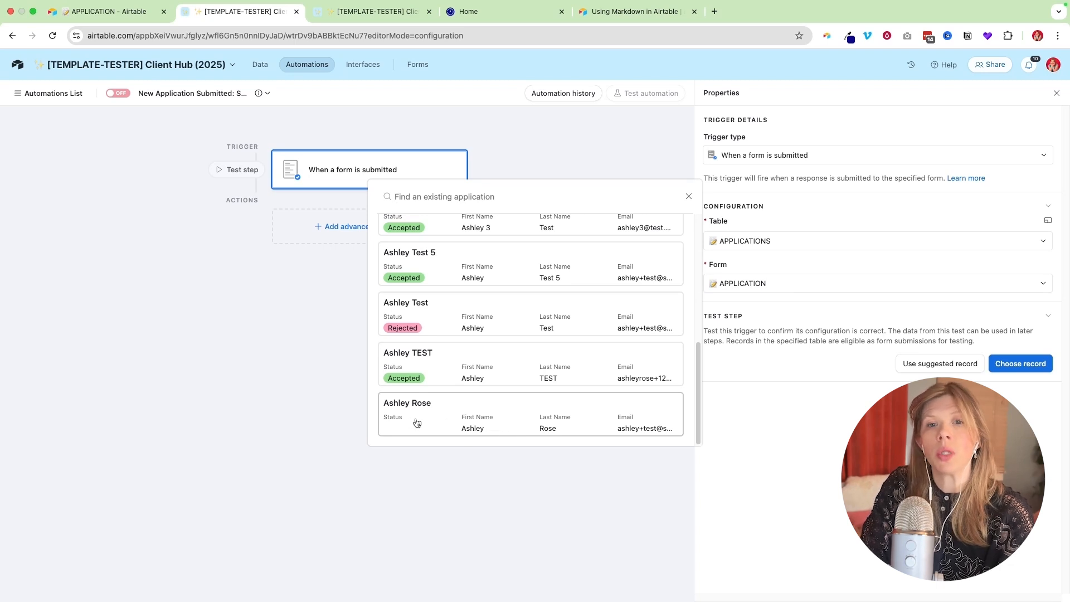
click(407, 415)
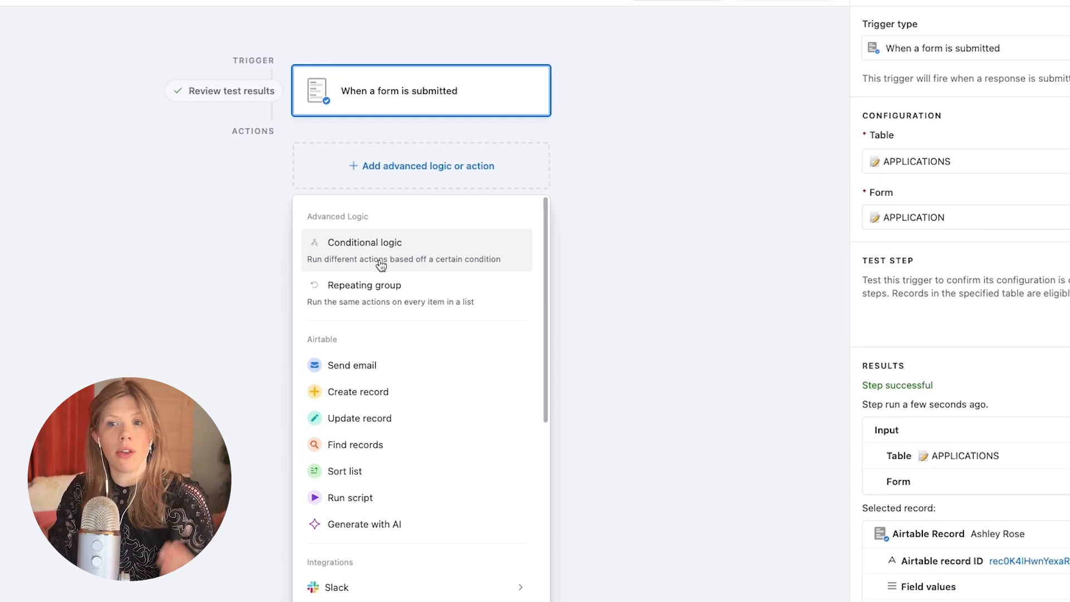
mouse_move(341, 265)
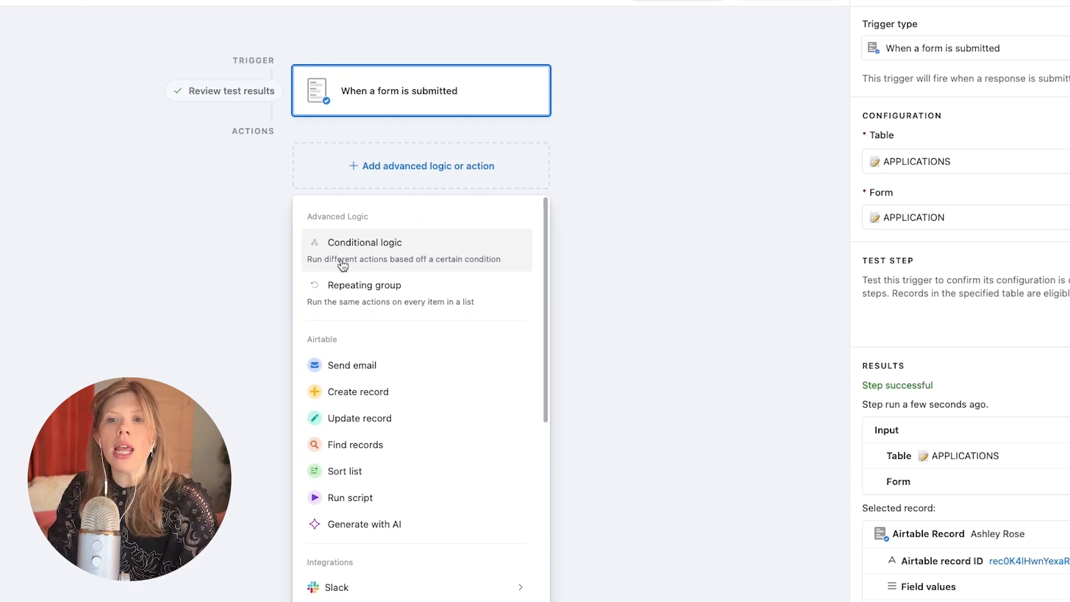
- Add a conditional logic group requiring last year's revenue ≥ 50000
click(364, 242)
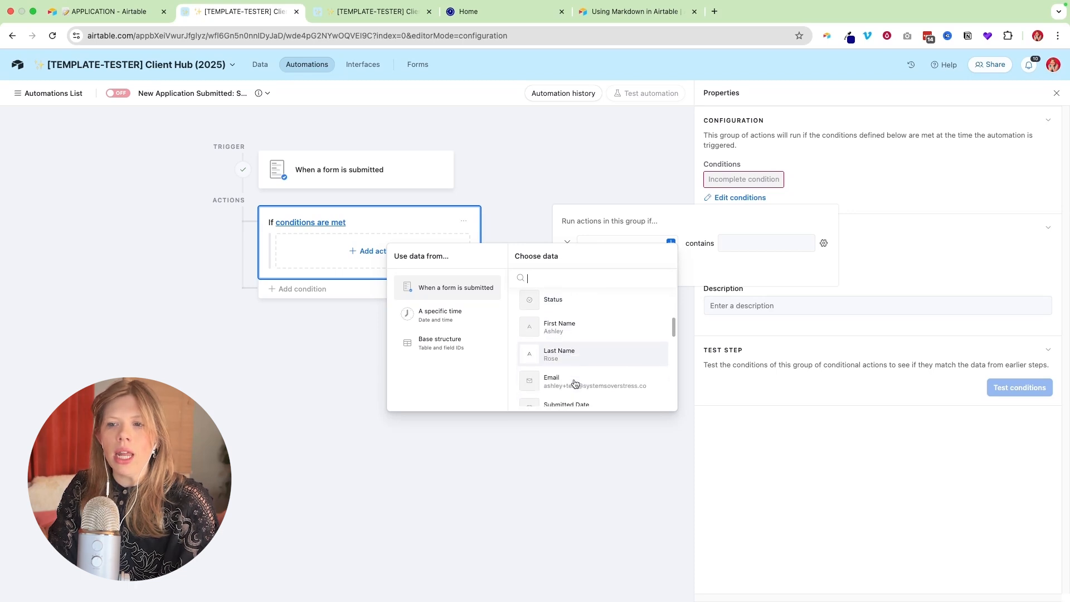
scroll(down, 3)
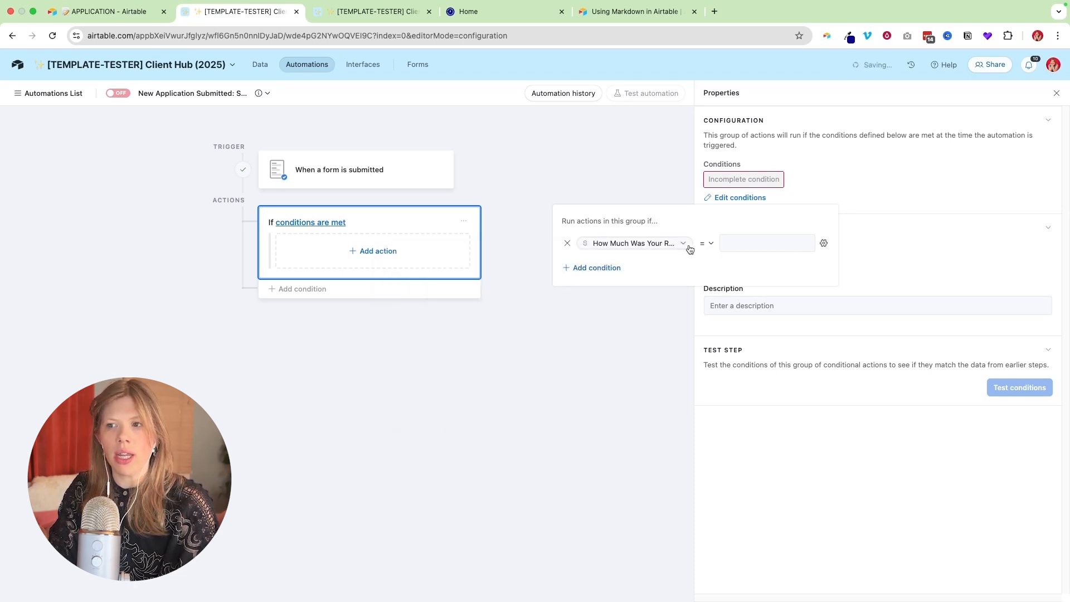
click(707, 243)
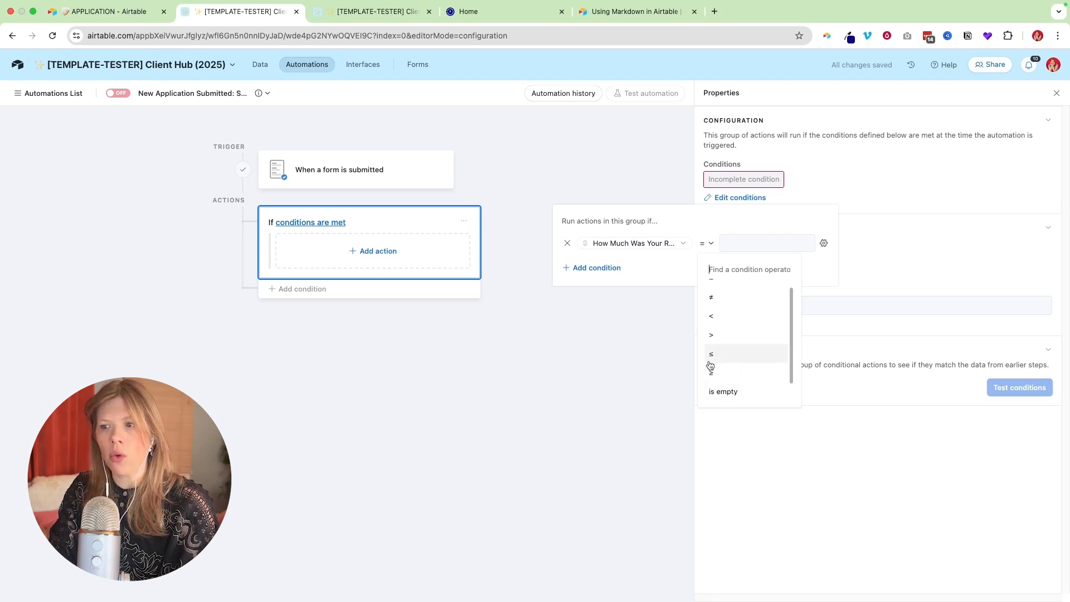
text(5)
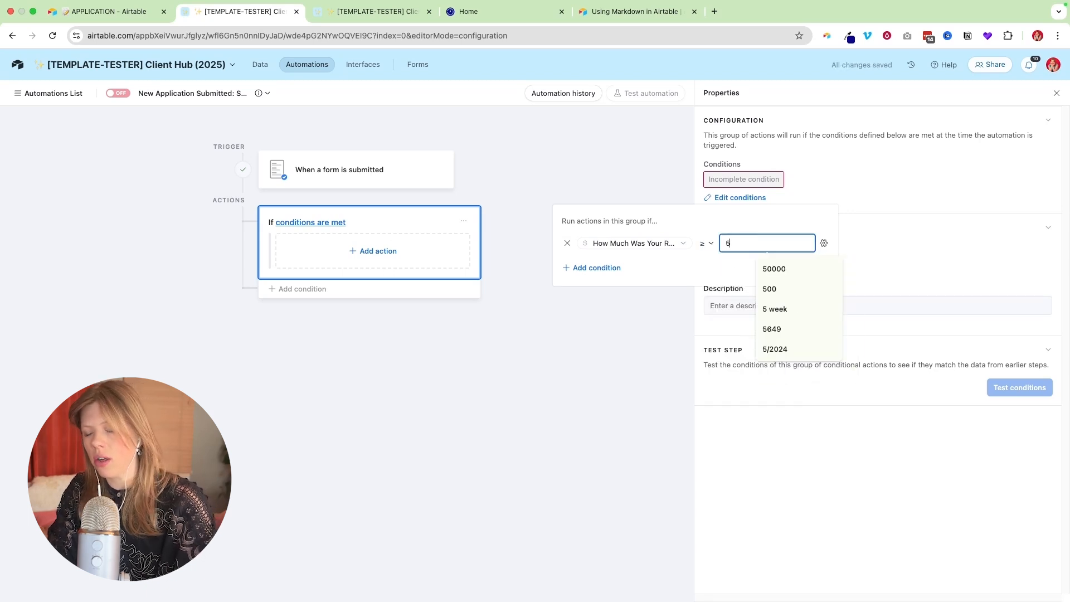
click(774, 269)
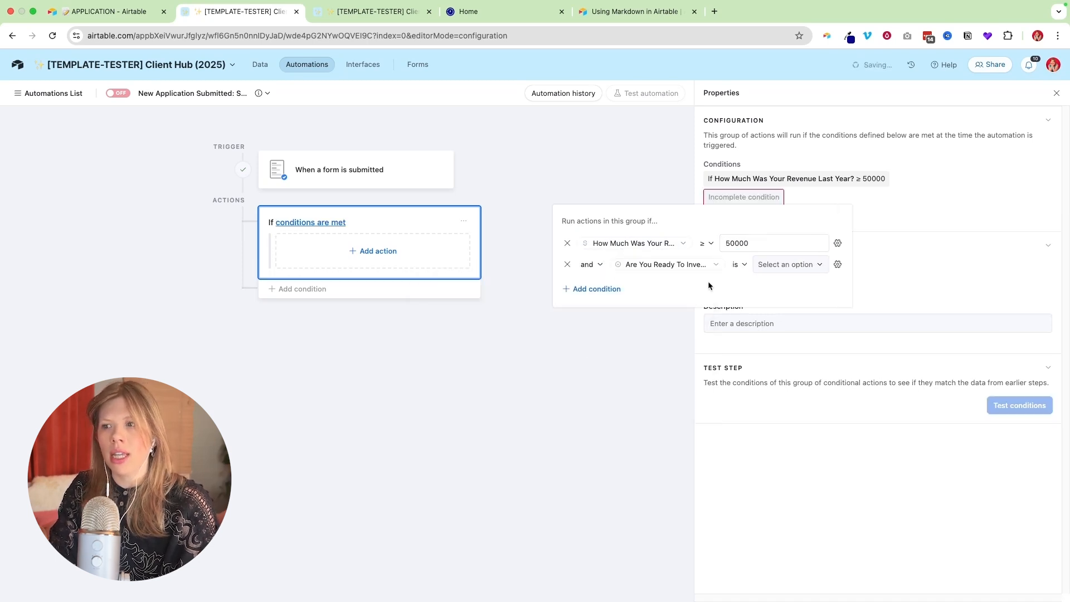
- Add an invest-readiness-is-Yes condition, then remove it again
click(789, 264)
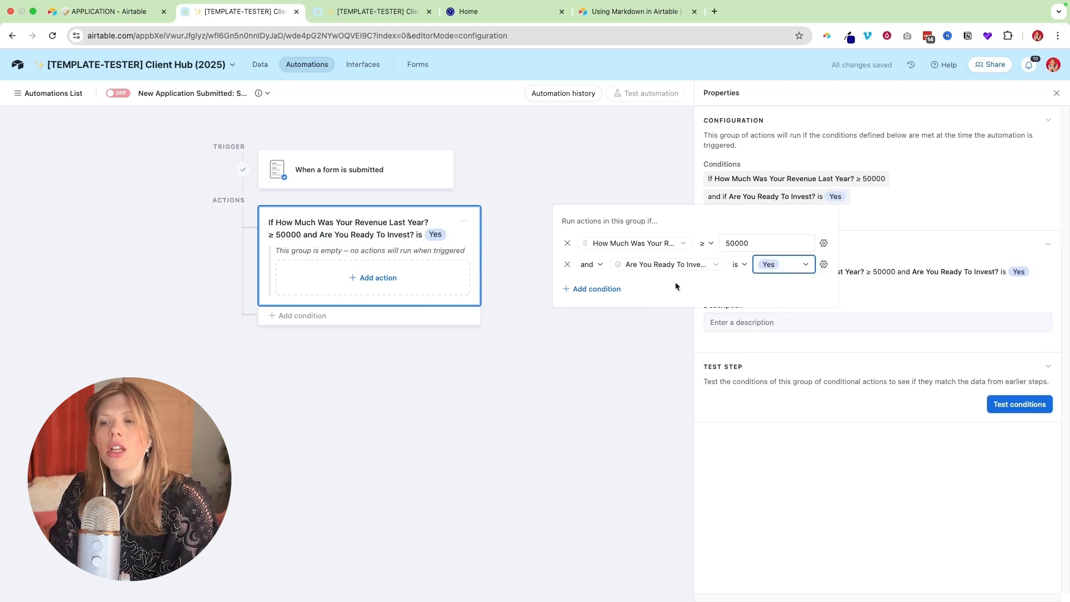
mouse_move(342, 291)
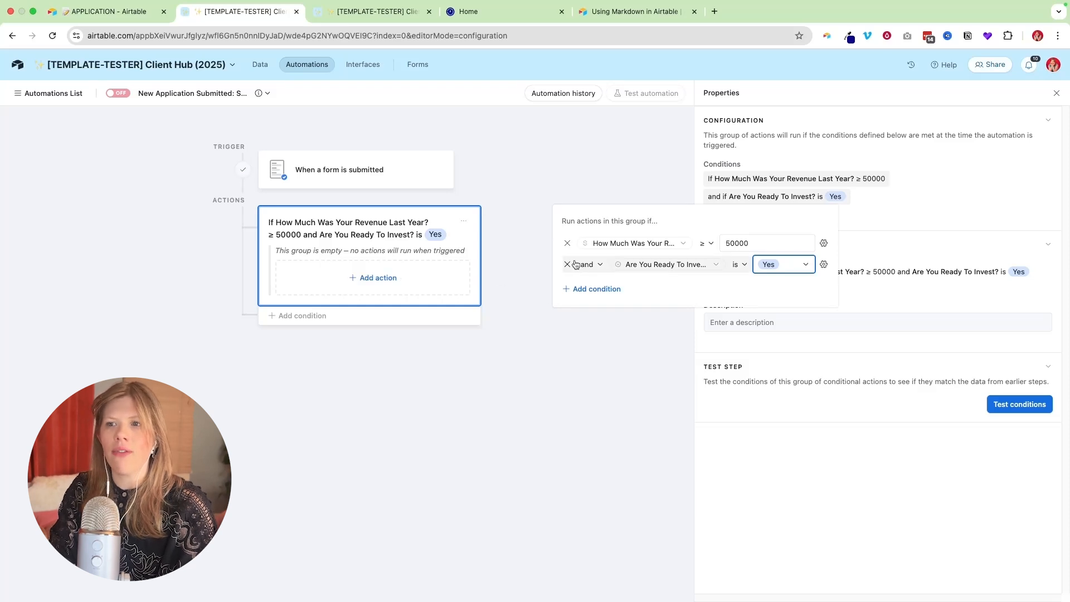
click(568, 264)
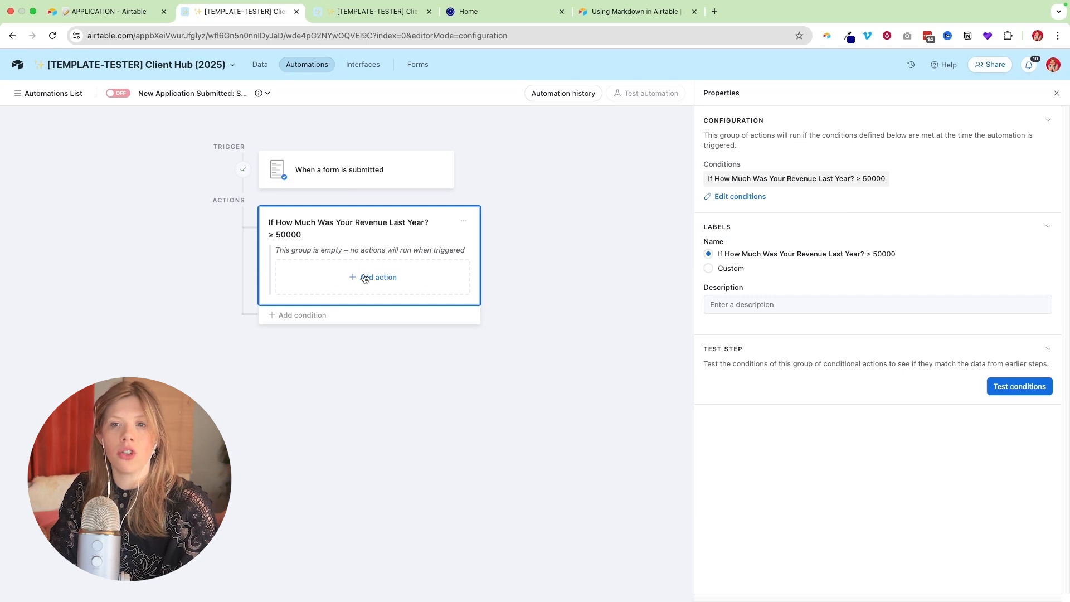
- Add a Gmail Send email action in the revenue group using the connected Gmail account
click(374, 278)
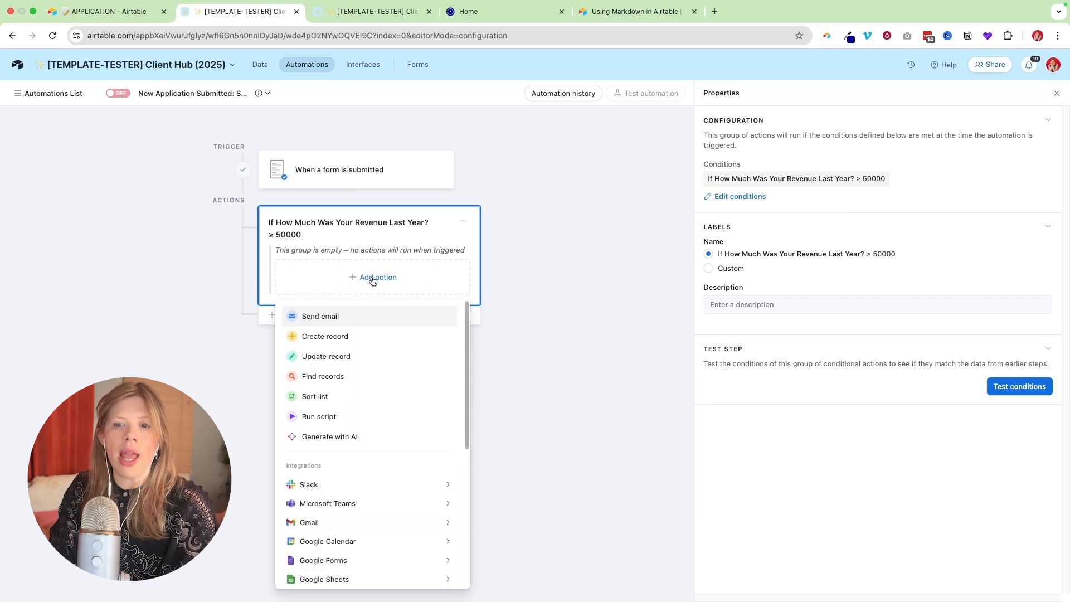
mouse_move(292, 315)
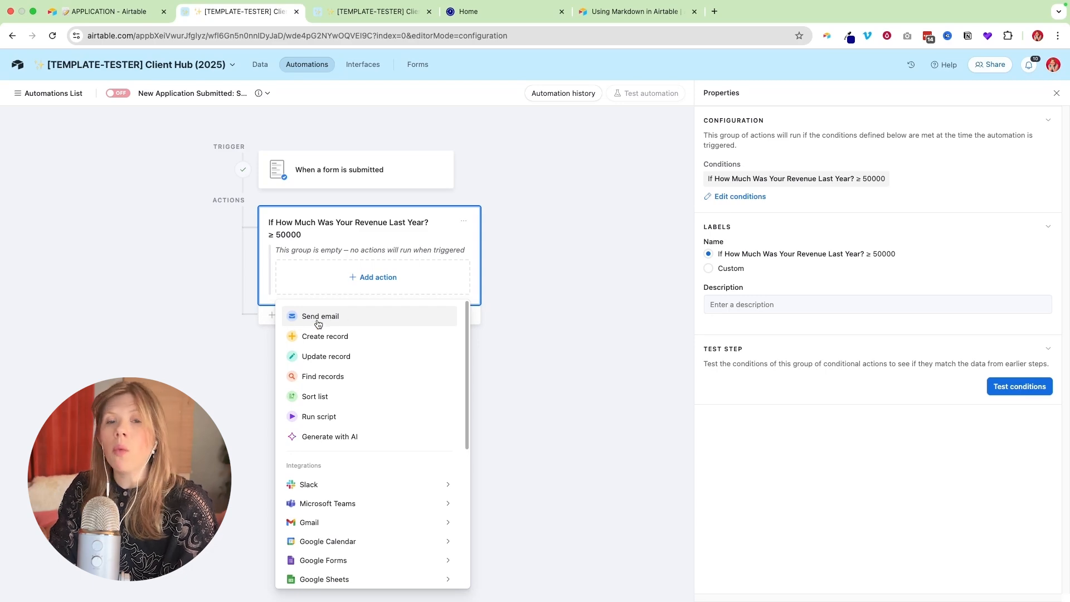
click(320, 315)
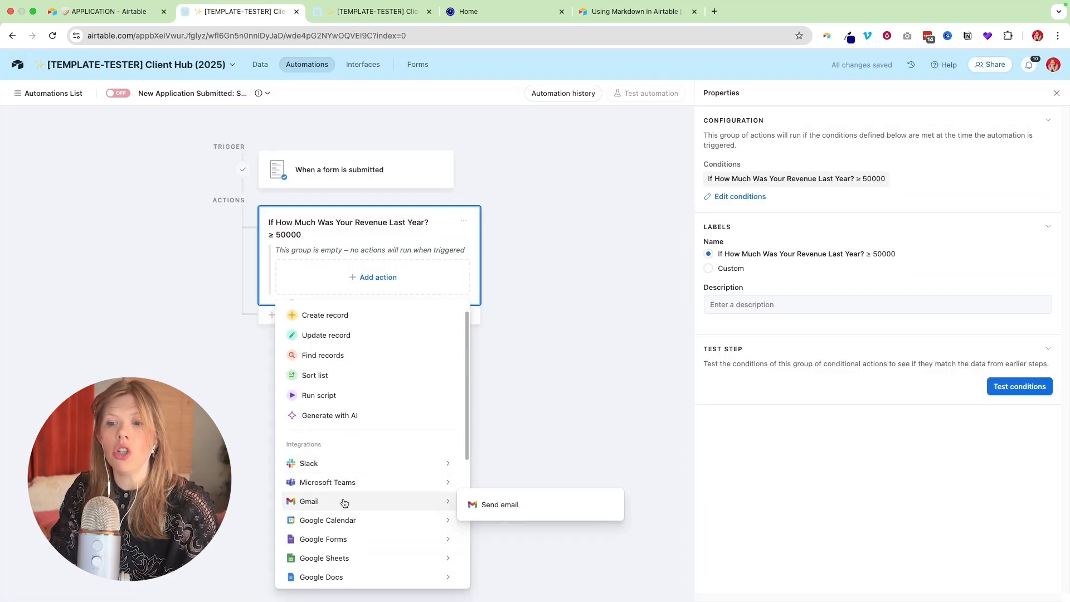
click(499, 504)
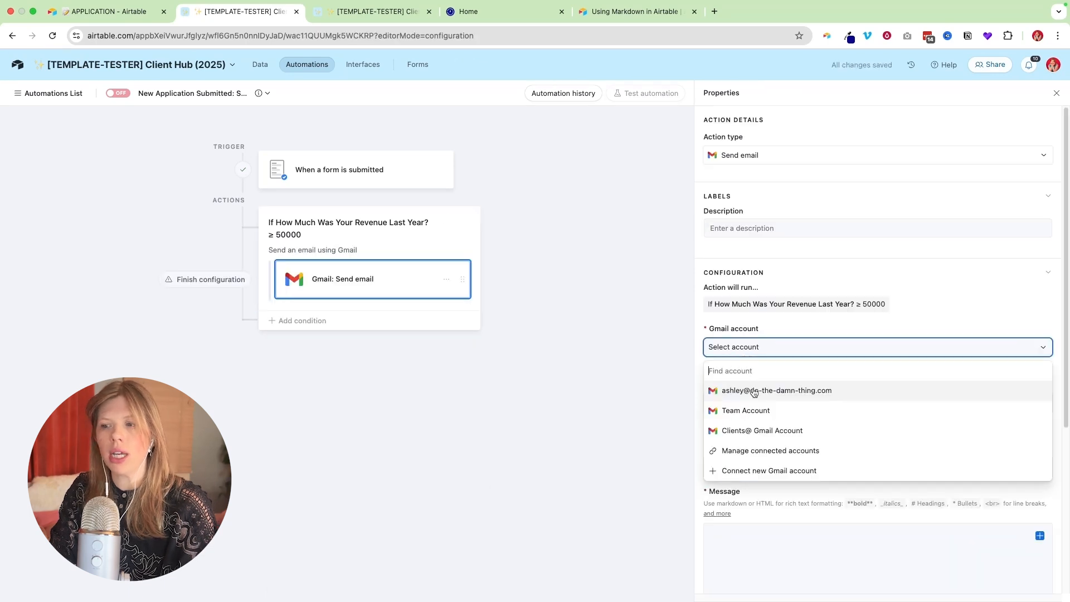
click(776, 390)
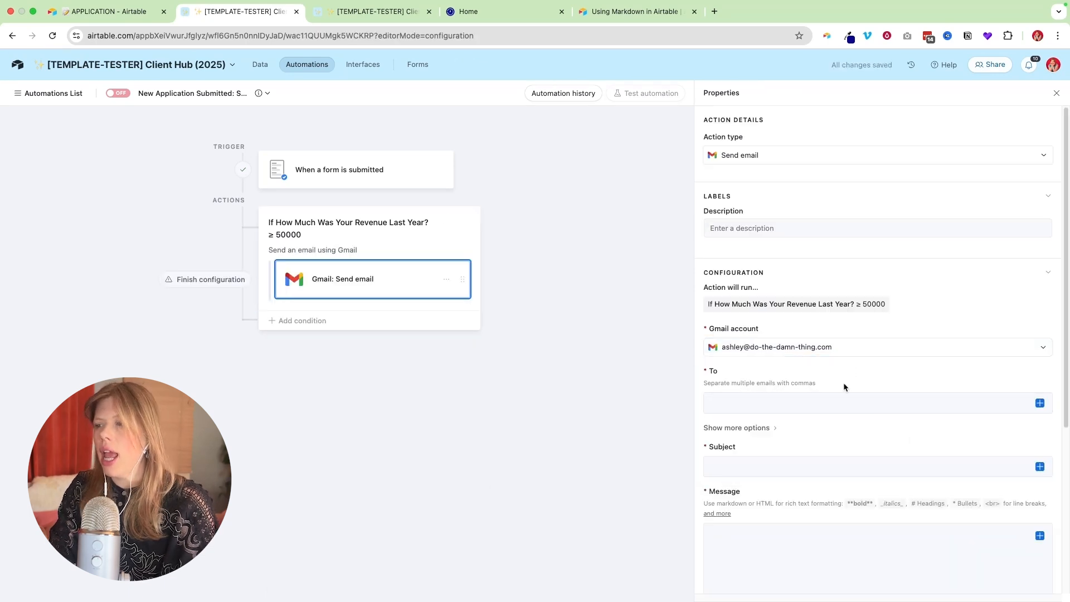
mouse_move(868, 386)
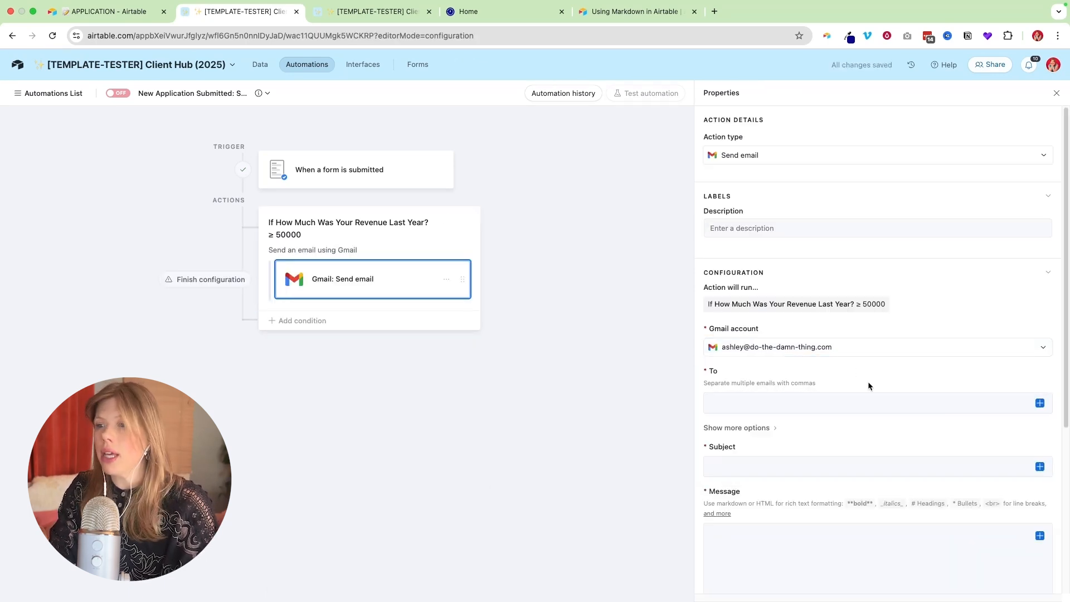
- Address the email to the applicant's submitted Email field
click(876, 402)
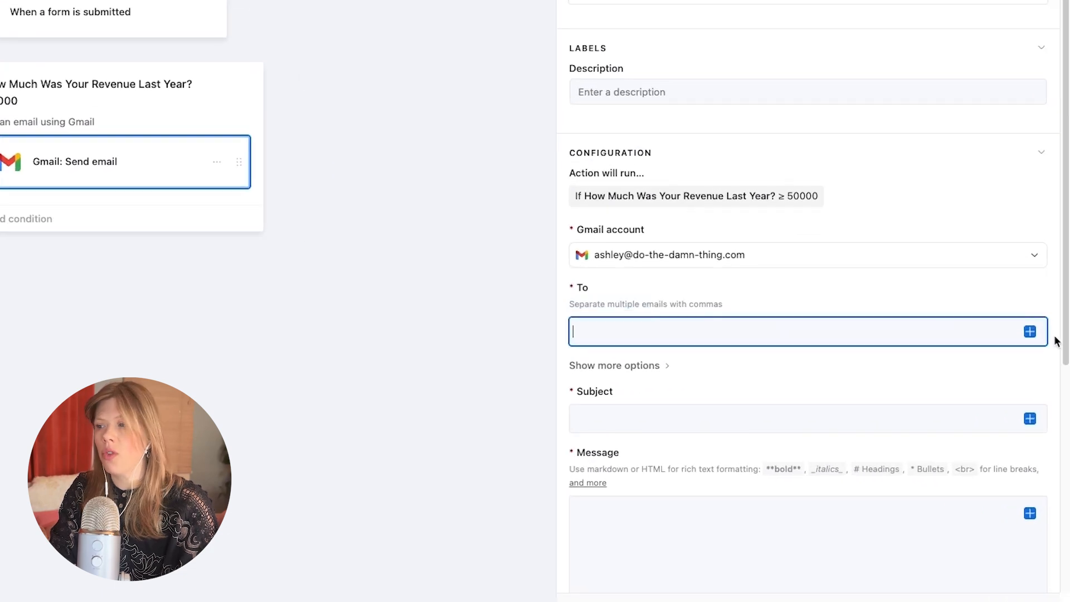
click(1029, 332)
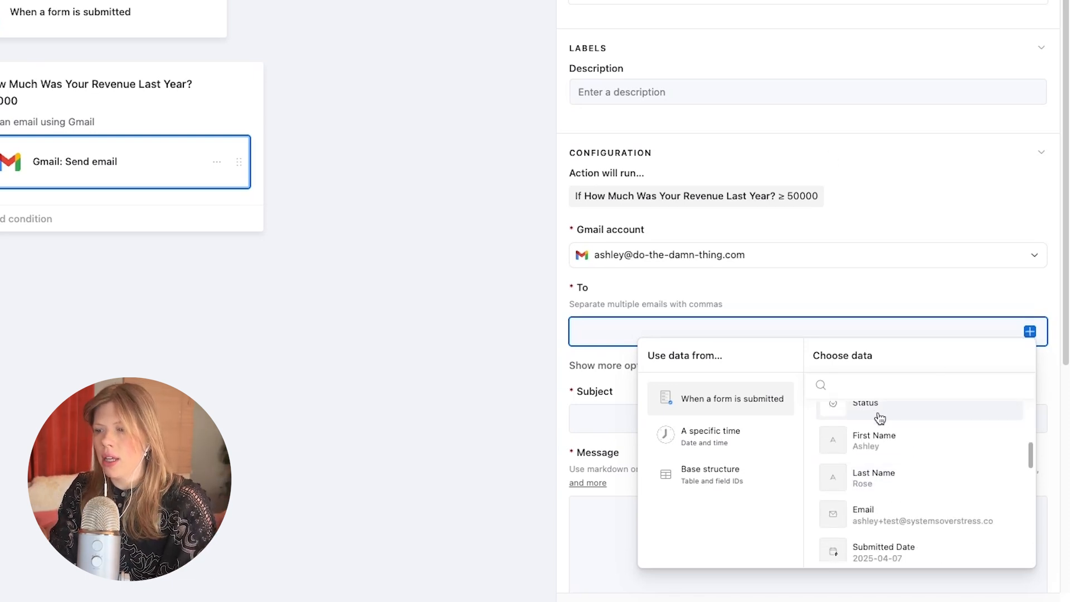
click(863, 515)
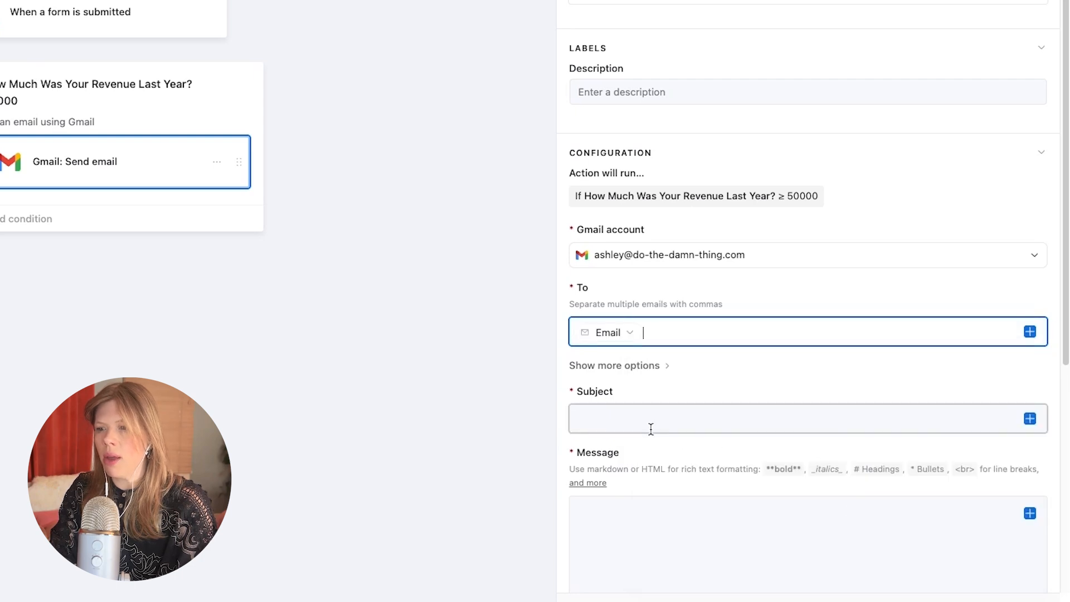
- Set the subject to 'Yay - let's talk next steps!'
text(Yay - let's)
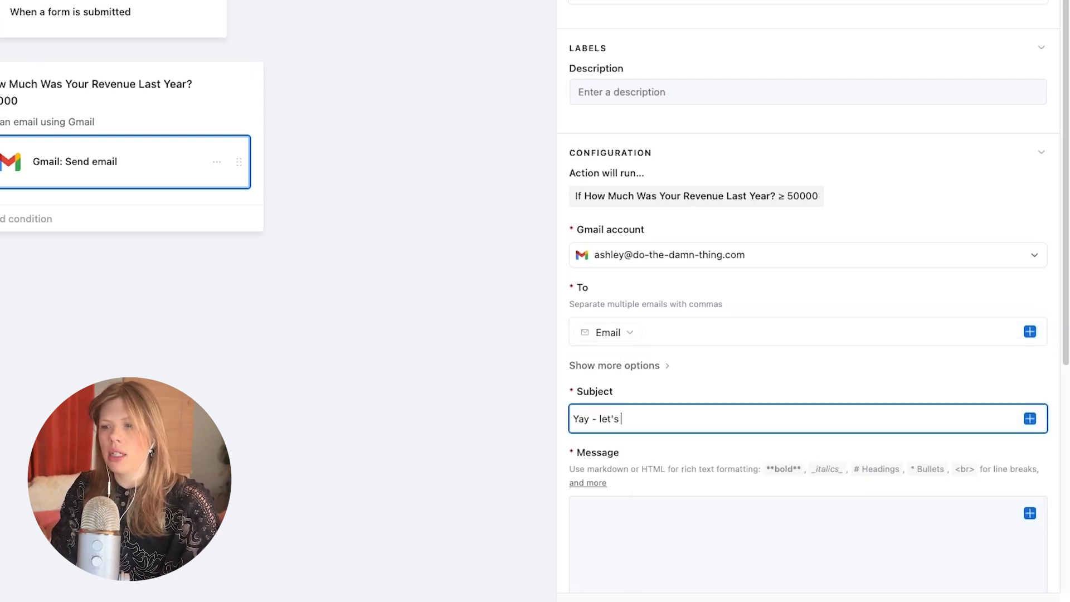
text(talk next steps)
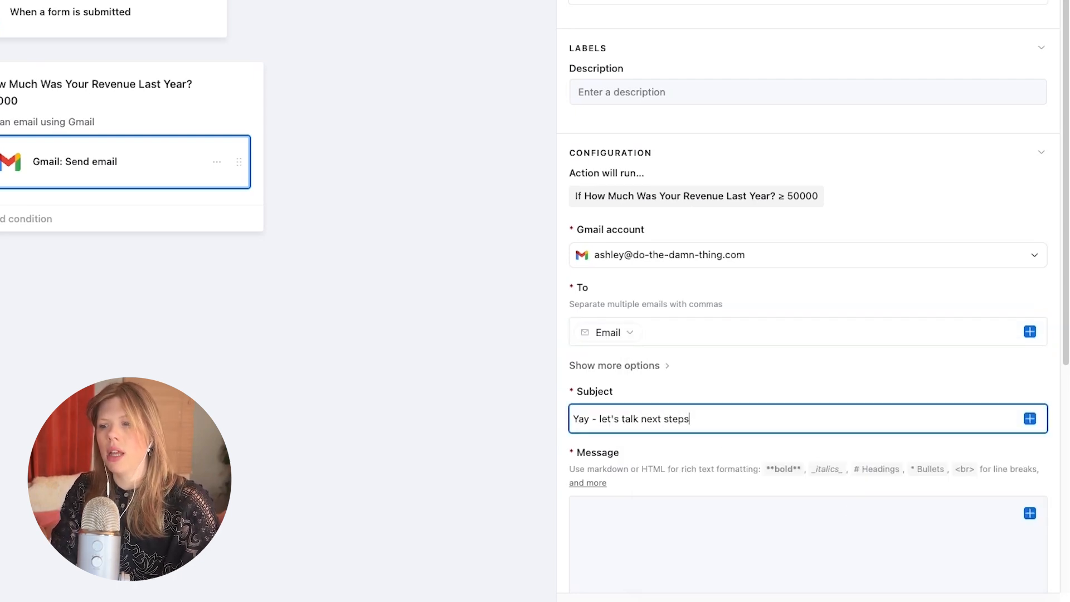
text(!)
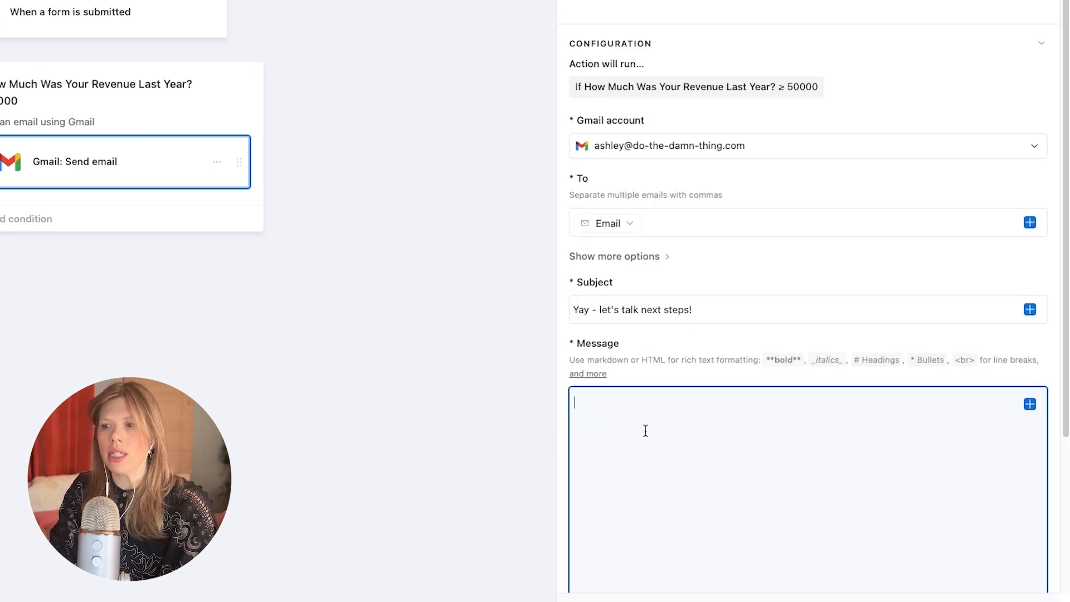
- Begin the message with 'Hey' followed by the applicant's First Name field
text(Hey)
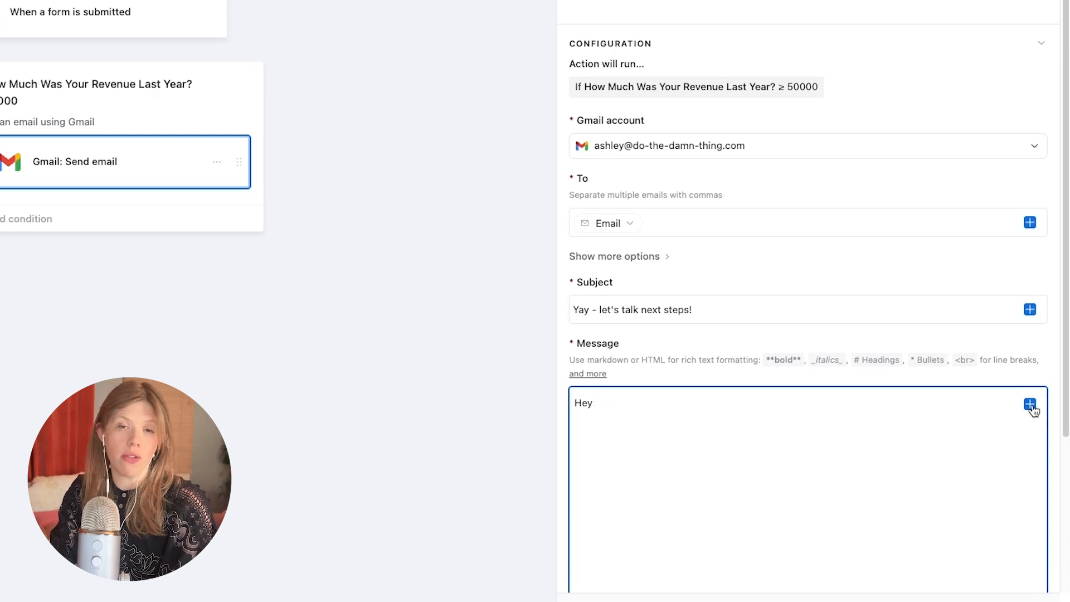
click(1029, 404)
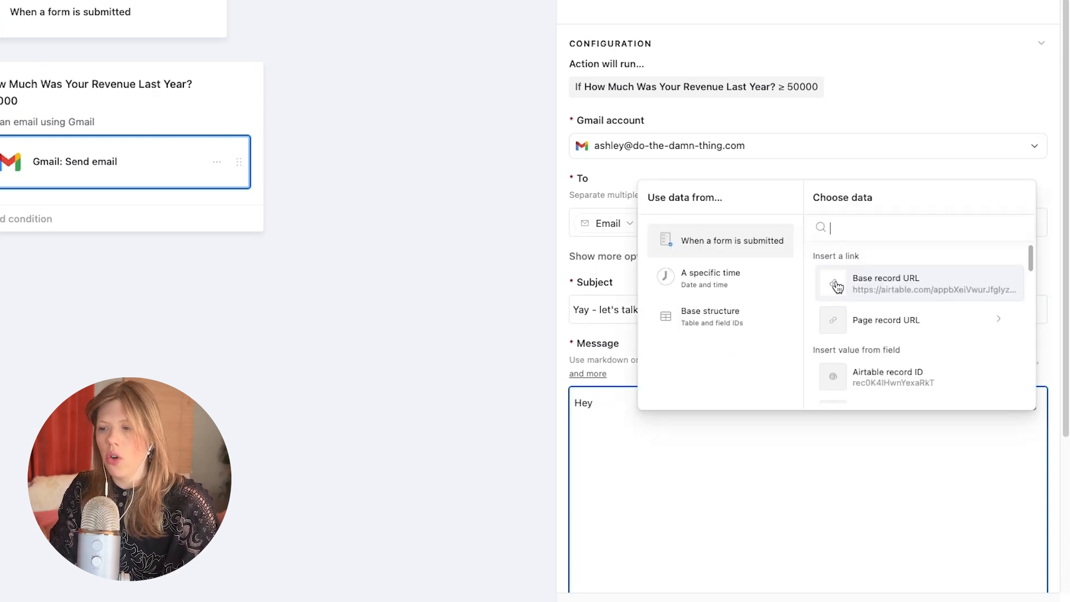
text(first)
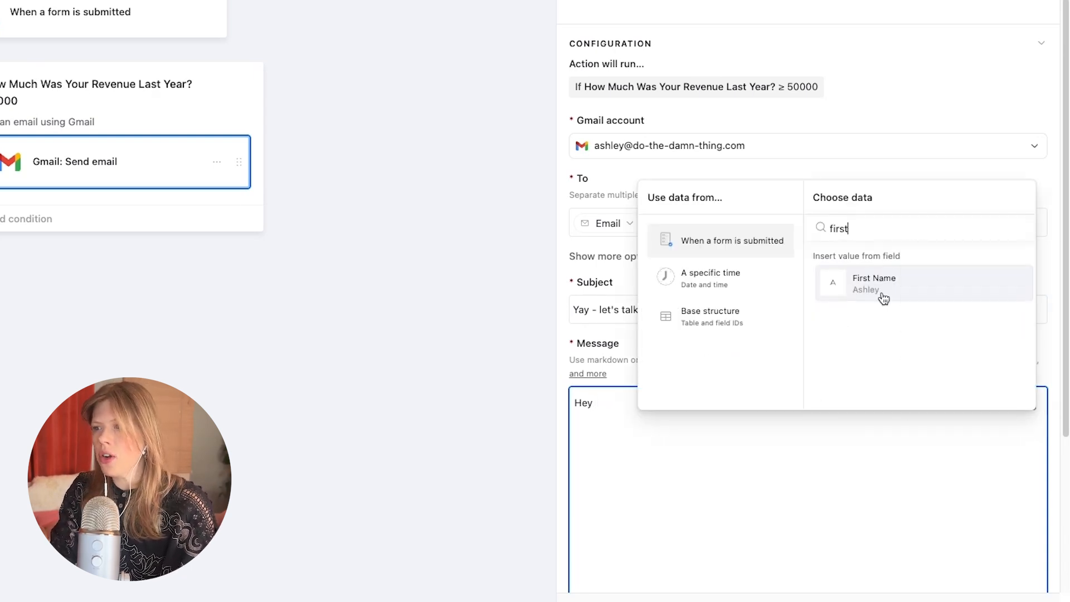
click(874, 283)
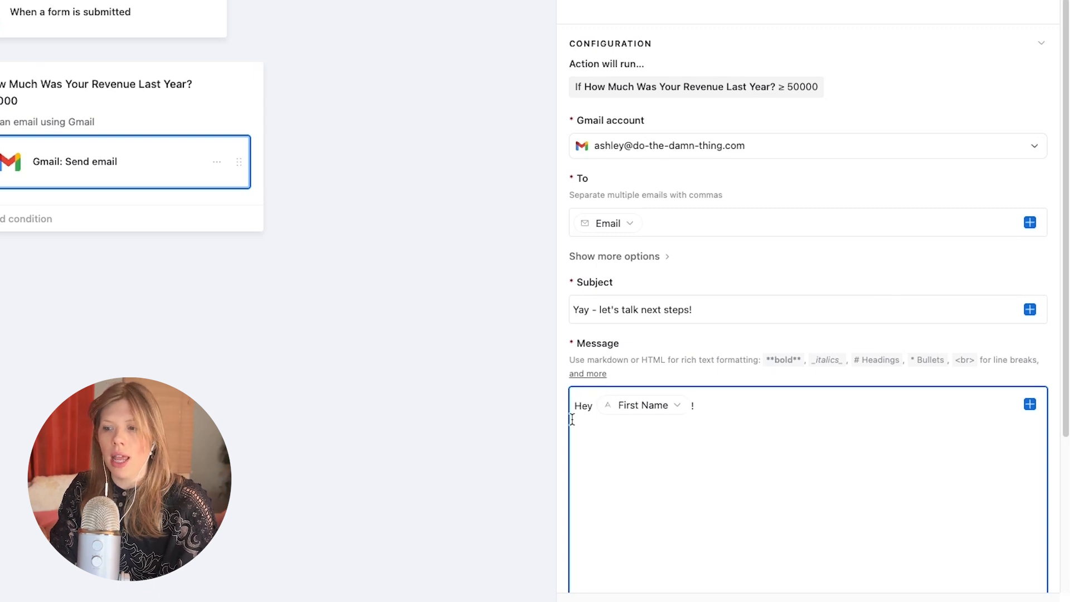
mouse_move(566, 409)
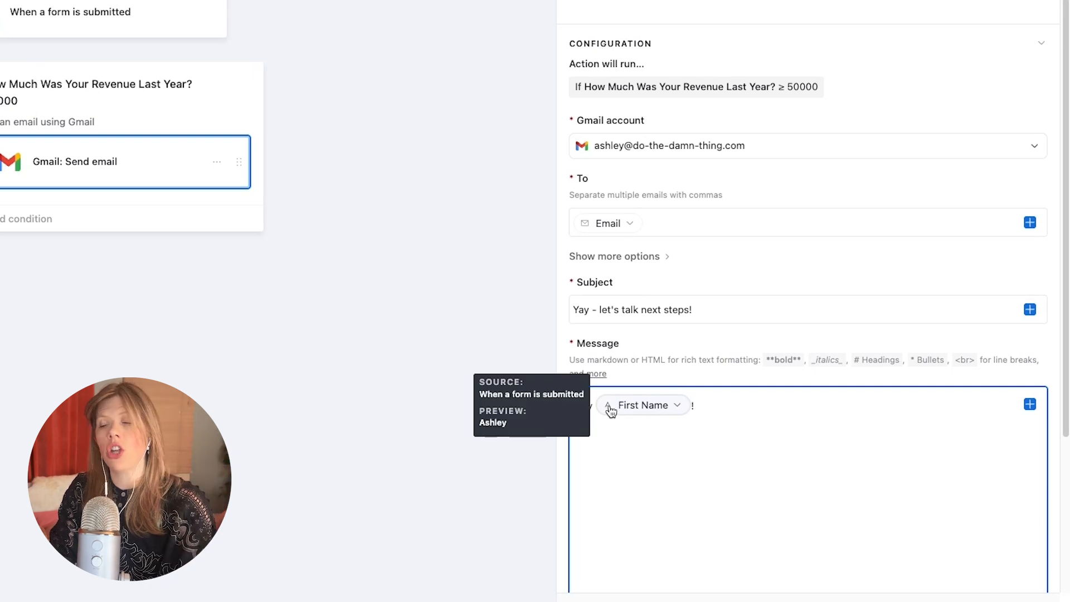
text(Hey)
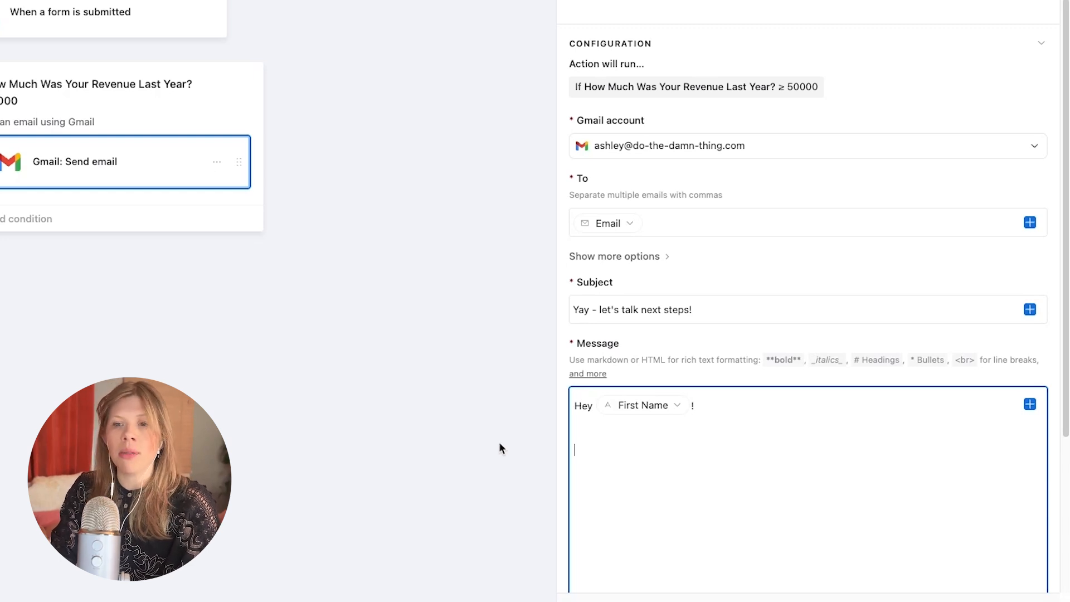
- Write that they're approved to move to next steps for the VYX Mastermind, ending with 'Next Steps:'
text(Thanks)
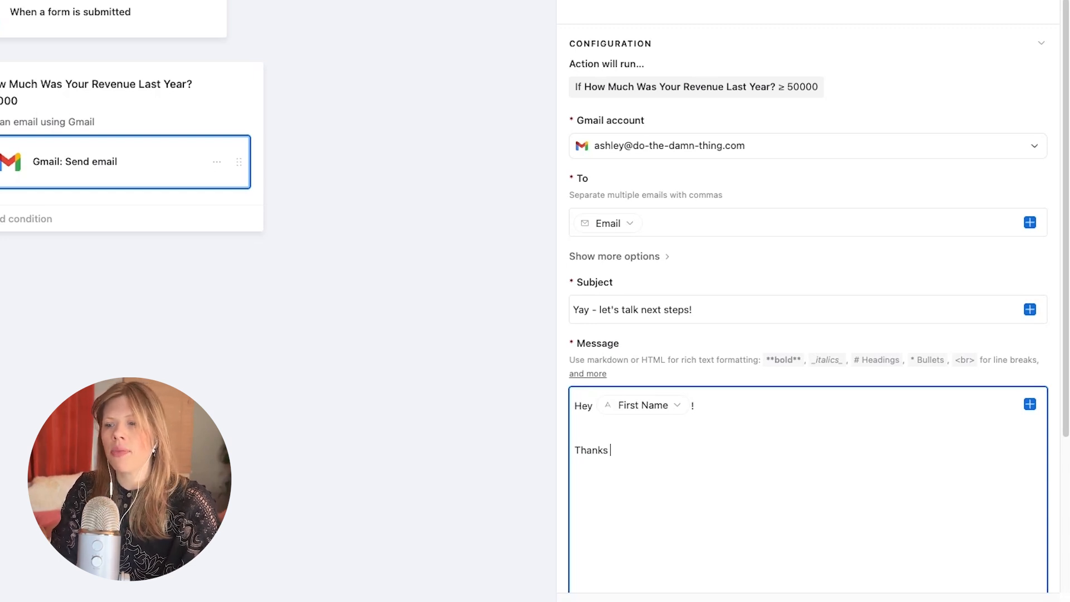
text(for applying! You've)
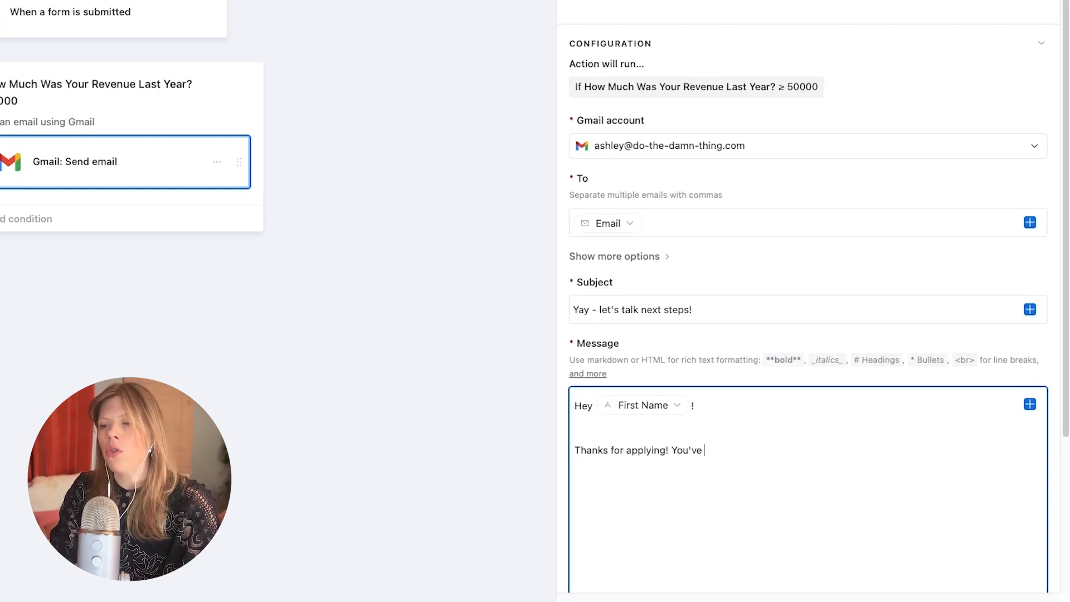
text(been approv)
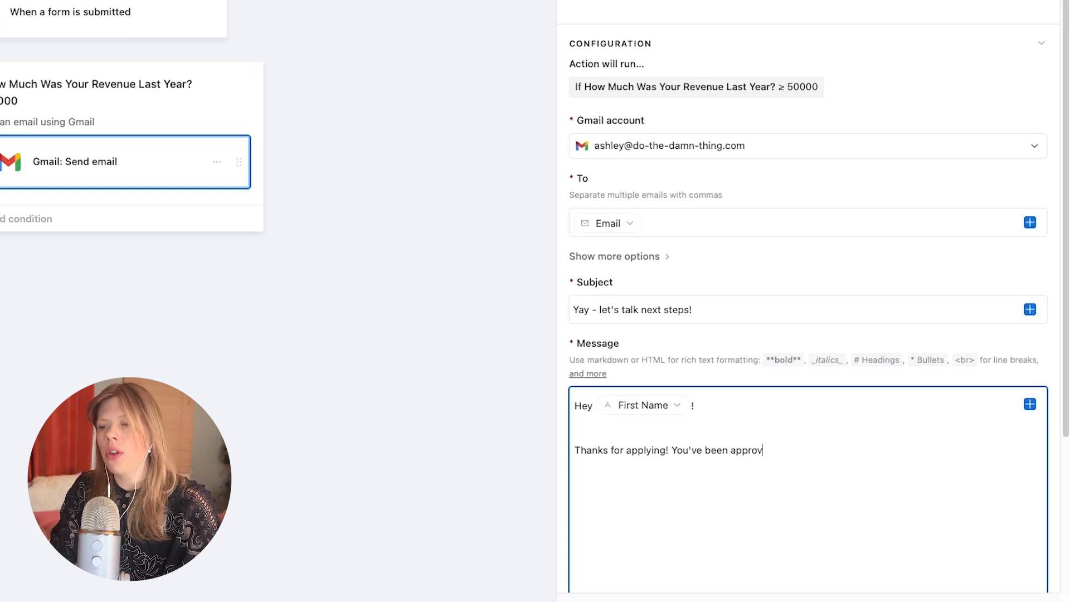
text(ed to move to next steps f)
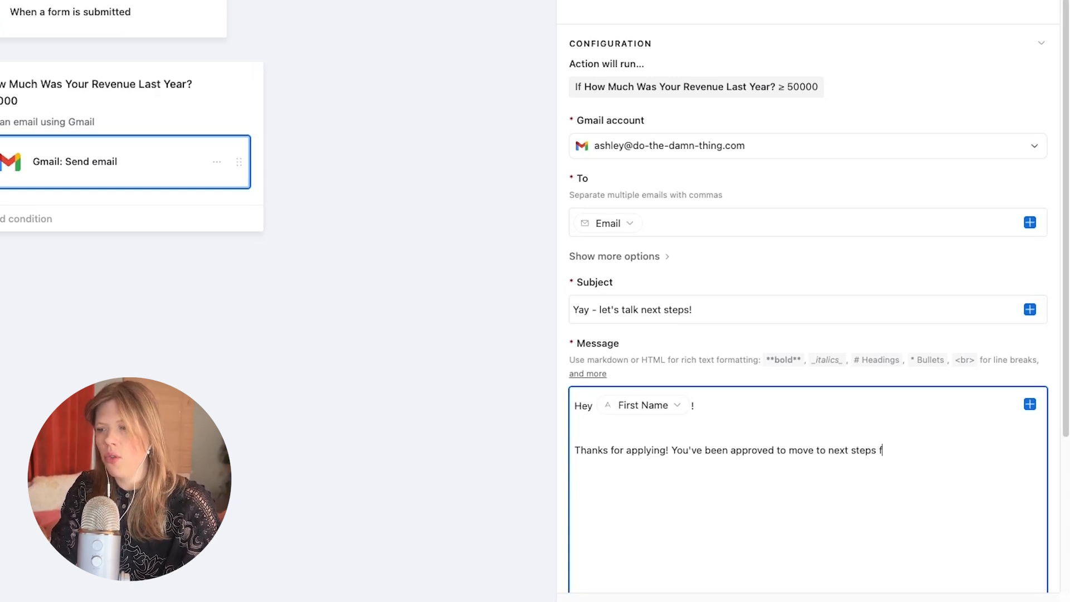
text(or the CY)
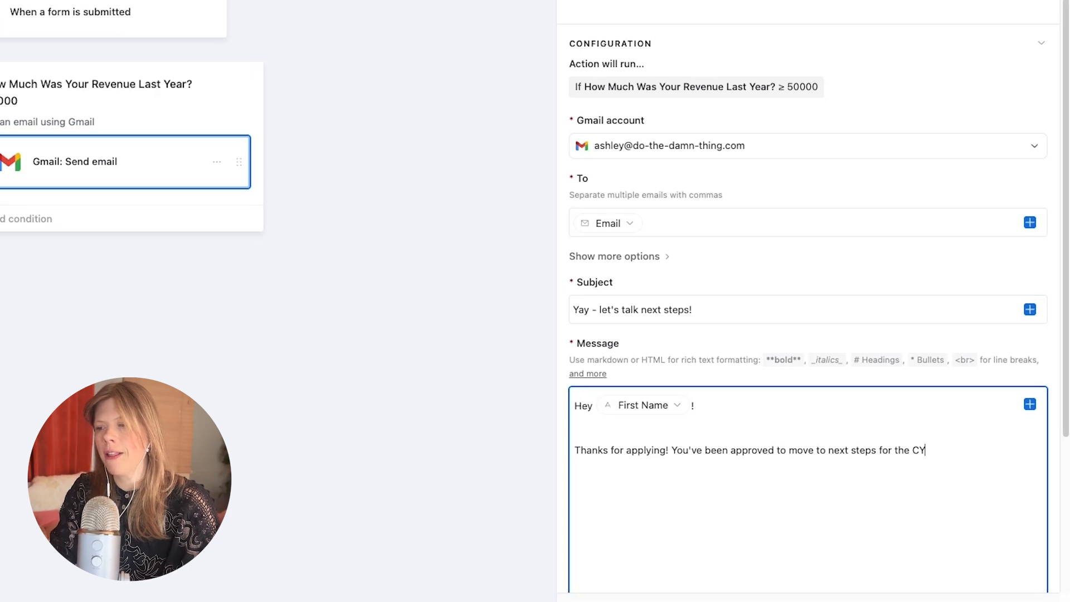
text(VYX MS)
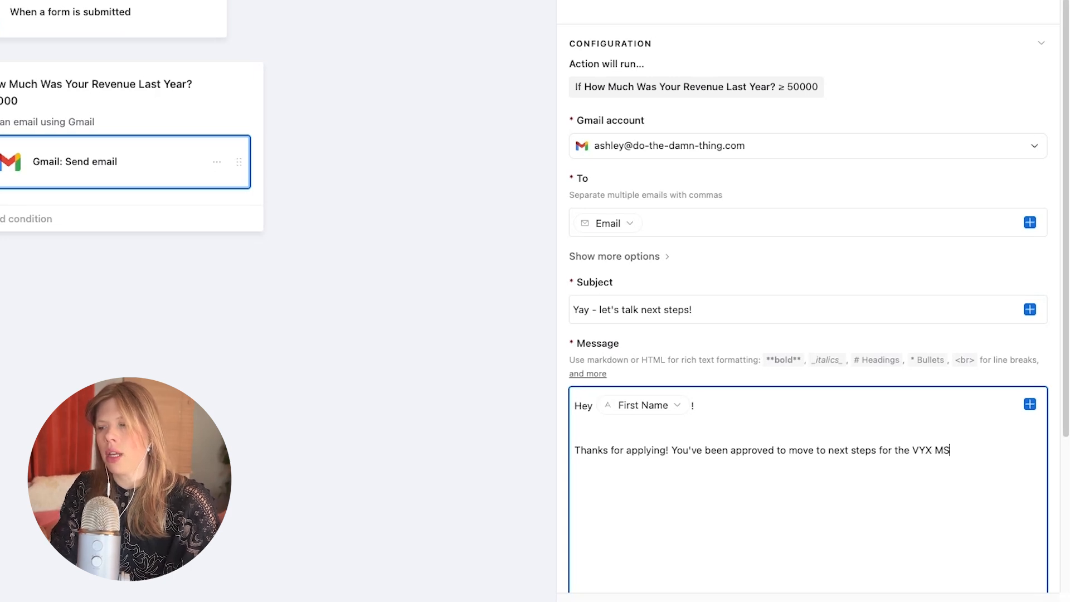
text(astermind!)
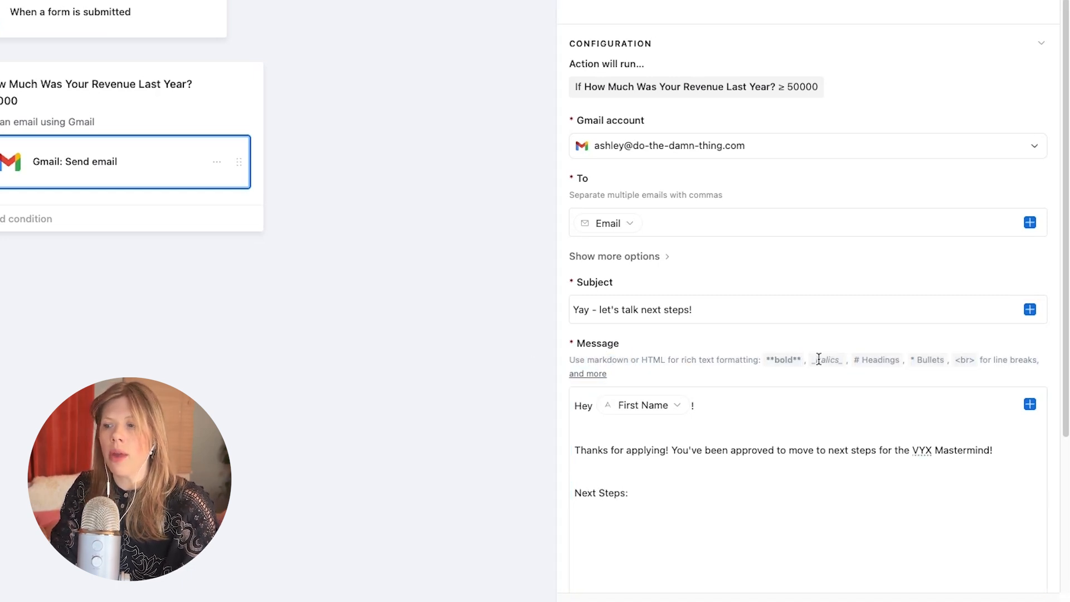
mouse_move(1008, 360)
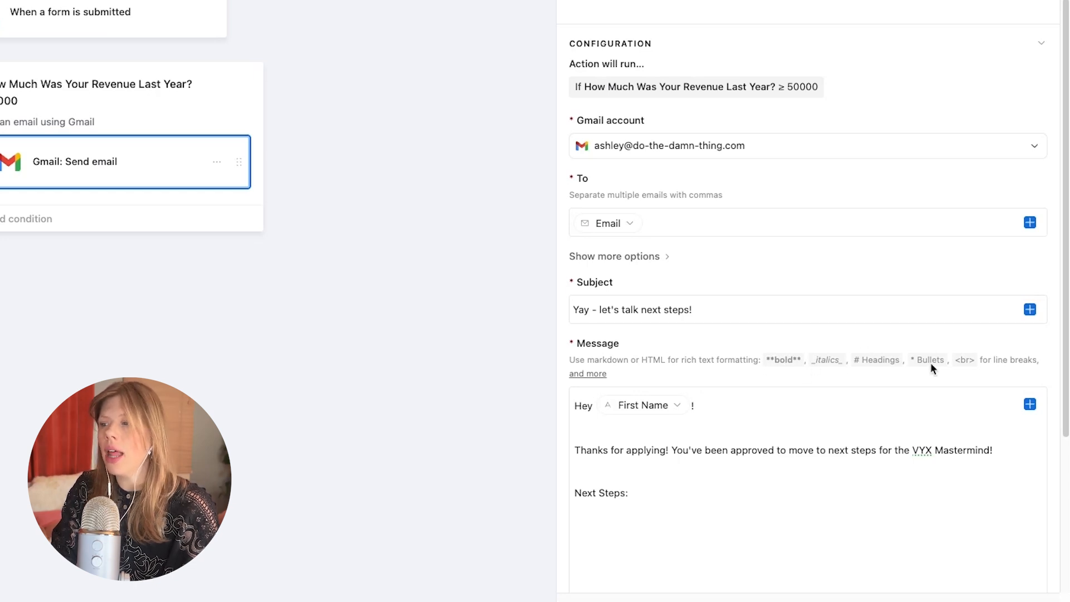
- Consult the Markdown formatting help article for the message body
click(587, 374)
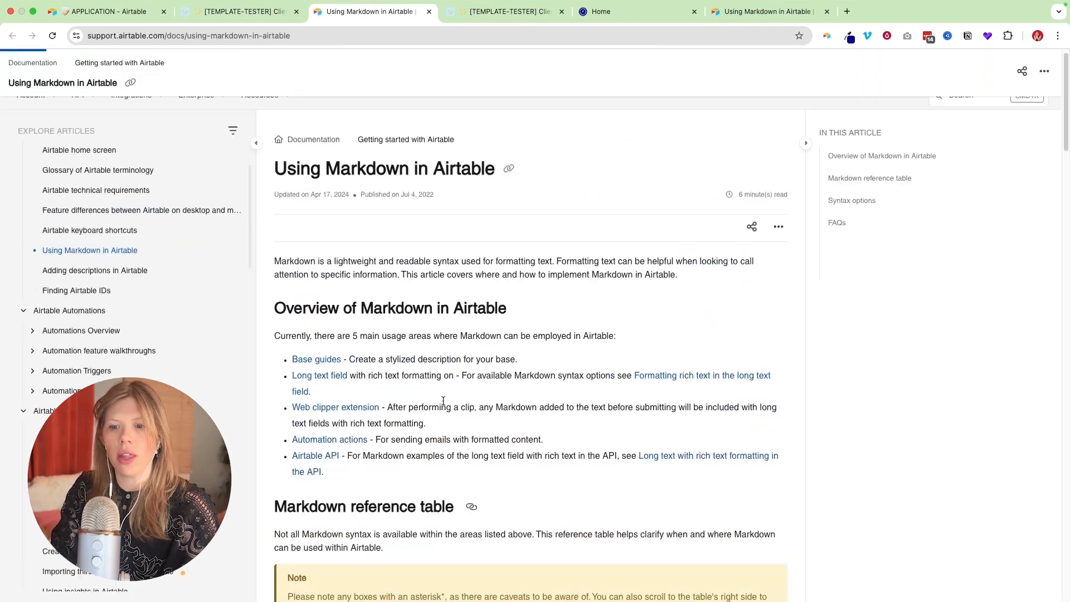
scroll(down, 3)
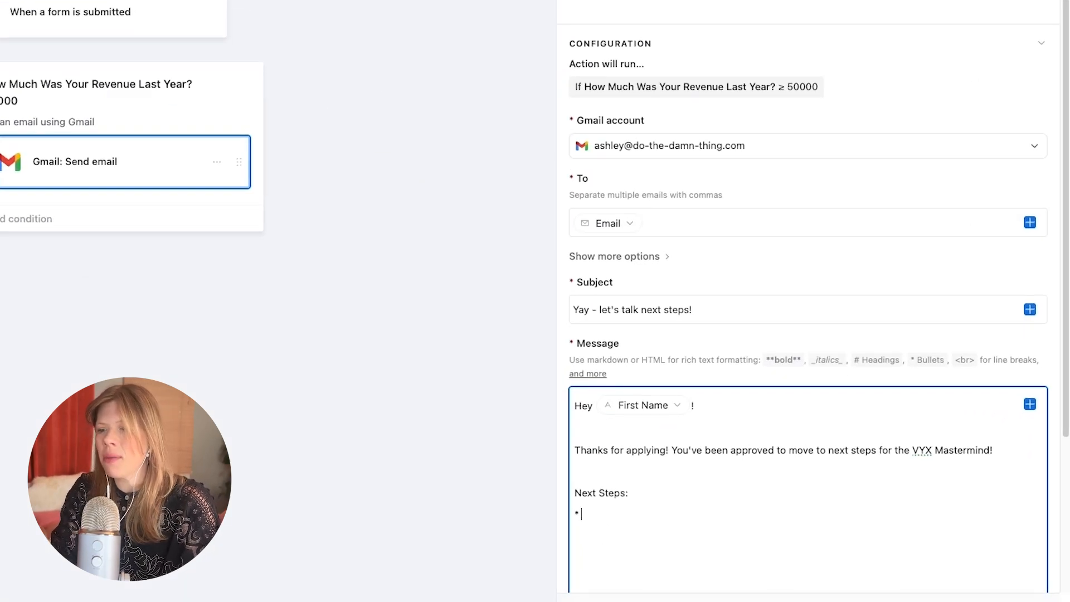
- Add a Calendly-linked "Book a call" bullet, a bold "Hit reply" bullet, and a "Thanks," sign-off
text(Book a c)
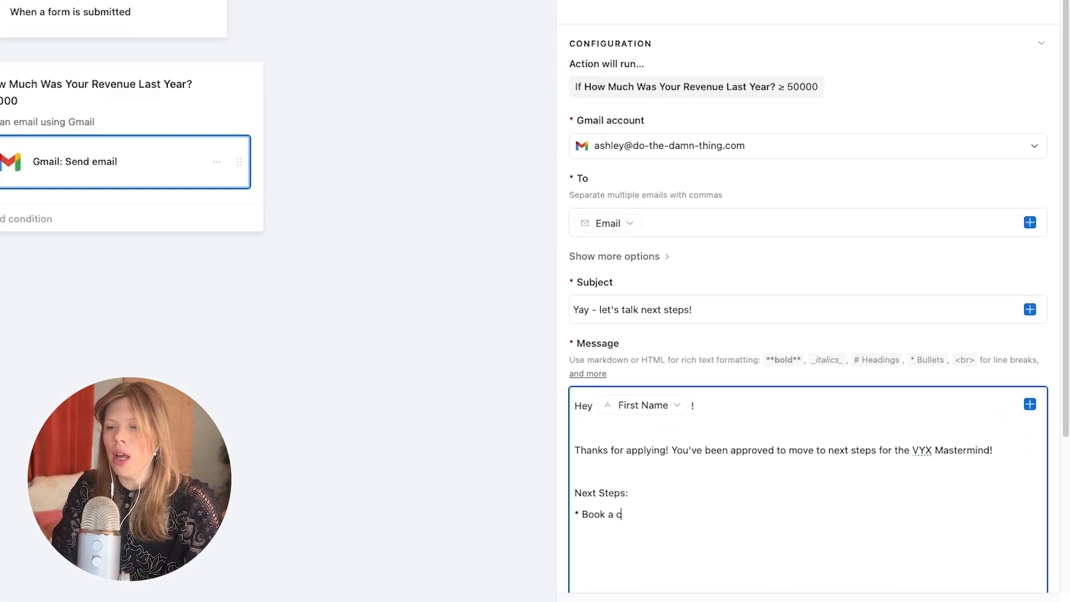
text(all)
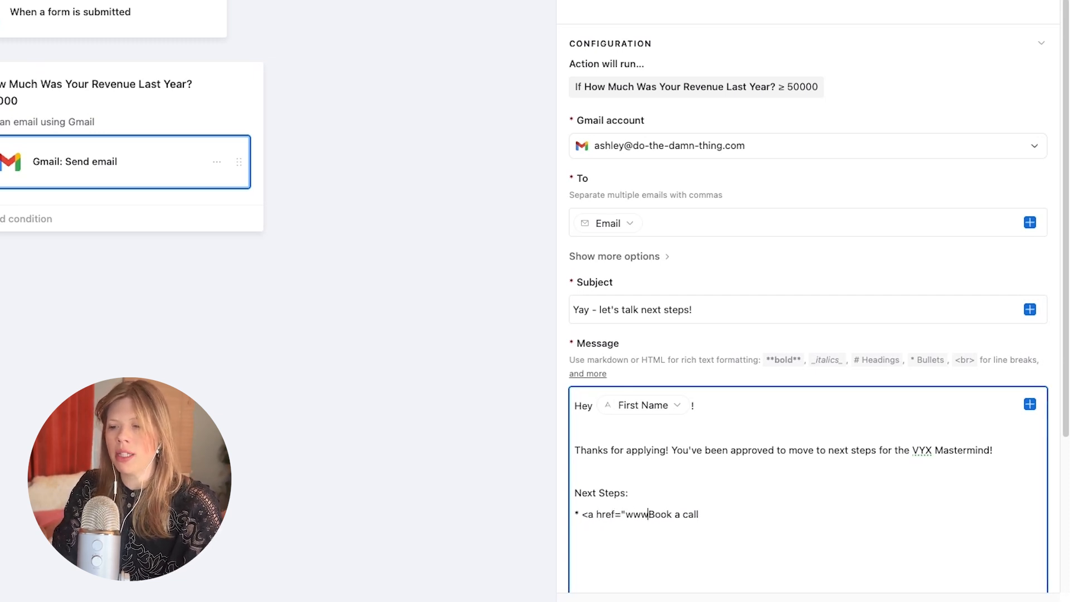
text(.calendly.com">Book a call</a>)
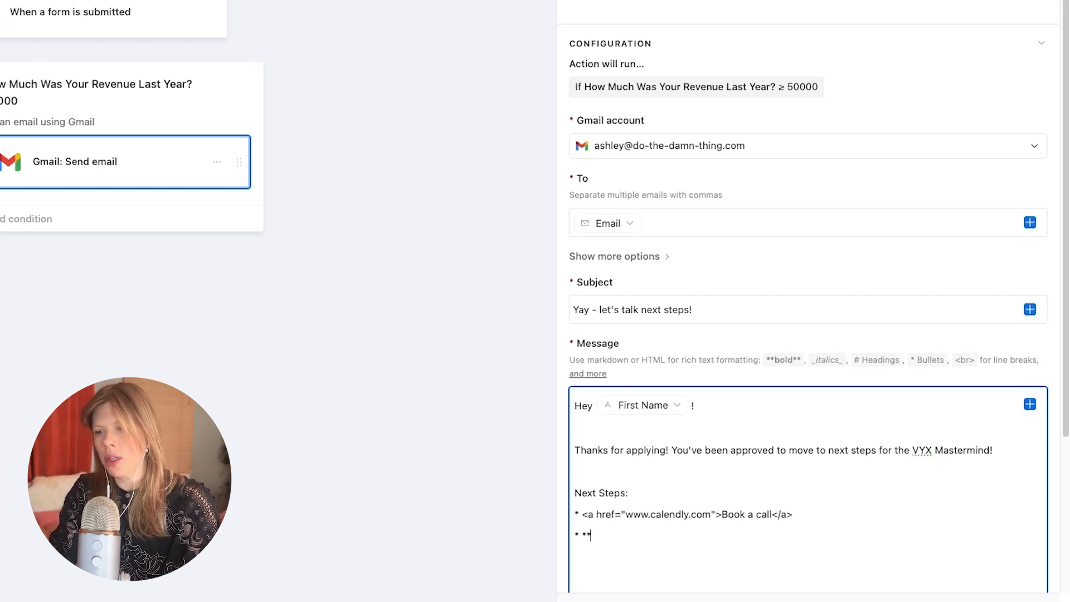
text(Hit reply&)
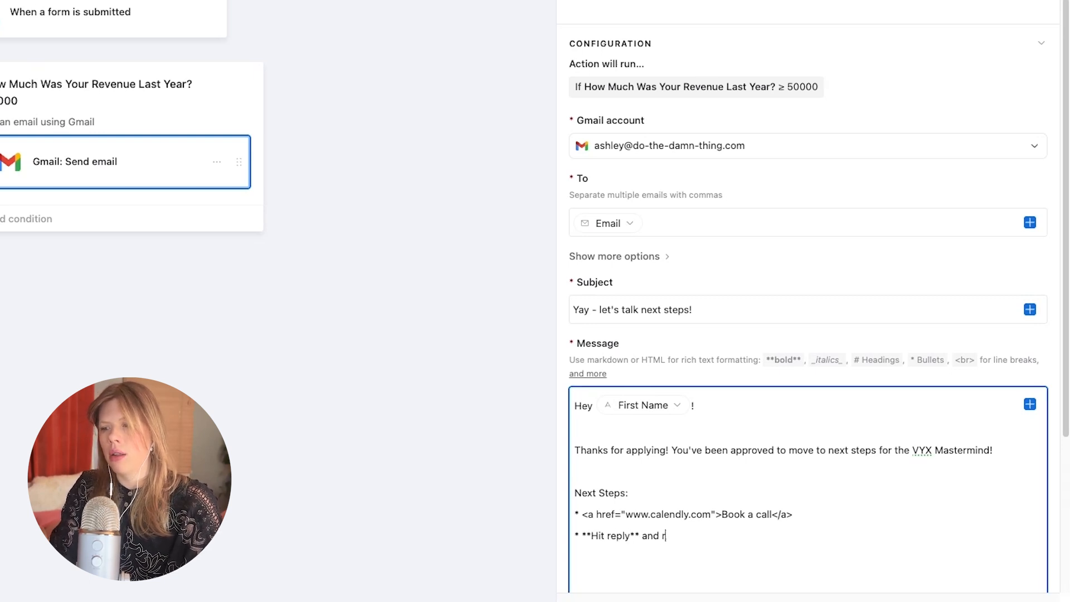
text(ell me whaty)
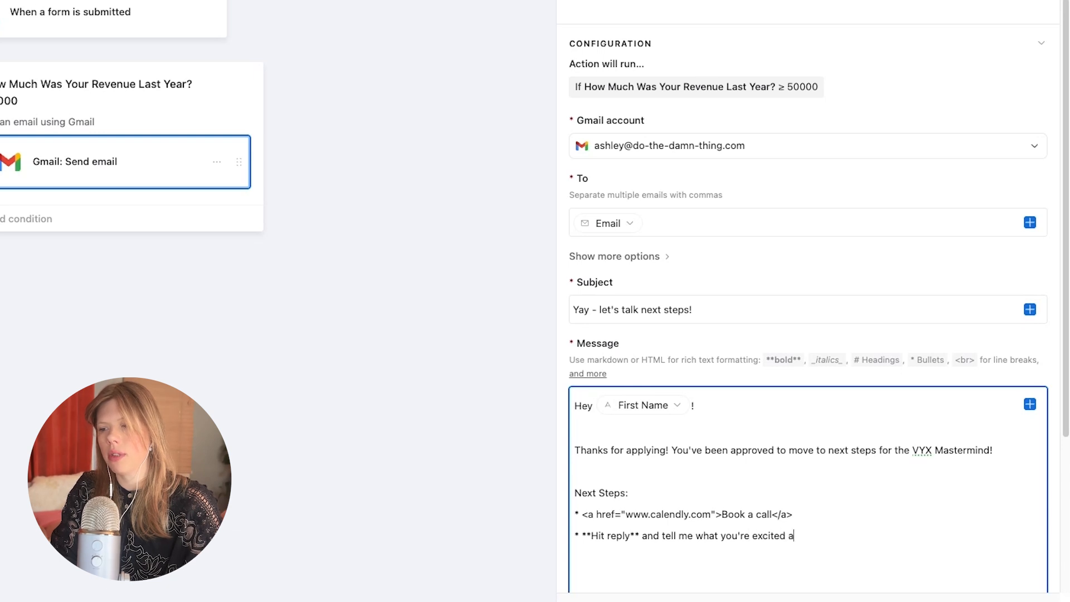
text(bout.)
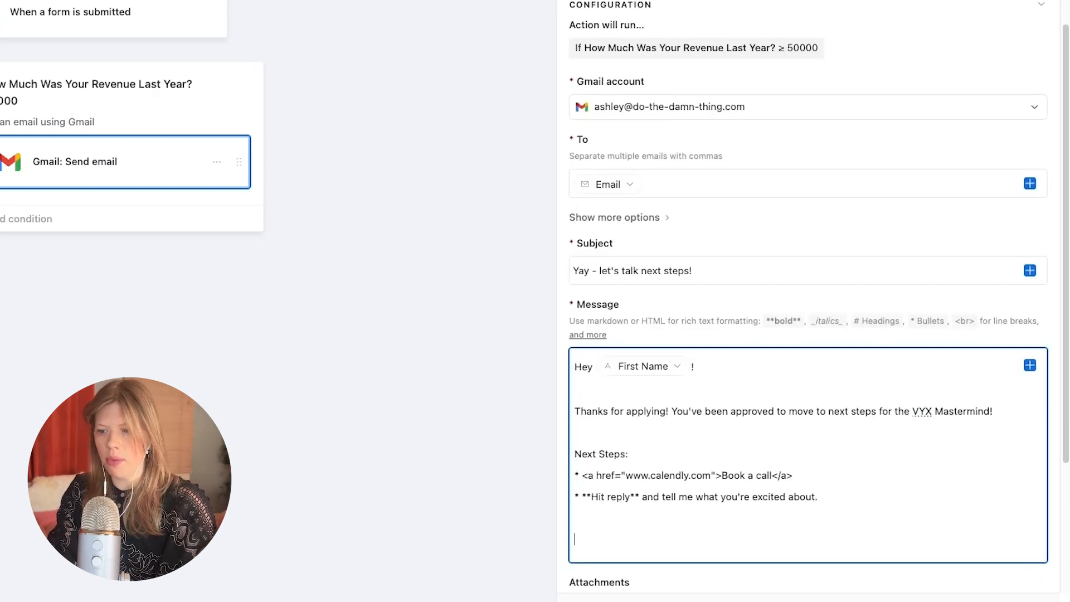
text(Thanks,)
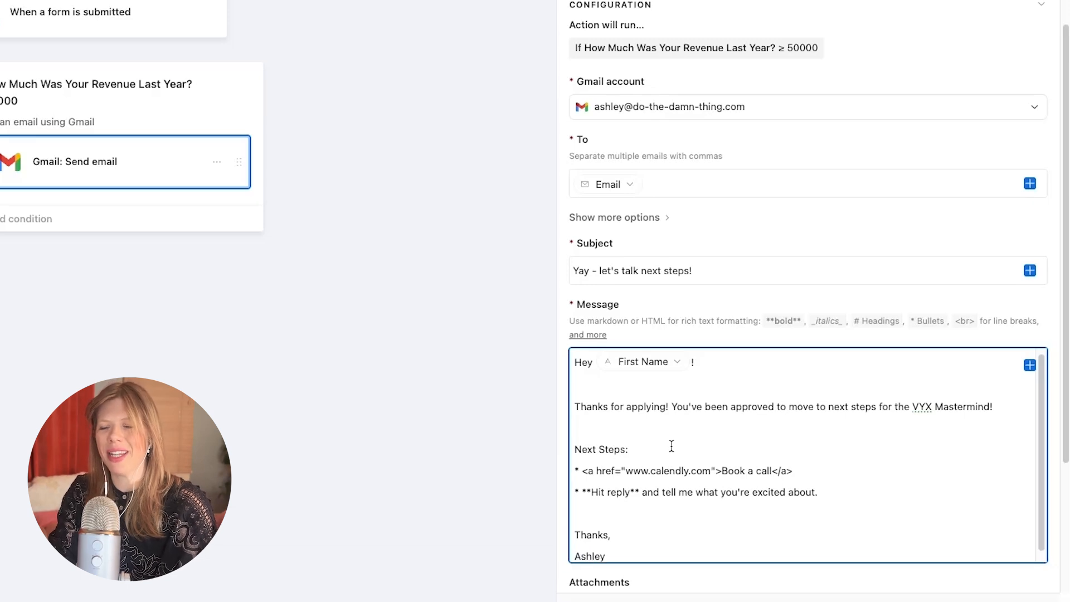
scroll(down, 3)
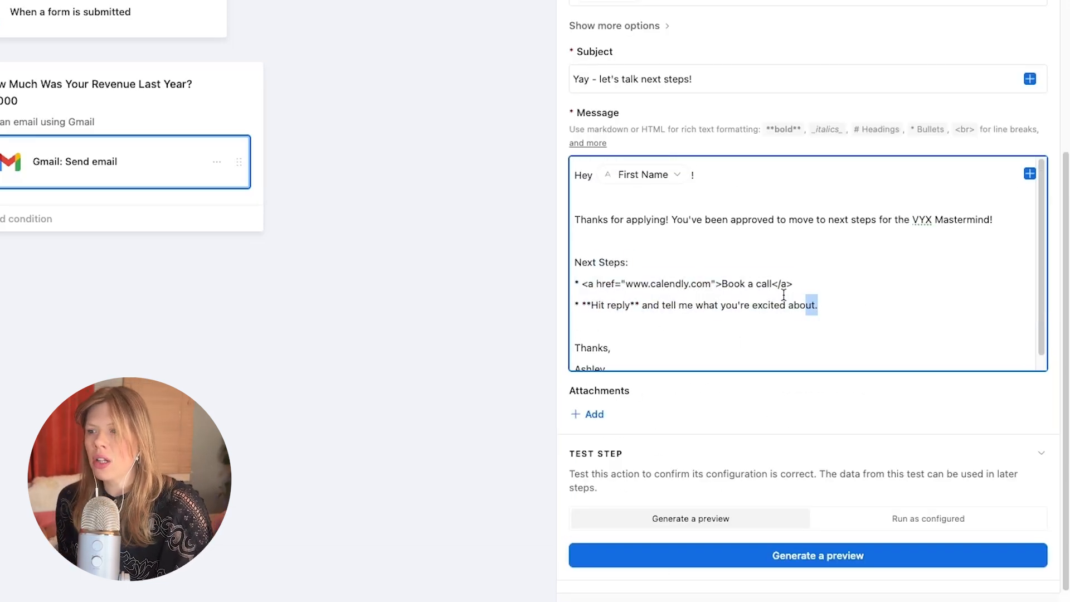
- Generate the email test preview, review the rendered link and bold text, then close it
click(817, 555)
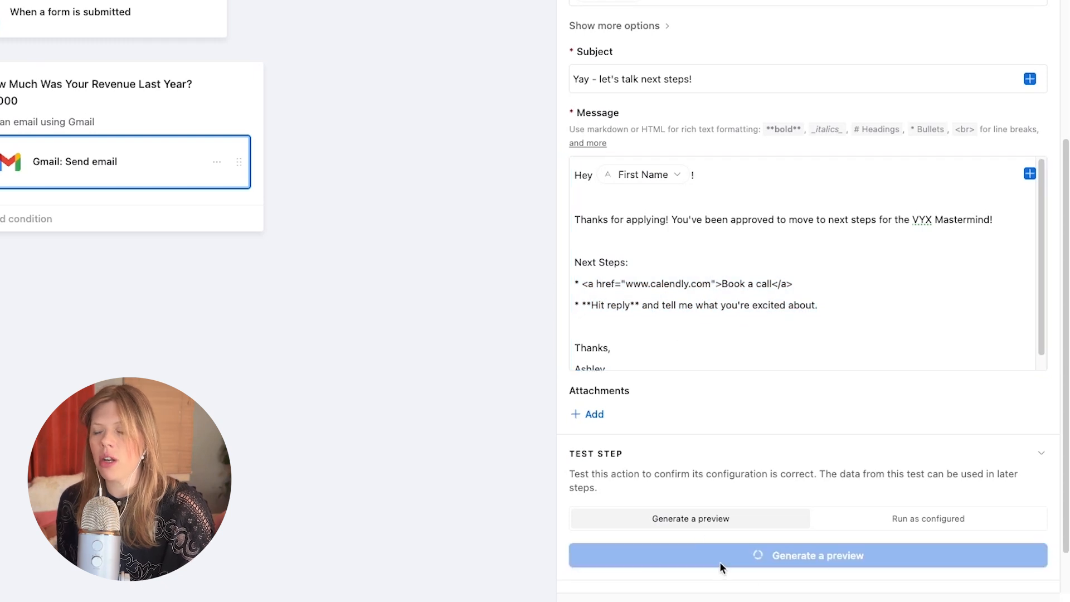
click(807, 555)
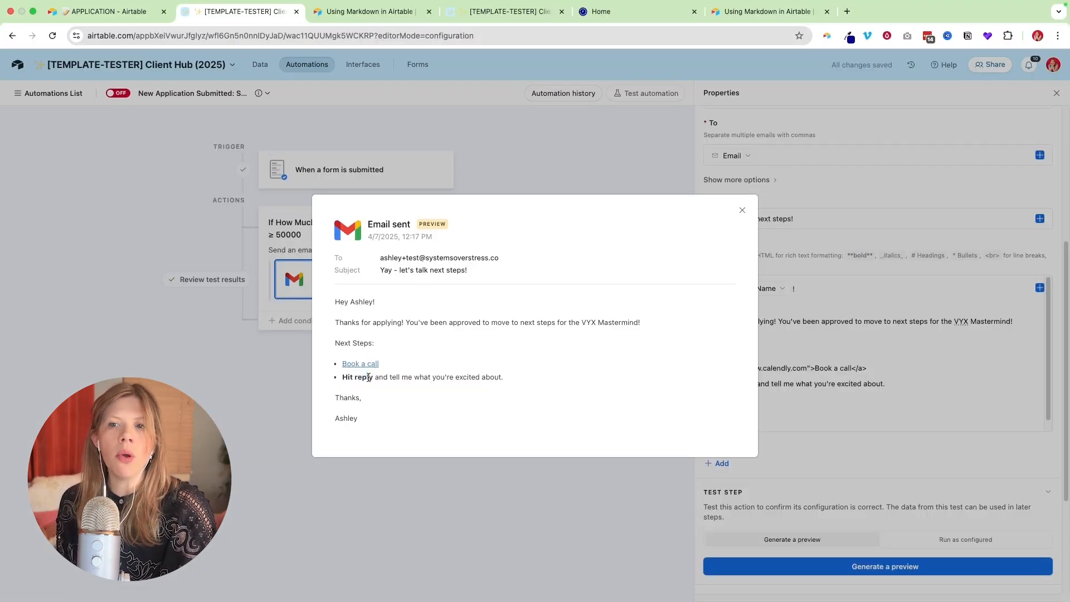
double_click(353, 302)
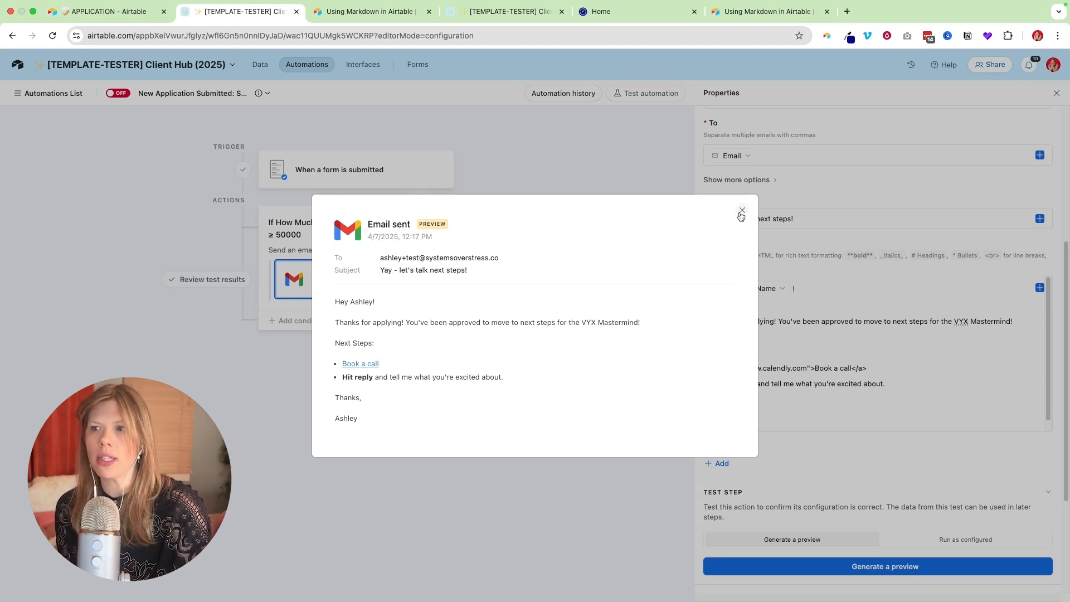
click(743, 210)
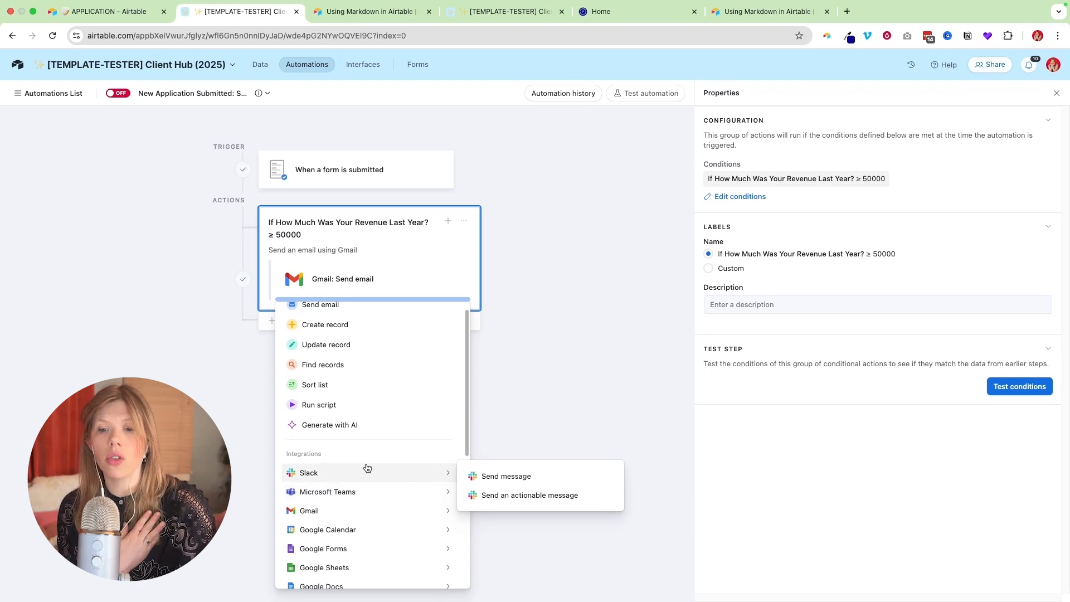
- Add a Slack send-message action using the DTDT account, starting with bold "NEW APPLICATION!"
click(507, 476)
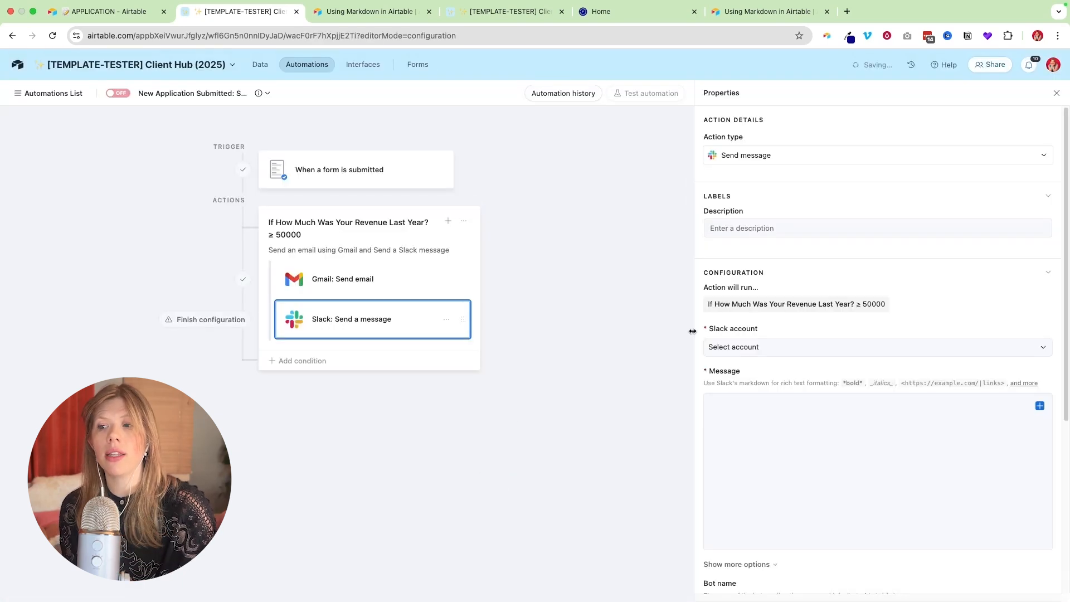
click(876, 347)
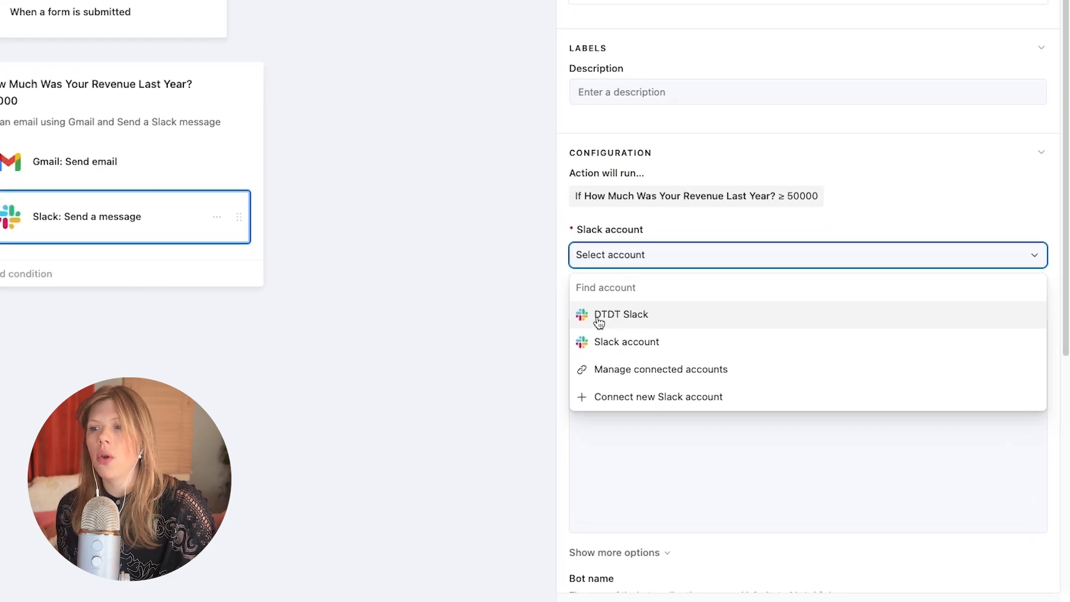
click(620, 315)
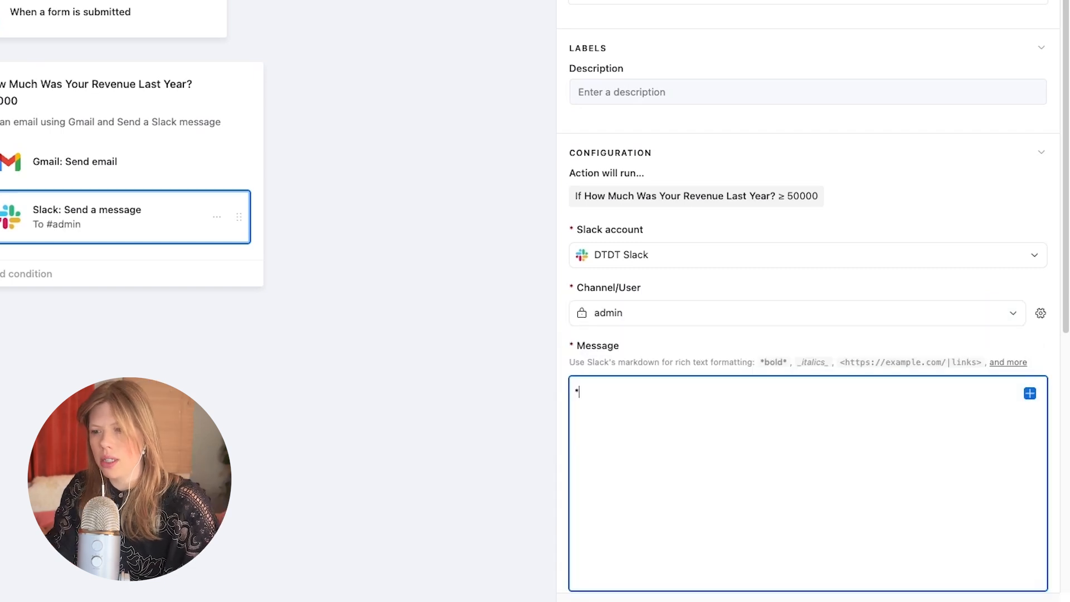
text(NEW APPLICATION!*)
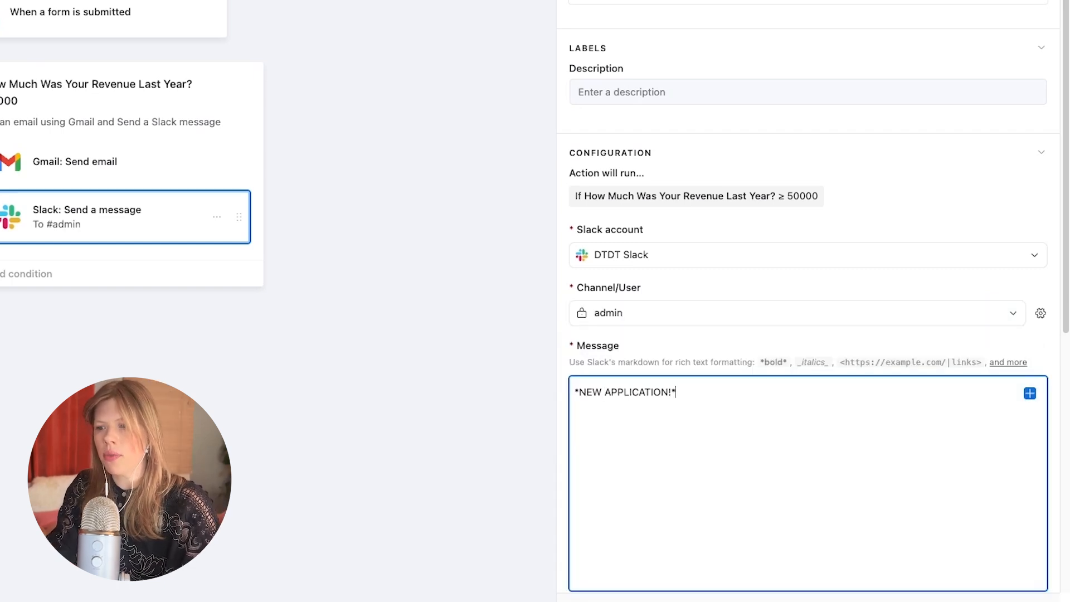
- Insert First Name, Last Name and the Base record URL linked as "Application URL"
click(1030, 394)
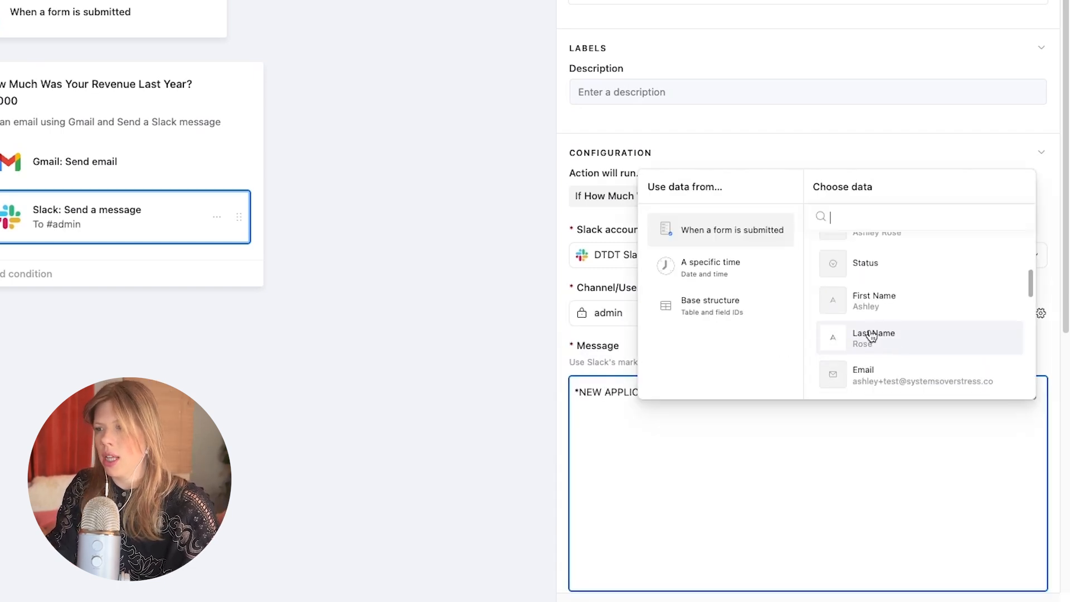
click(874, 300)
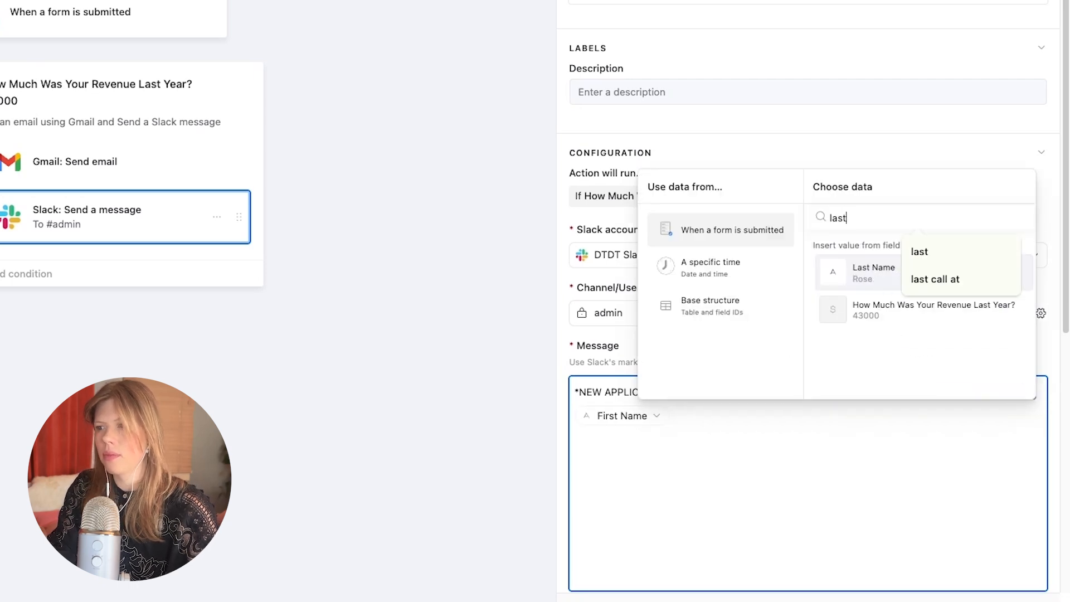
click(874, 272)
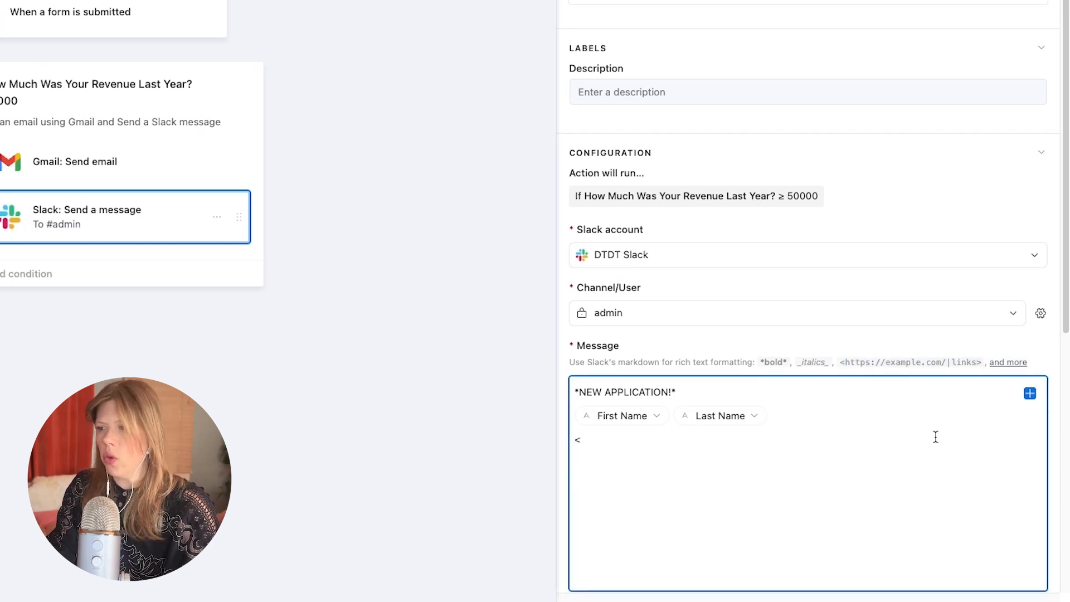
click(1030, 393)
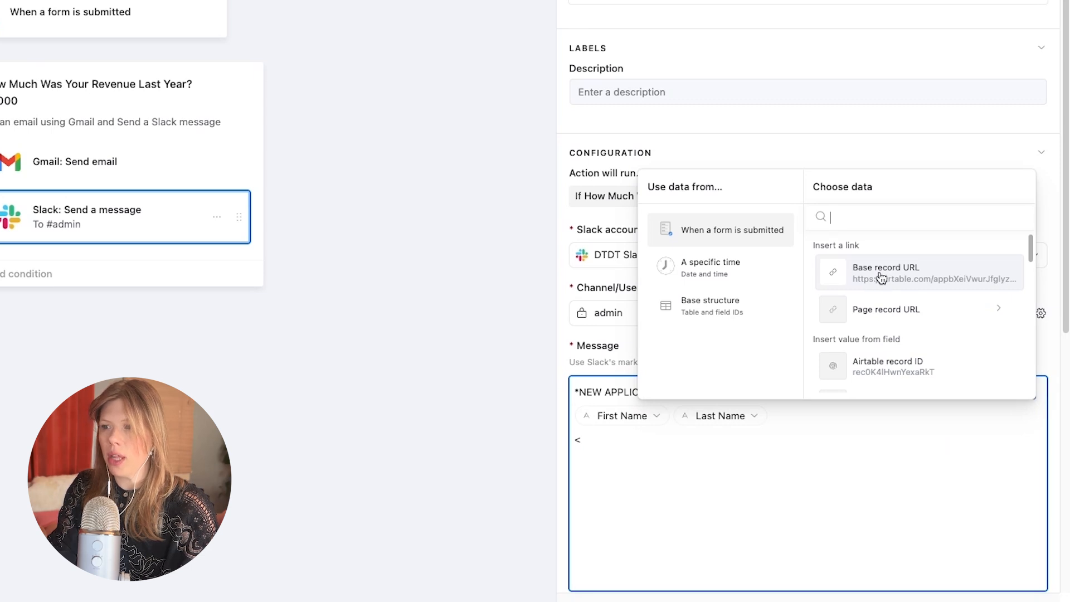
click(885, 268)
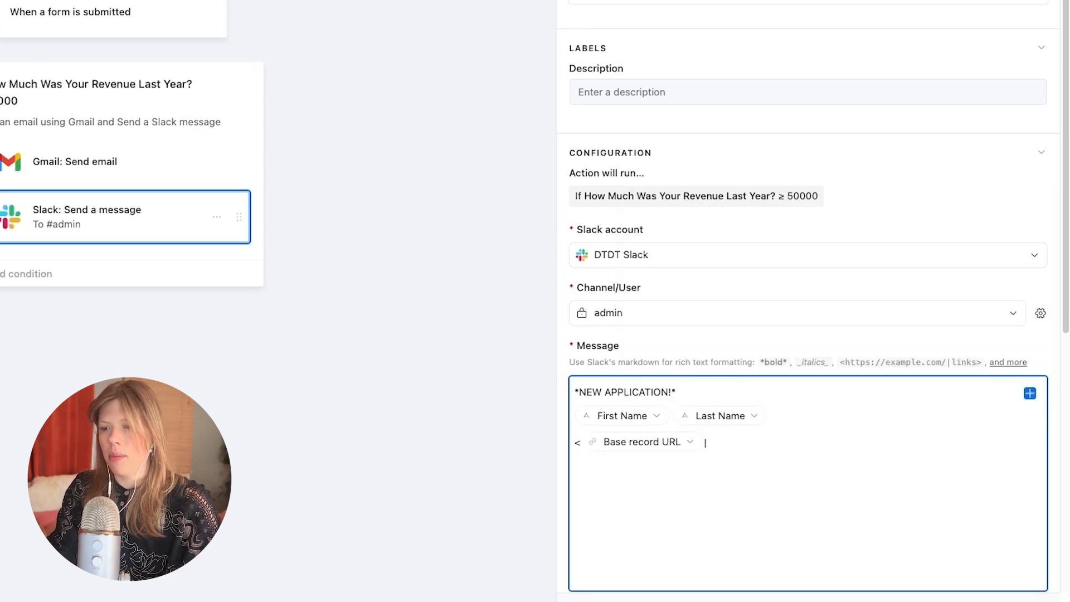
text(Application URL)
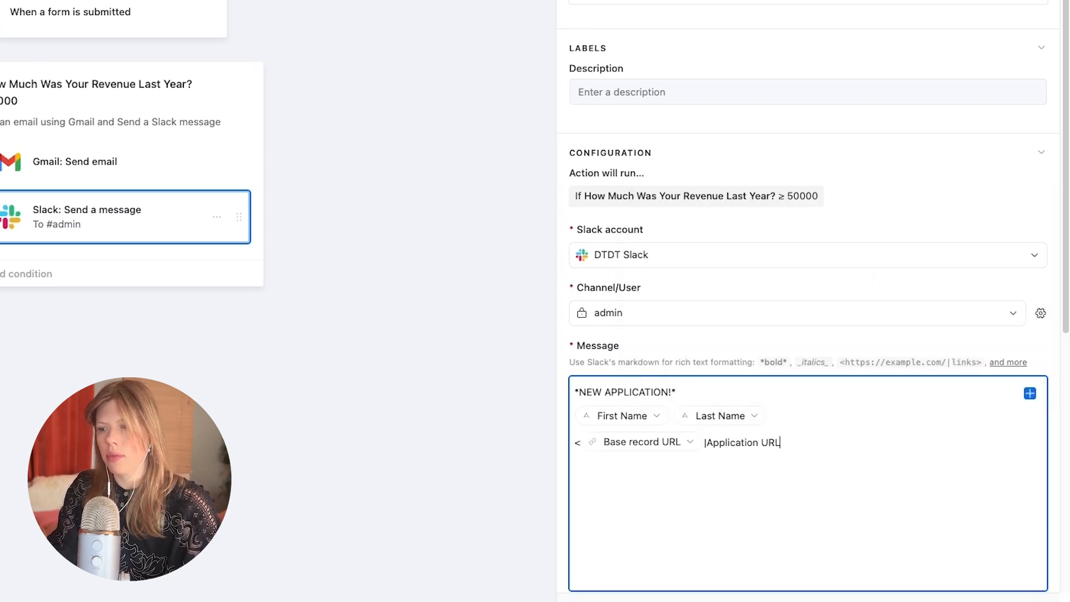
scroll(down, 3)
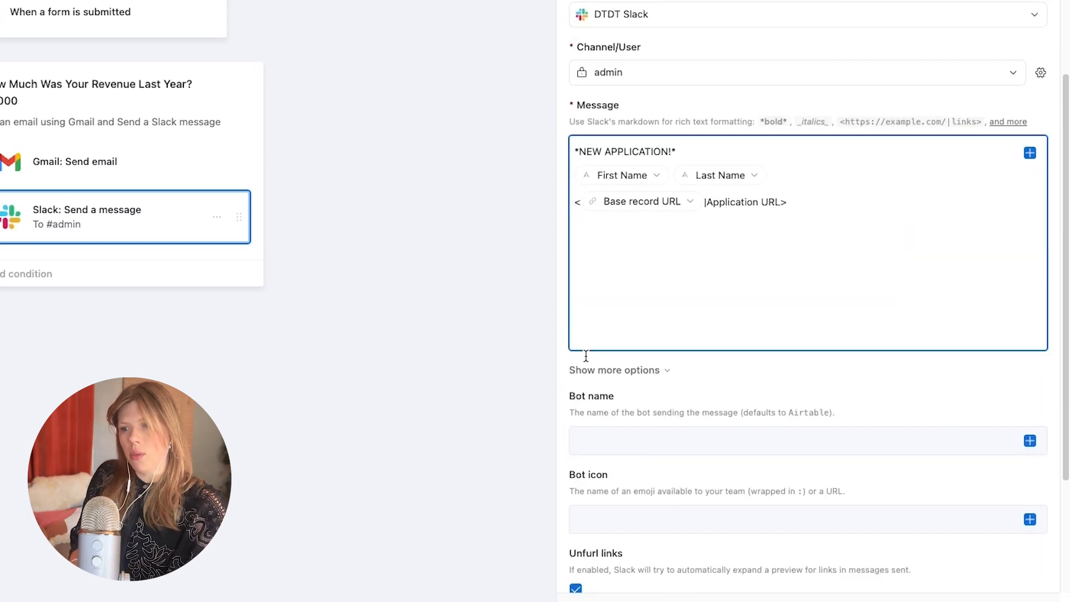
- Generate the Slack preview and follow its Application URL link to the applicant's record
scroll(down, 3)
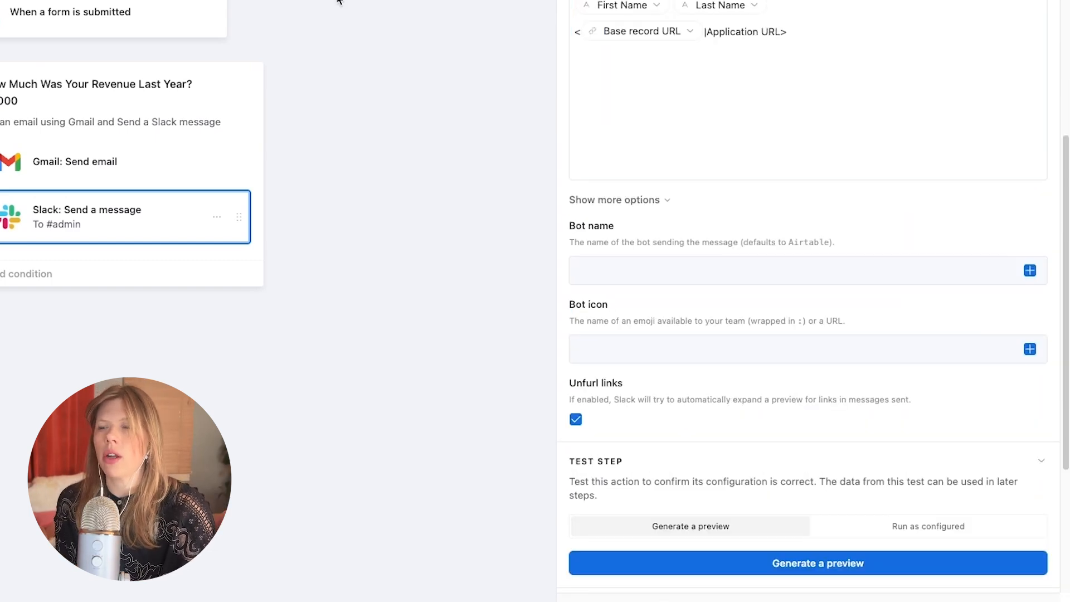
click(817, 562)
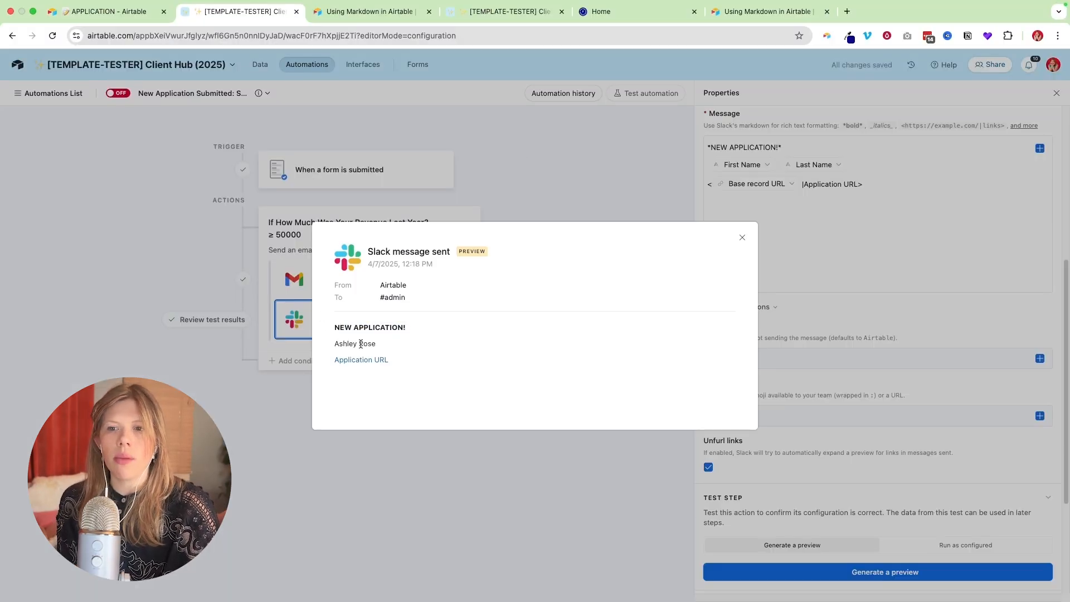
click(360, 360)
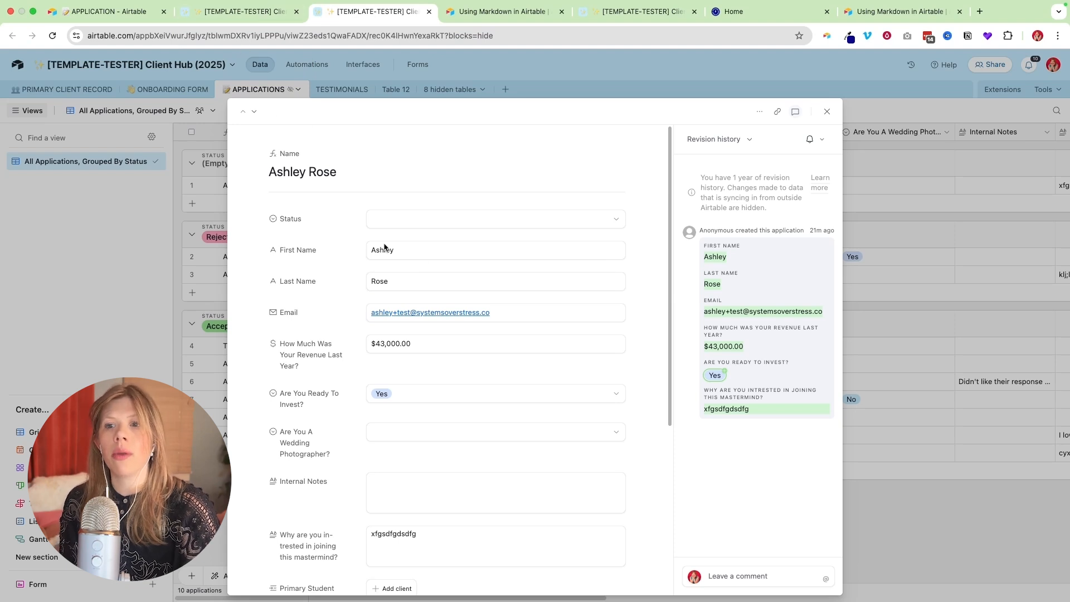
click(306, 65)
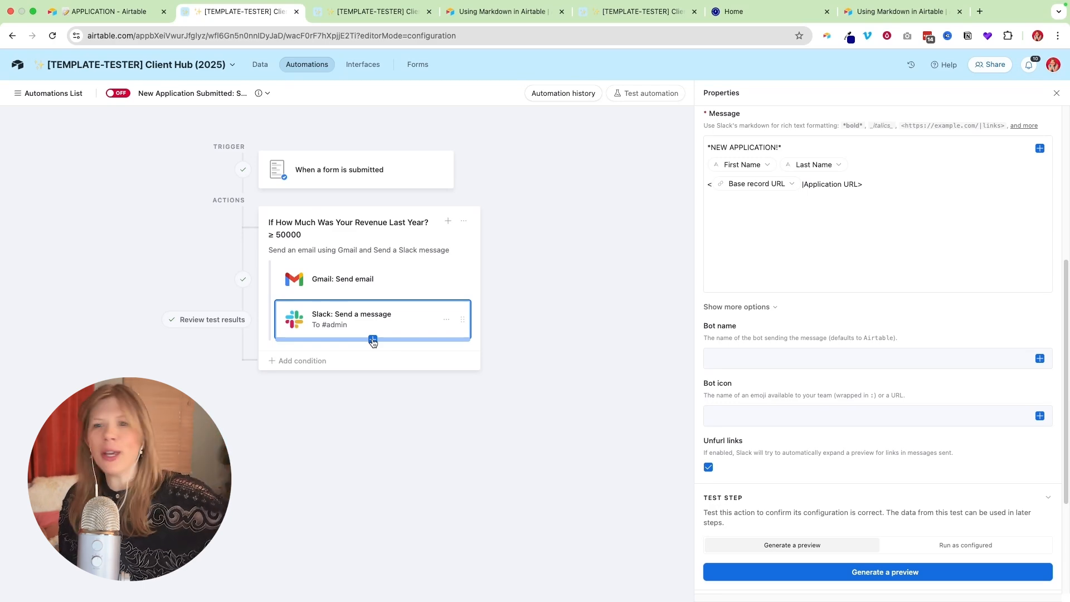
- Add an Update record action on APPLICATIONS setting Status to Accepted by Airtable record ID
click(373, 341)
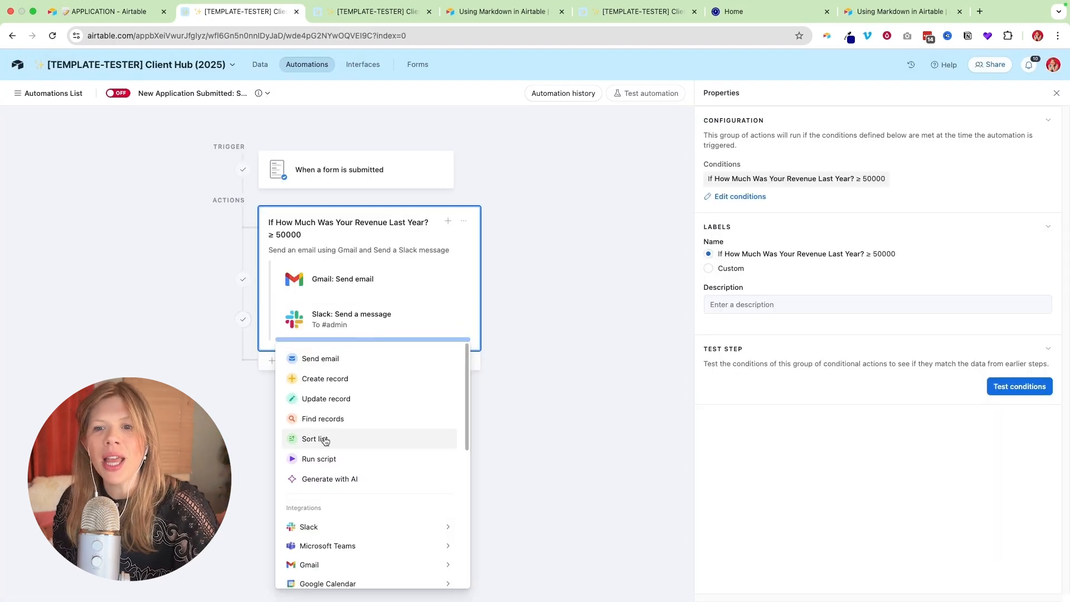
click(326, 399)
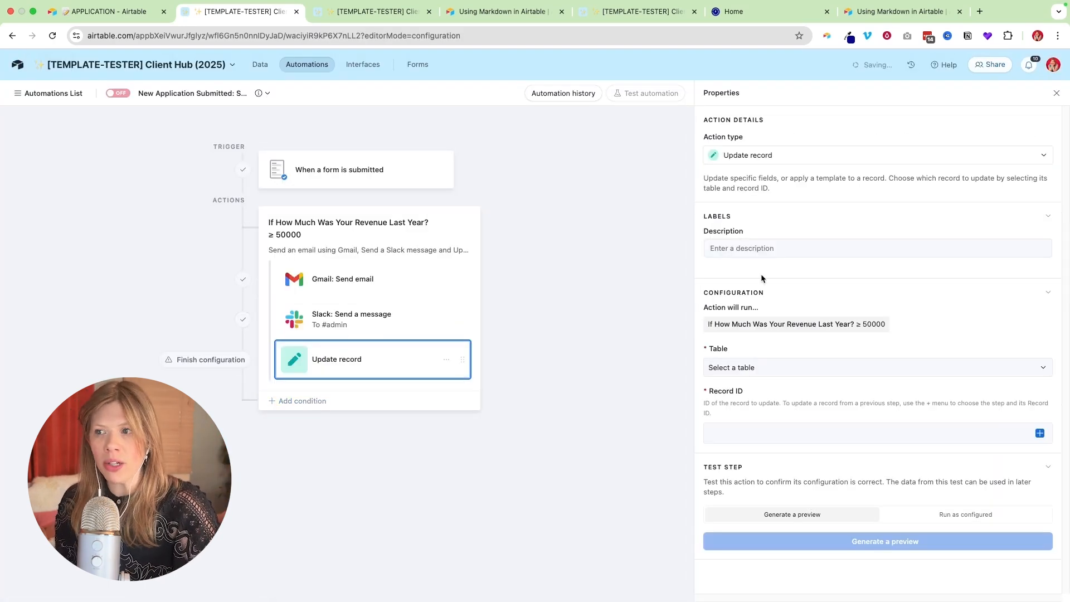
click(876, 367)
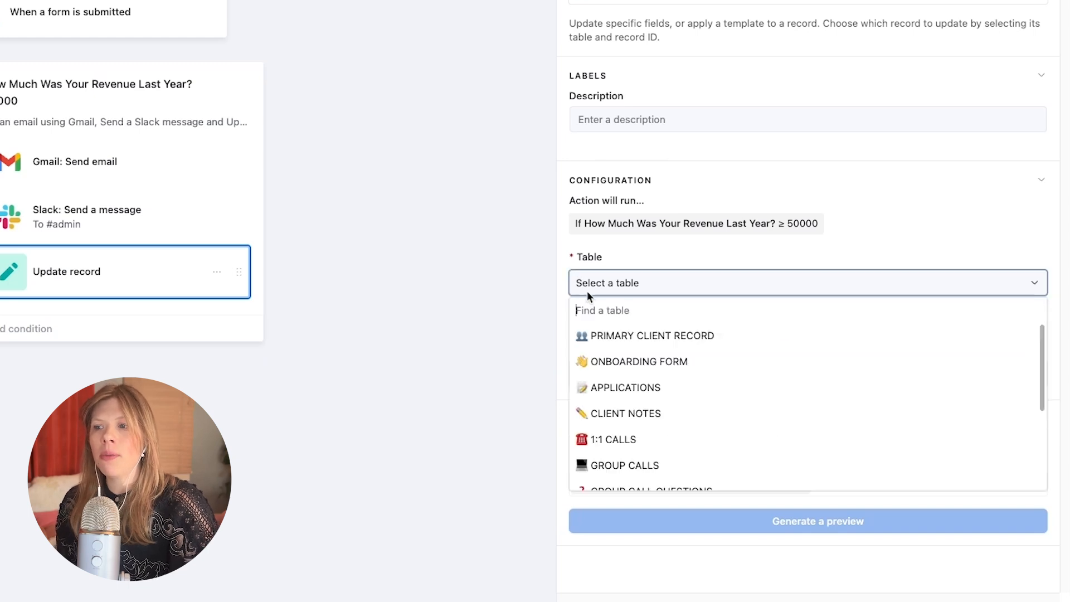
click(625, 387)
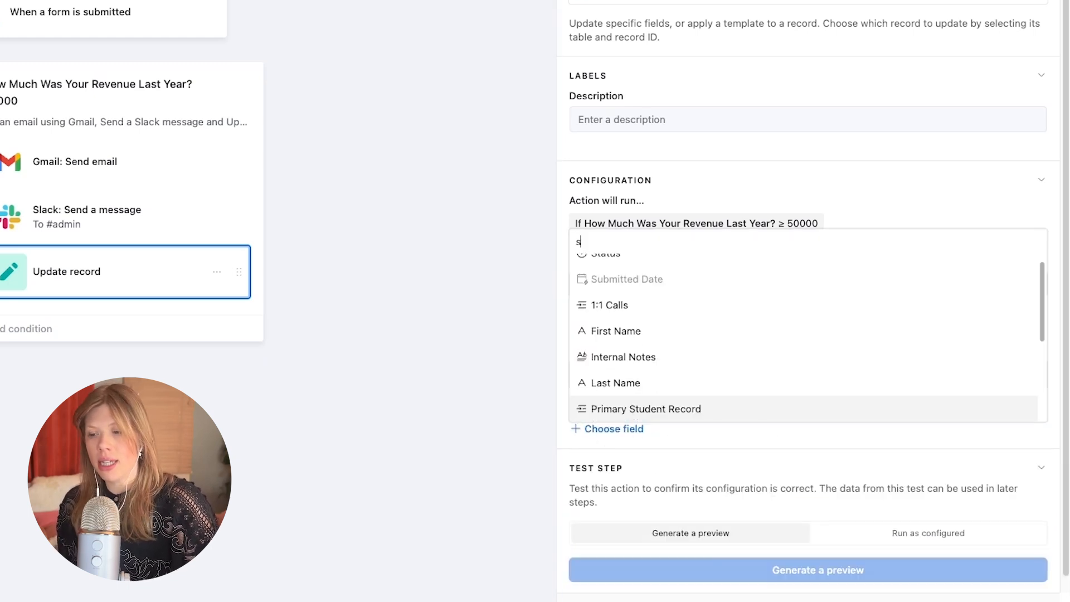
click(603, 253)
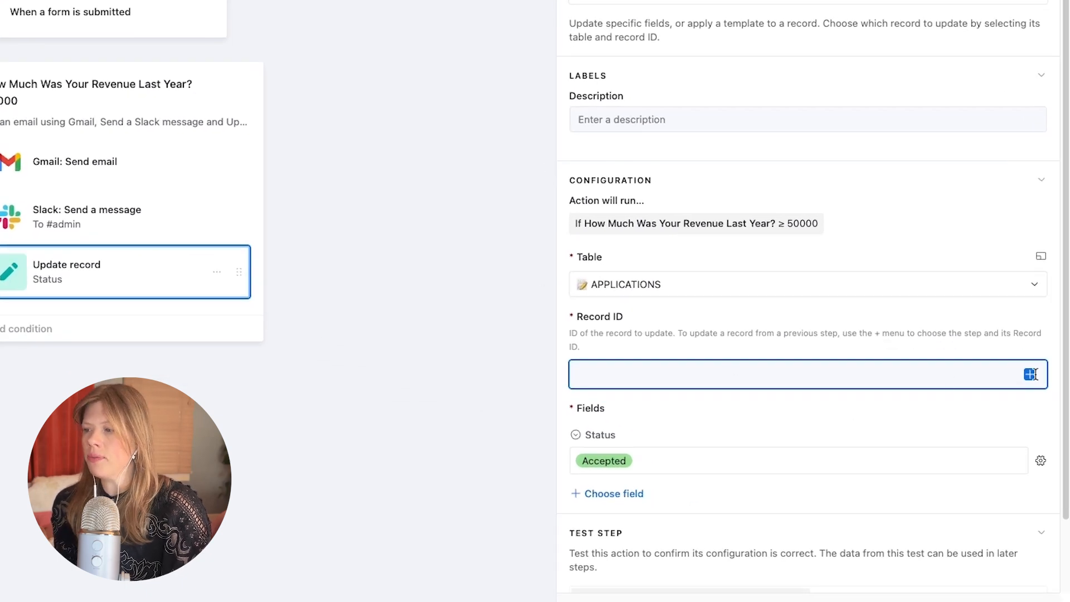
mouse_move(630, 327)
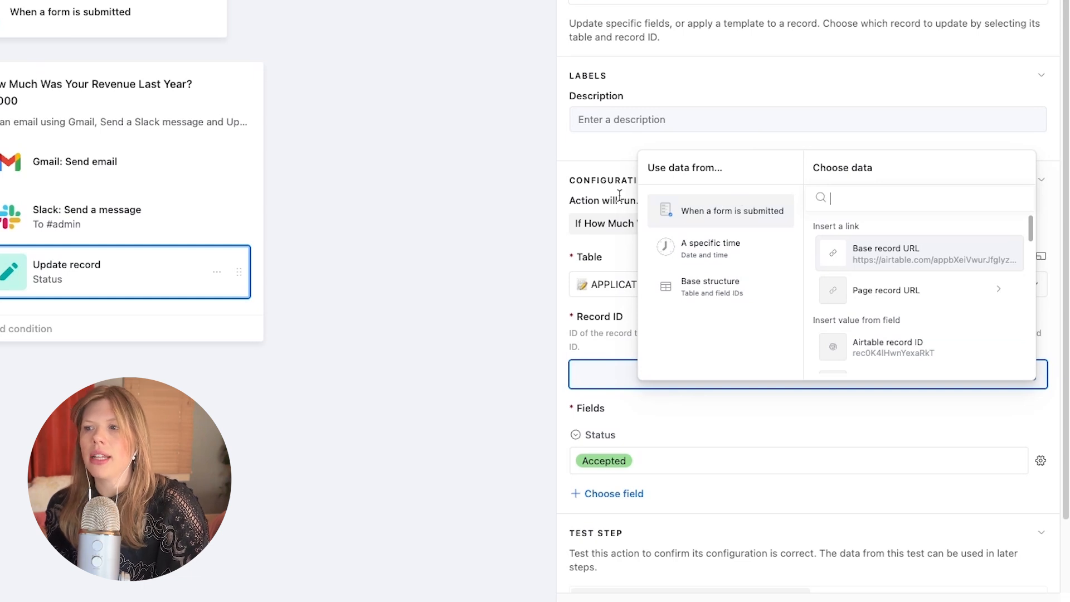
mouse_move(867, 336)
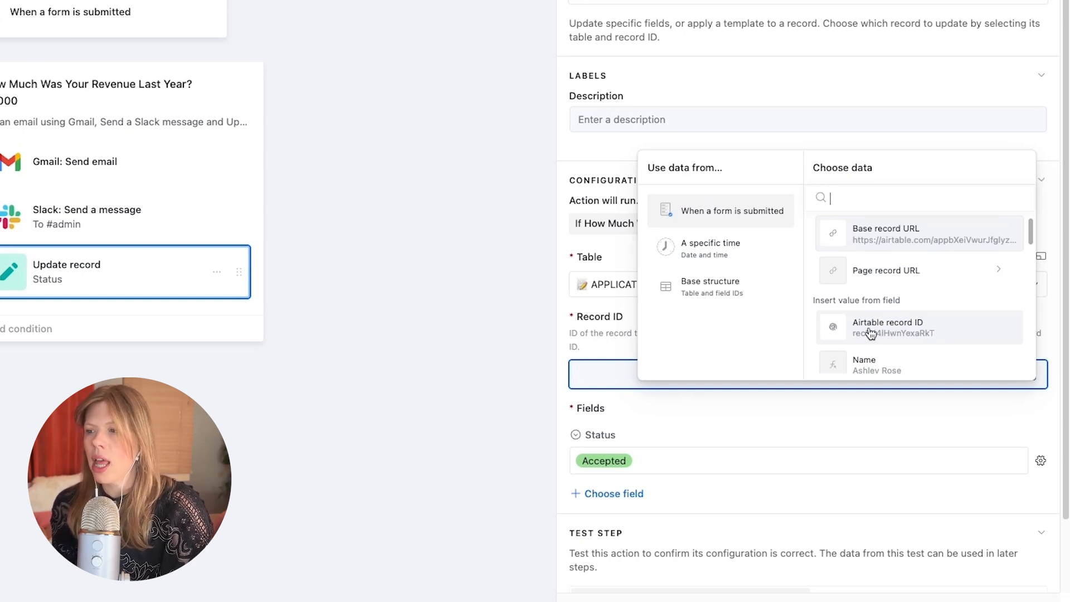
click(889, 328)
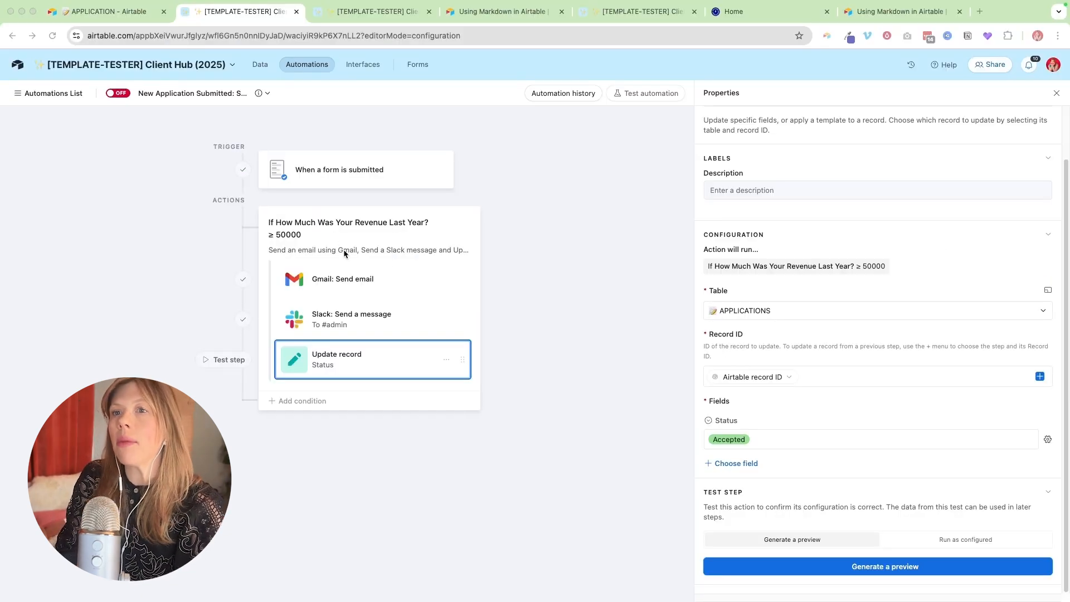
mouse_move(117, 93)
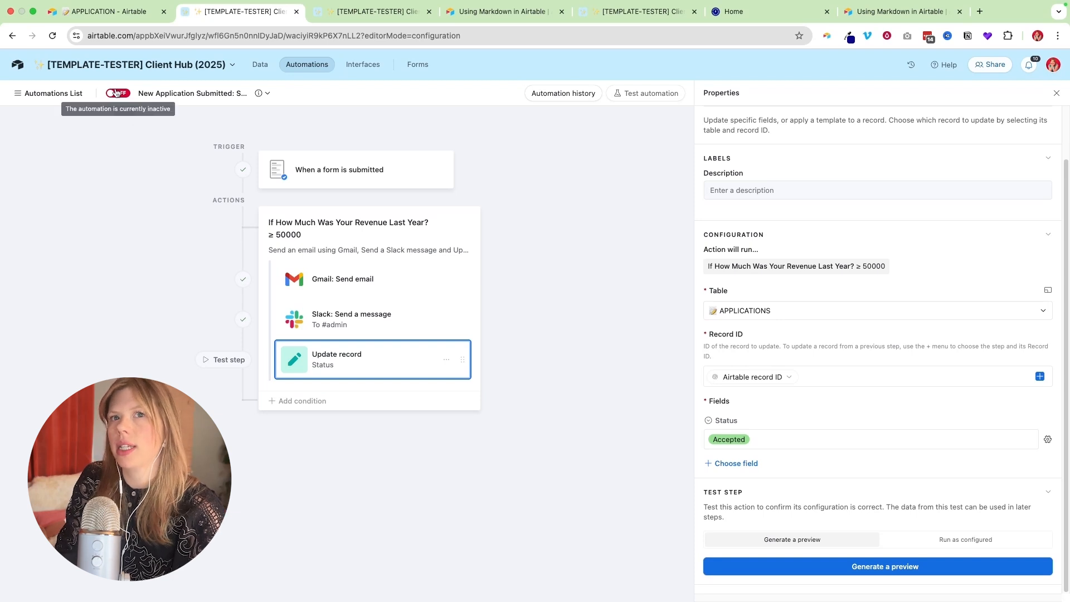
- Toggle the New Application Submitted automation ON and return to the APPLICATION form editor
click(117, 92)
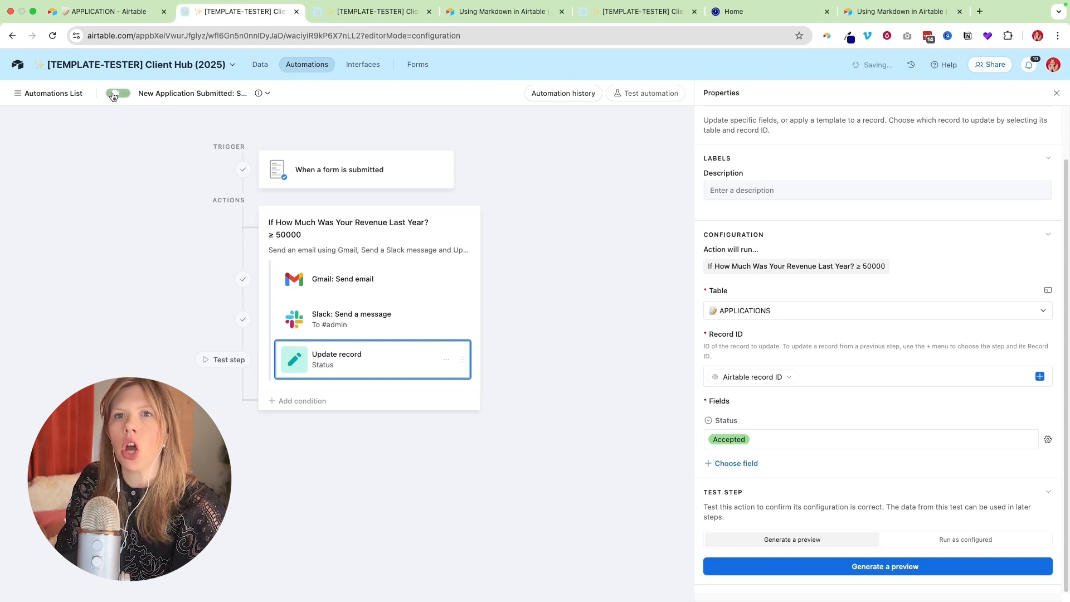
click(117, 93)
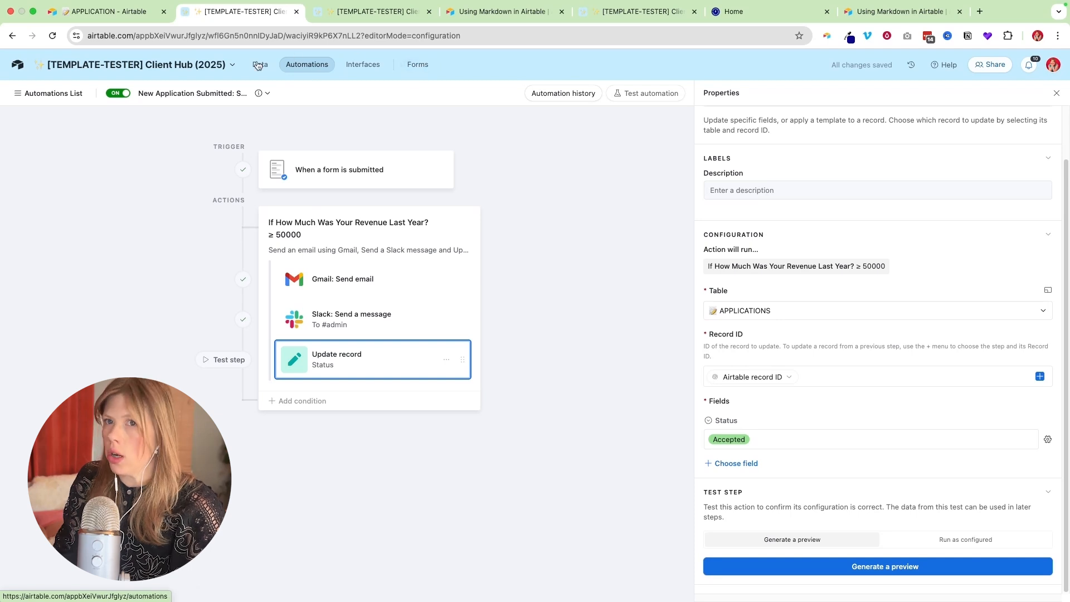
click(417, 64)
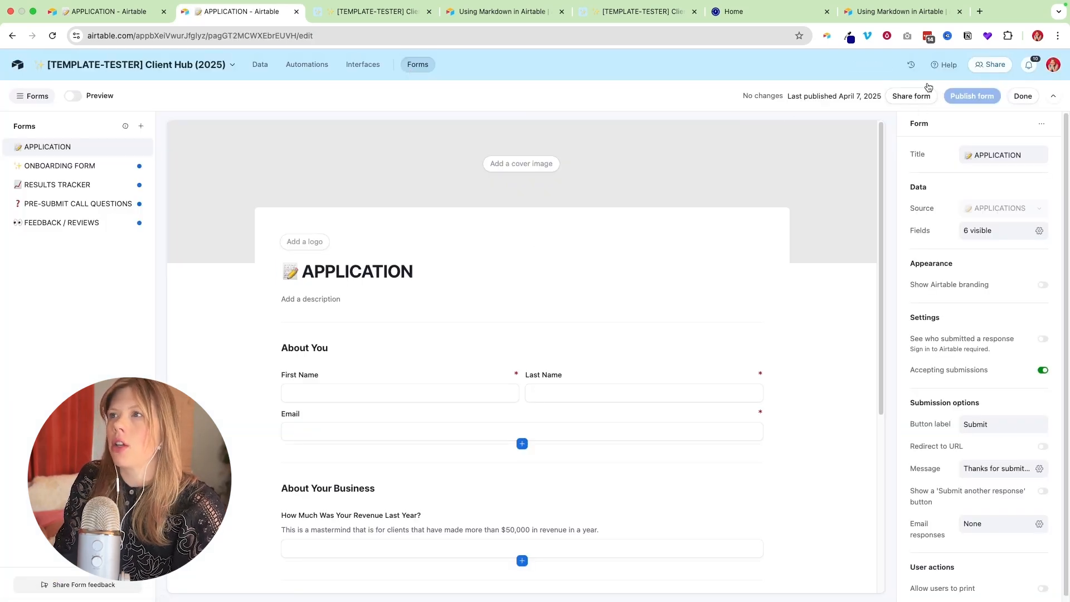
- Share the form and open the live APPLICATION form in a new tab
click(911, 96)
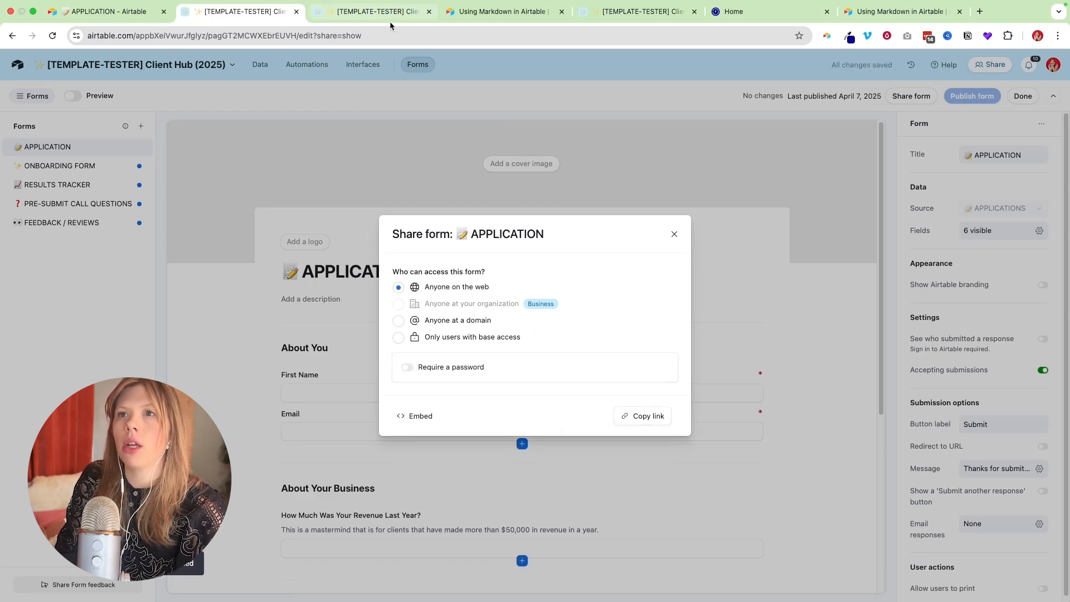
click(502, 12)
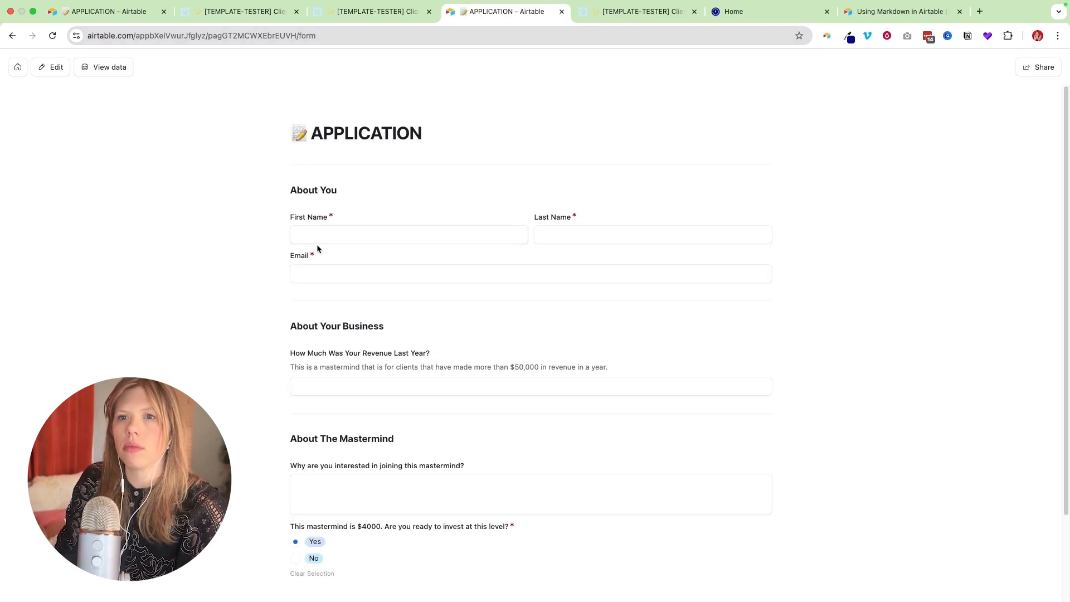
- Enter Ashley's name and email on the live form, briefly checking the automation setup between entries
text(Ashley)
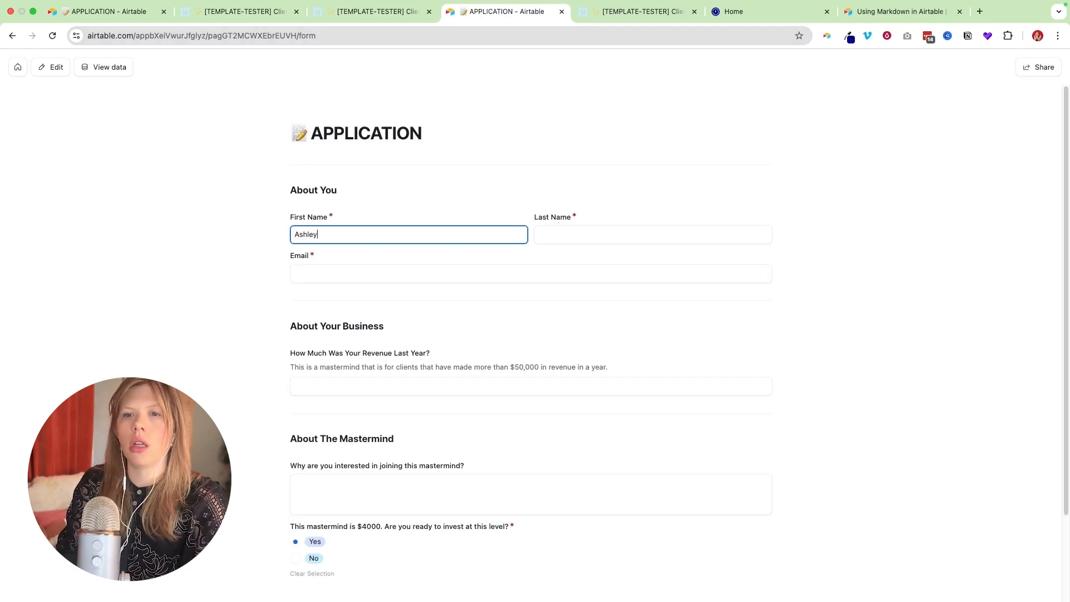
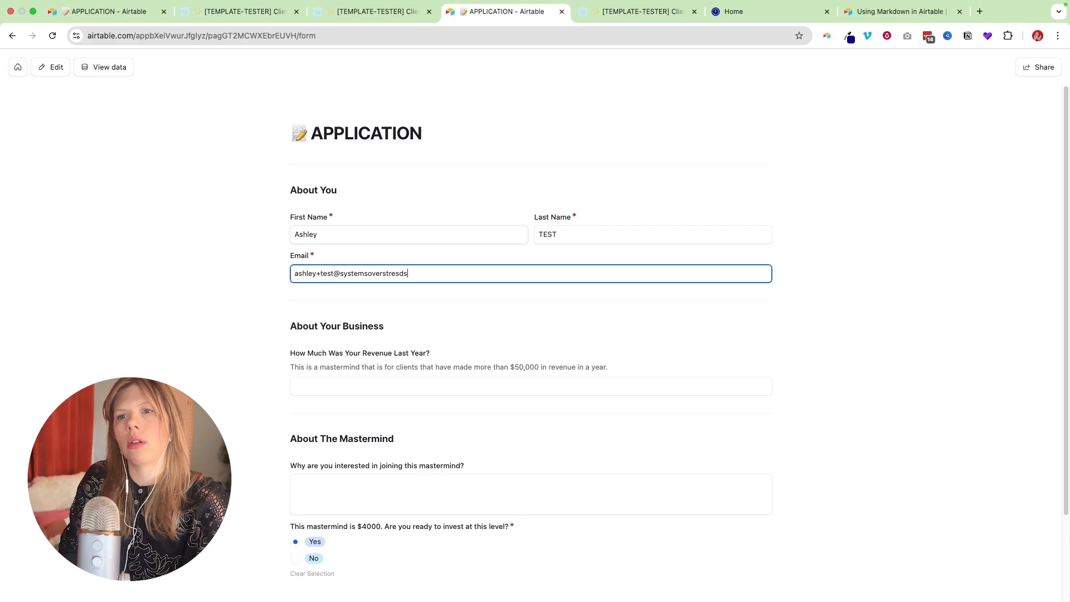
click(530, 385)
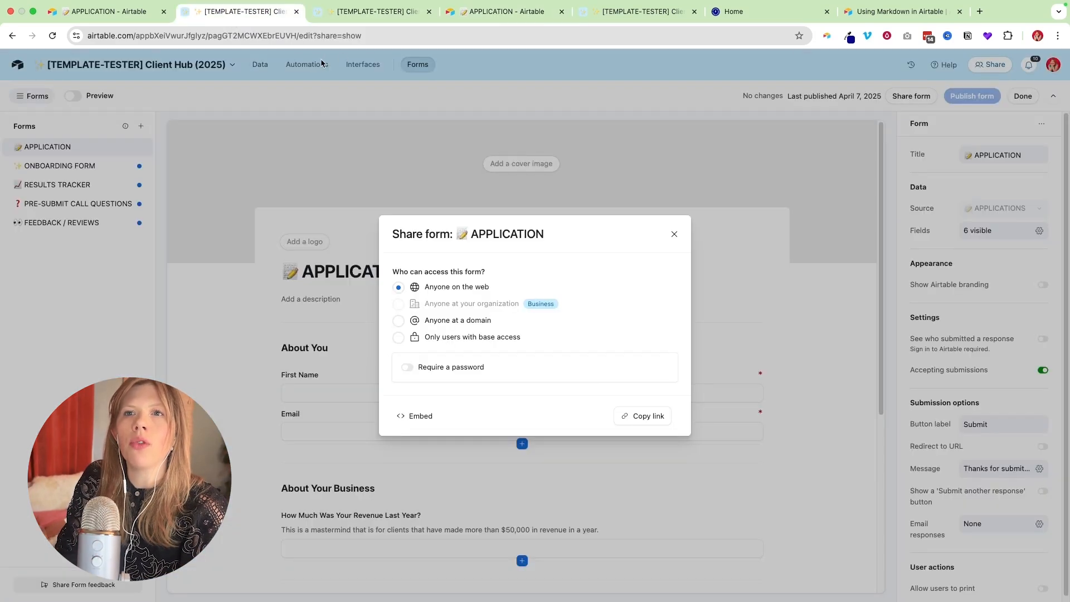
click(307, 65)
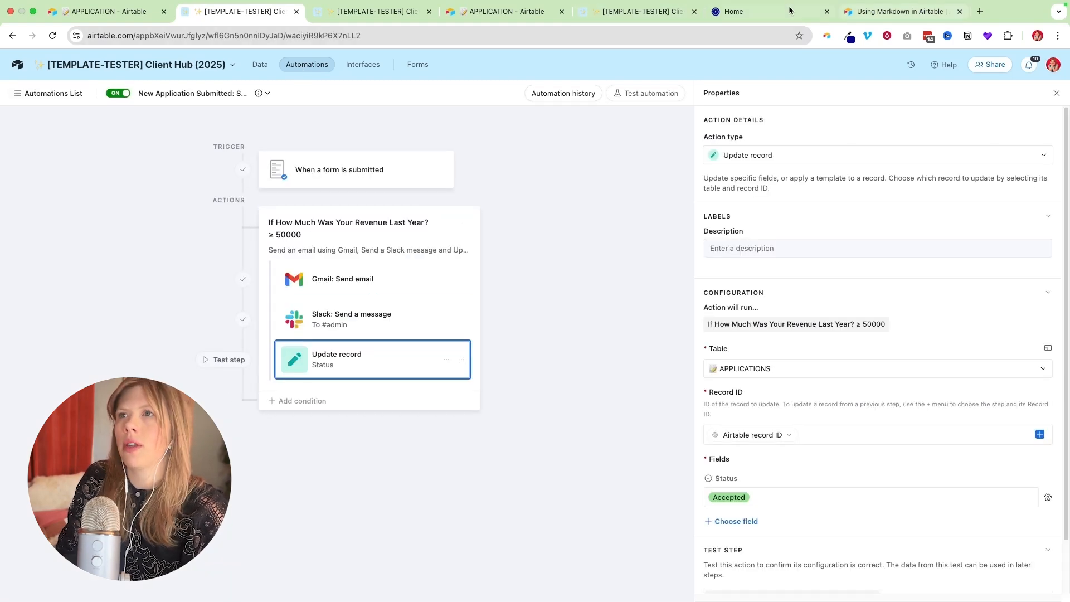
click(505, 12)
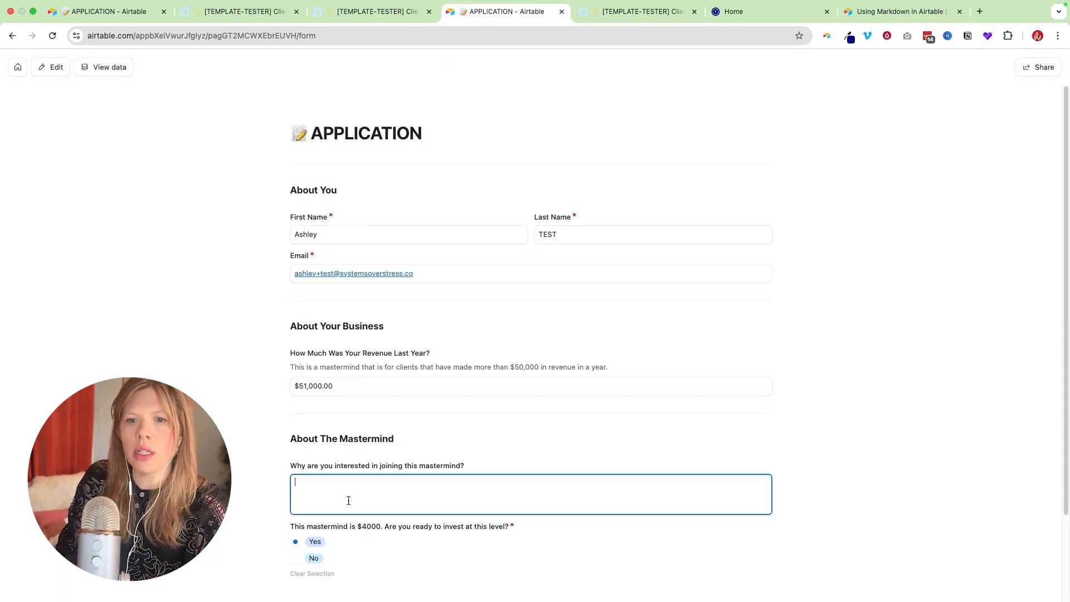
- Submit the $51,000 test application and expand the successful run in the automation history
text(ljhlkjh)
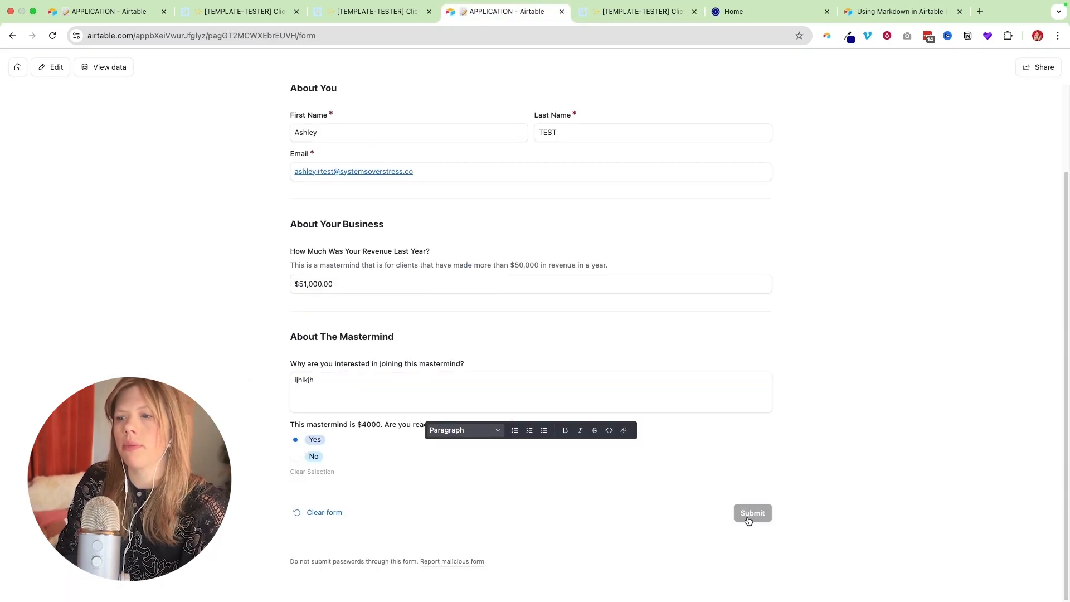
click(753, 513)
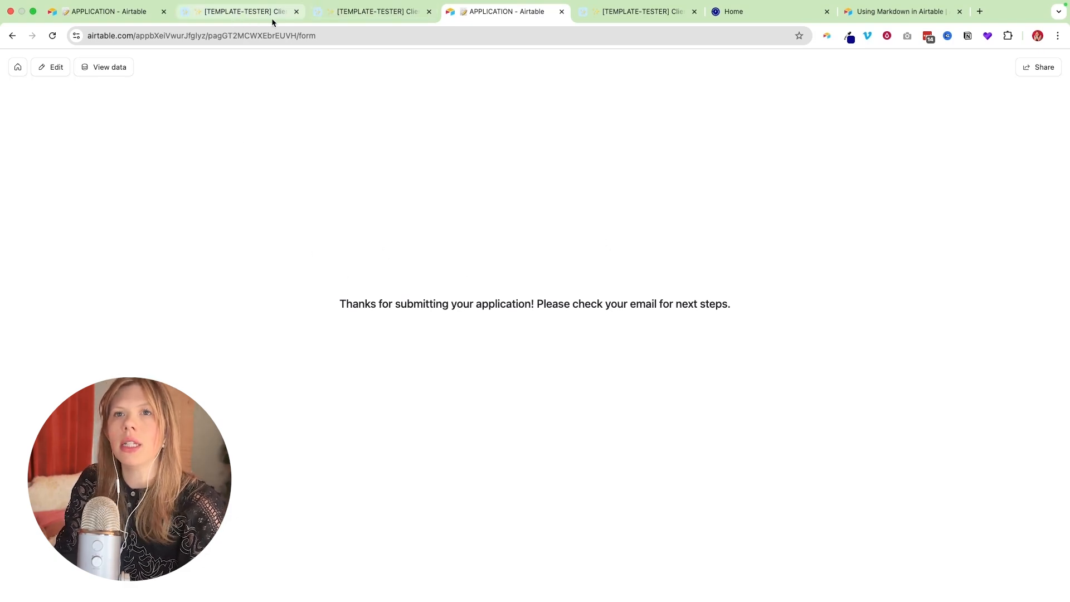
click(239, 11)
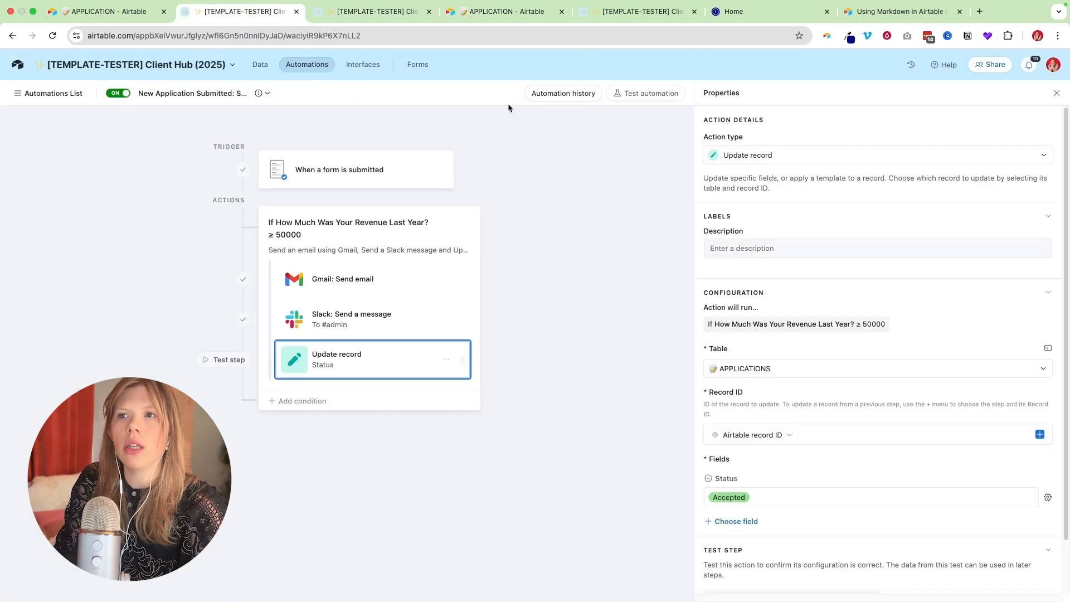
click(562, 94)
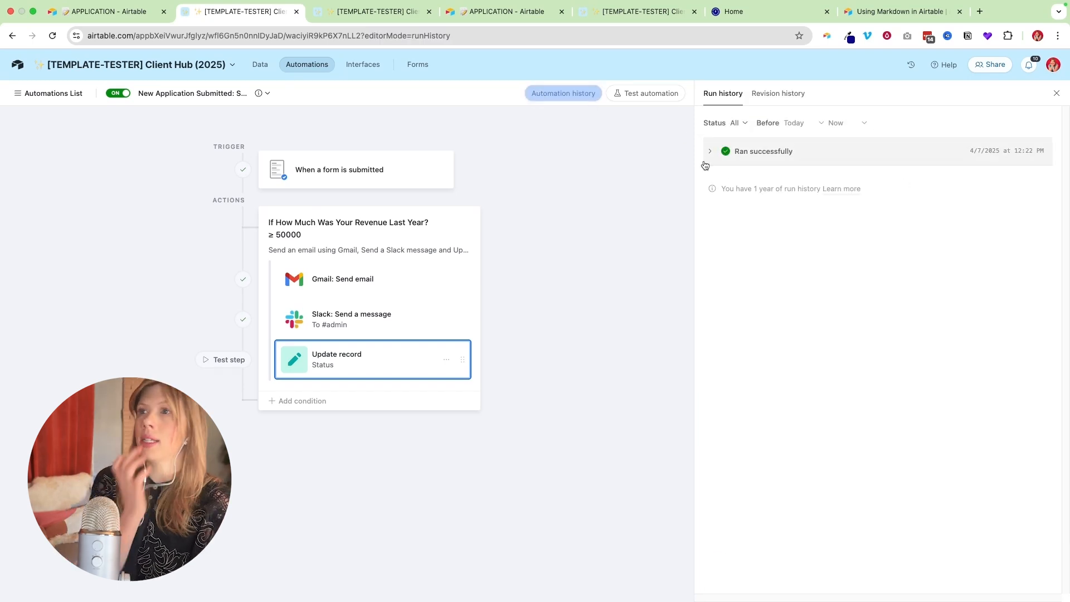
click(710, 151)
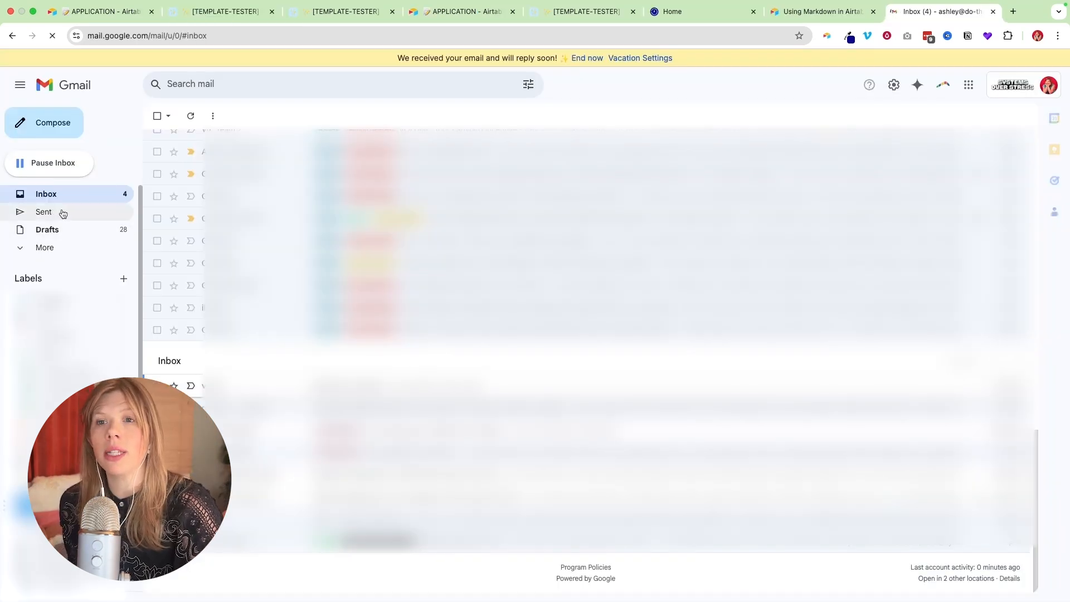
click(44, 212)
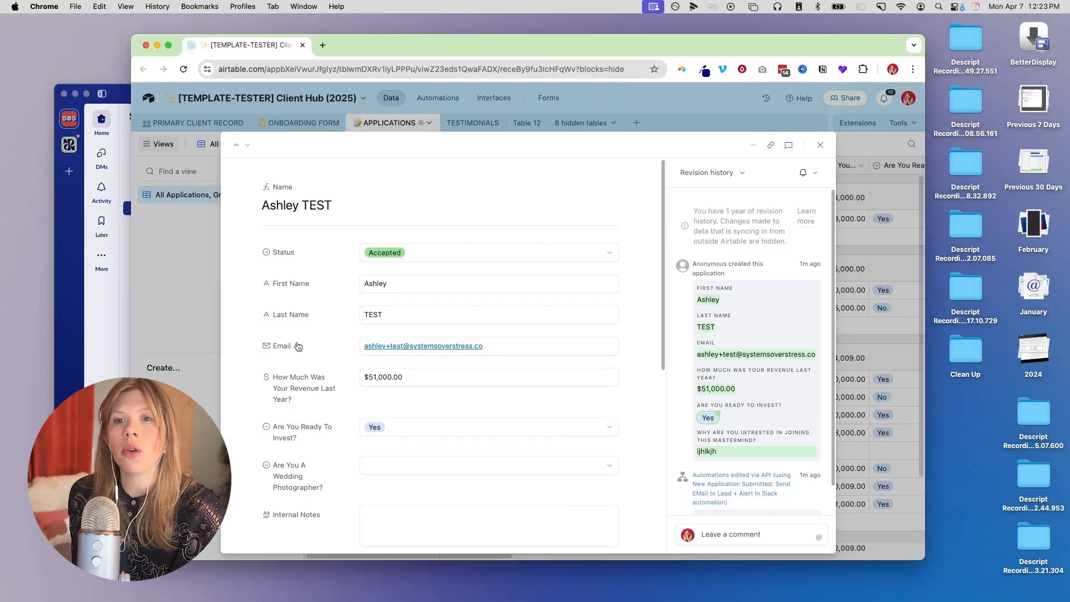
mouse_move(312, 228)
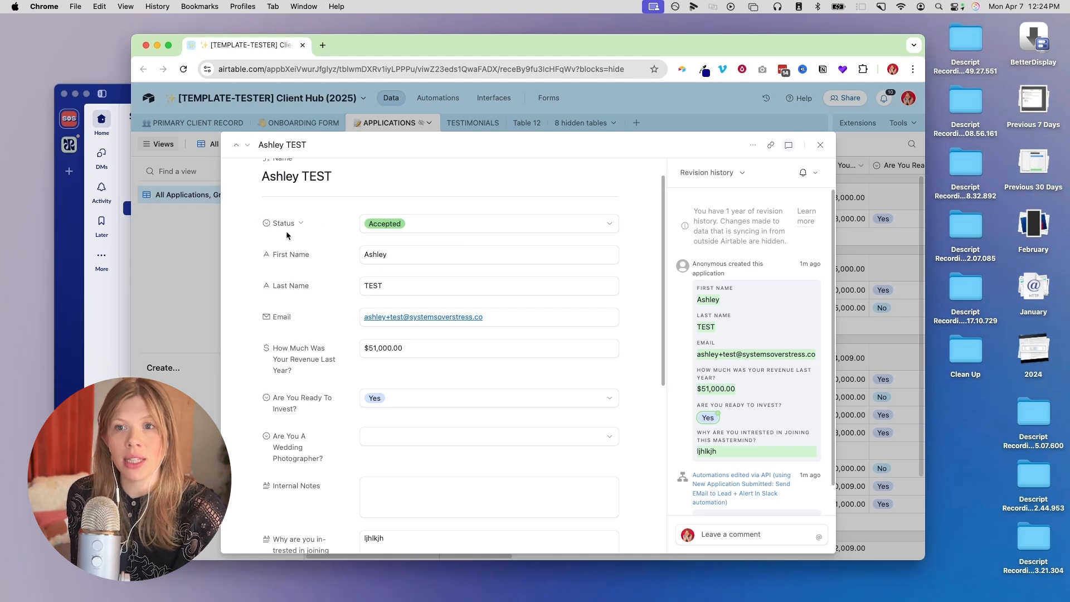
- Scroll the record's revision history to the automation's Status: Accepted edit
scroll(down, 3)
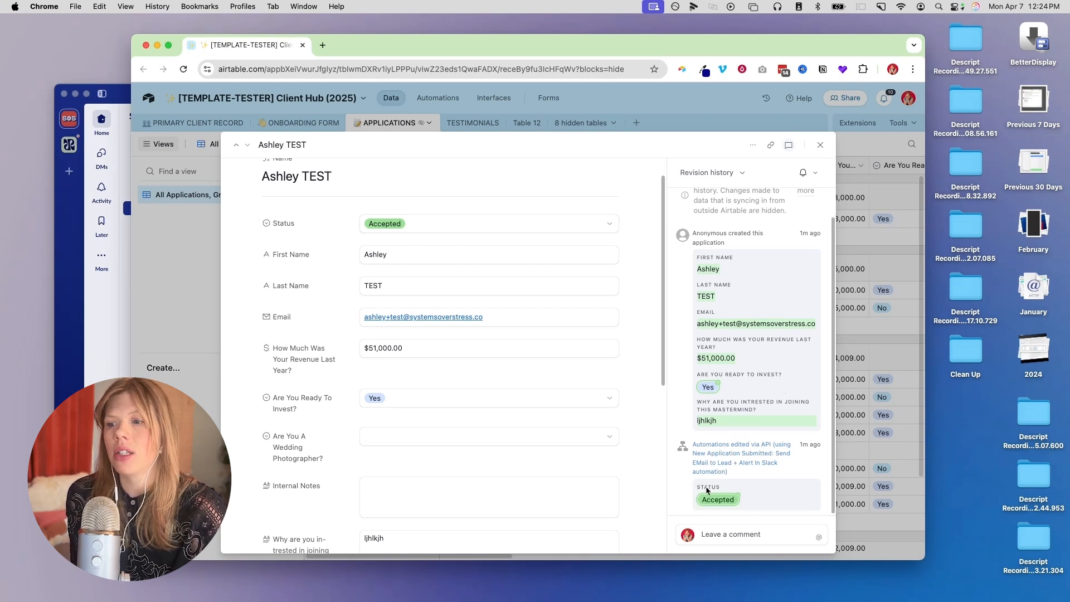
mouse_move(741, 453)
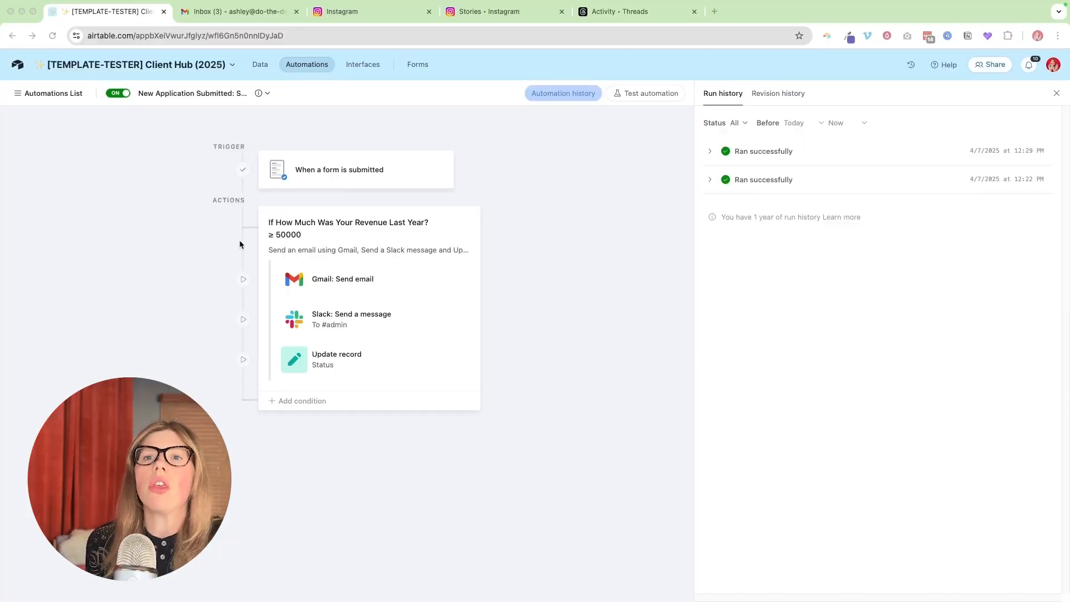
- Duplicate the revenue ≥ 50000 group via its ••• menu, creating an identical 'Otherwise if' group
click(348, 235)
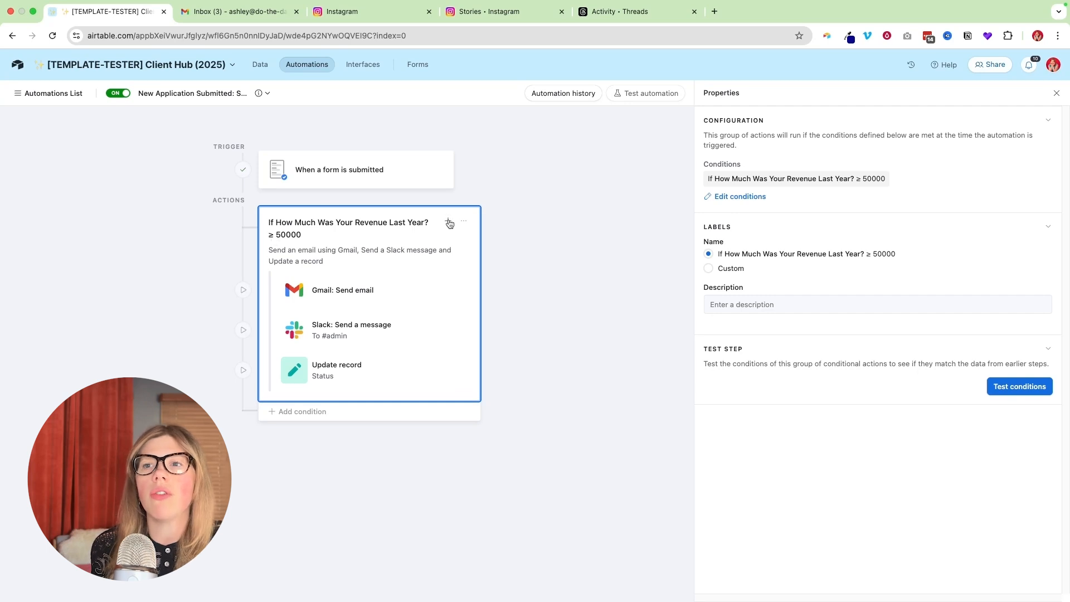
click(464, 221)
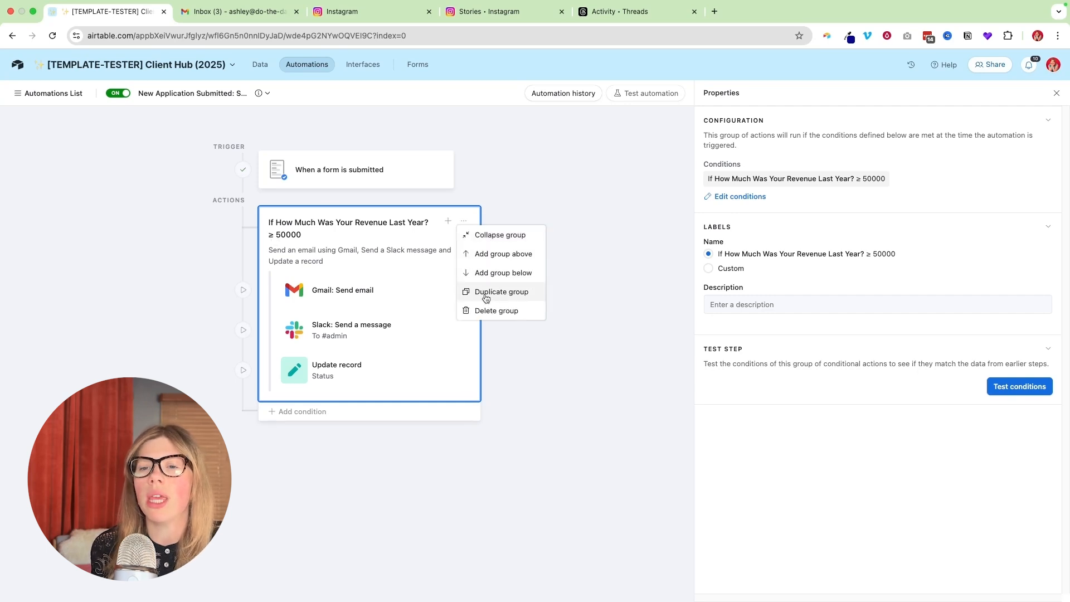
click(501, 291)
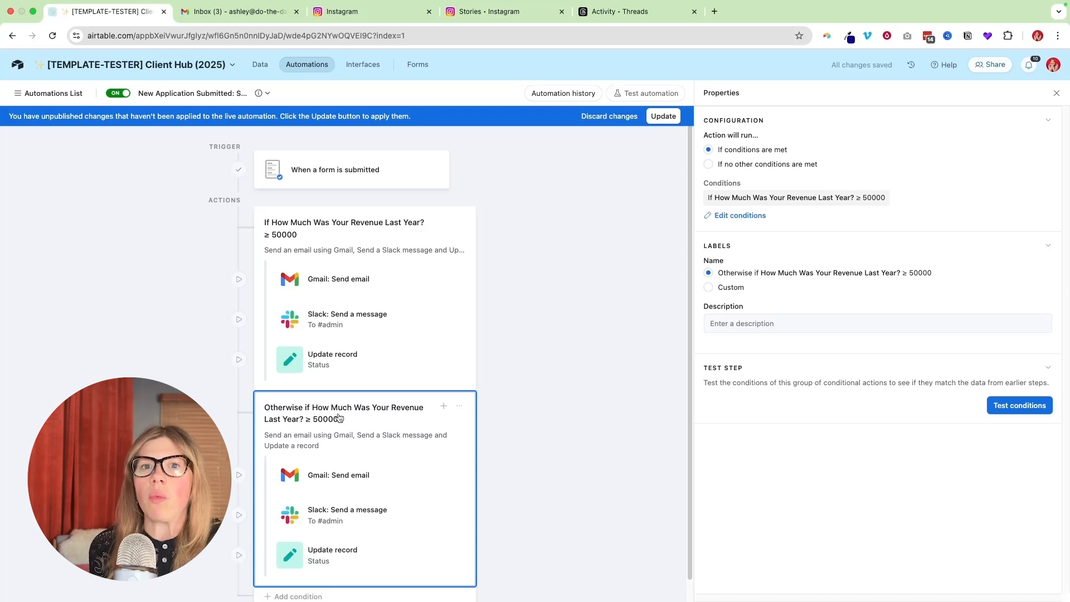
scroll(down, 3)
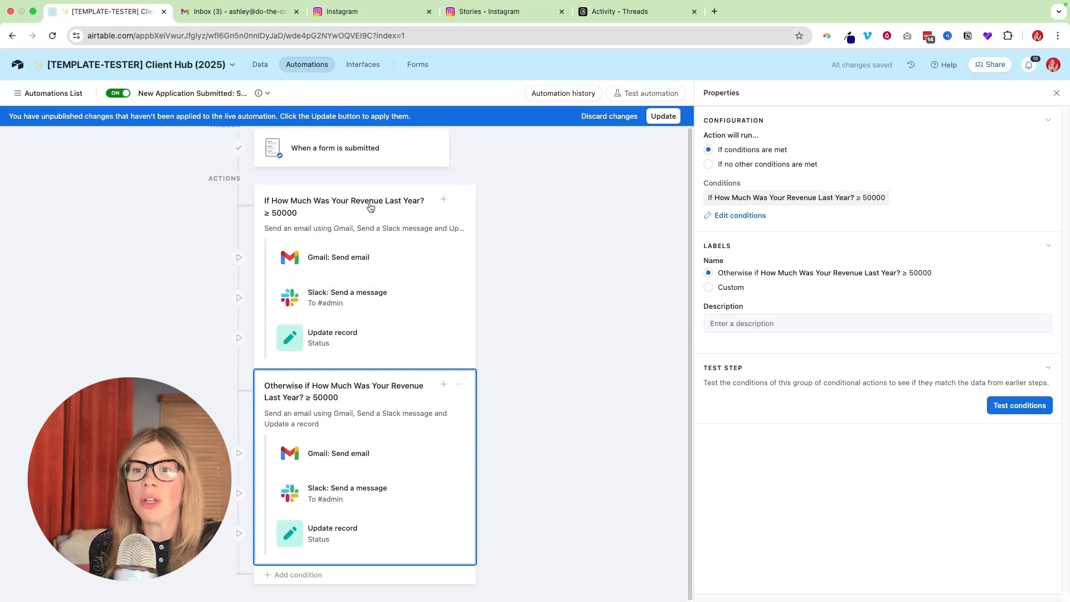
mouse_move(740, 216)
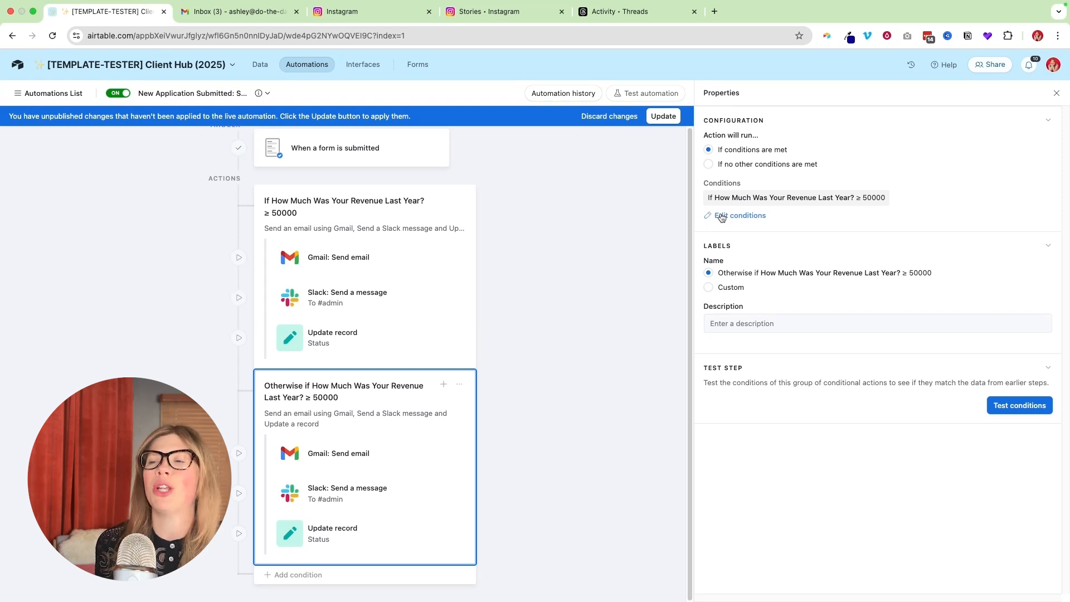
mouse_move(679, 255)
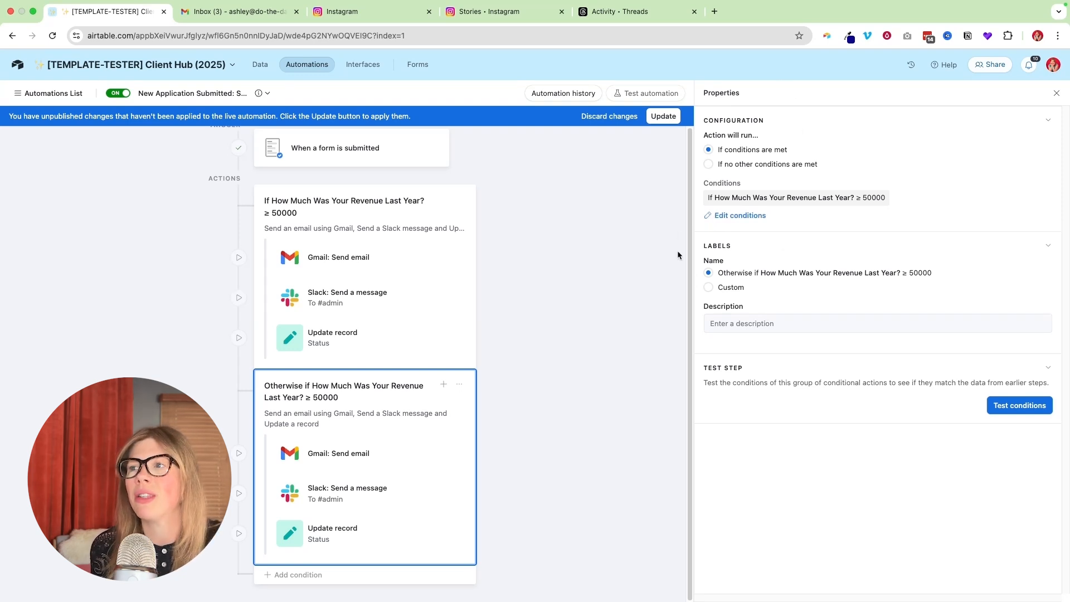
- Edit the second group's condition to revenue last year < 50000
click(739, 216)
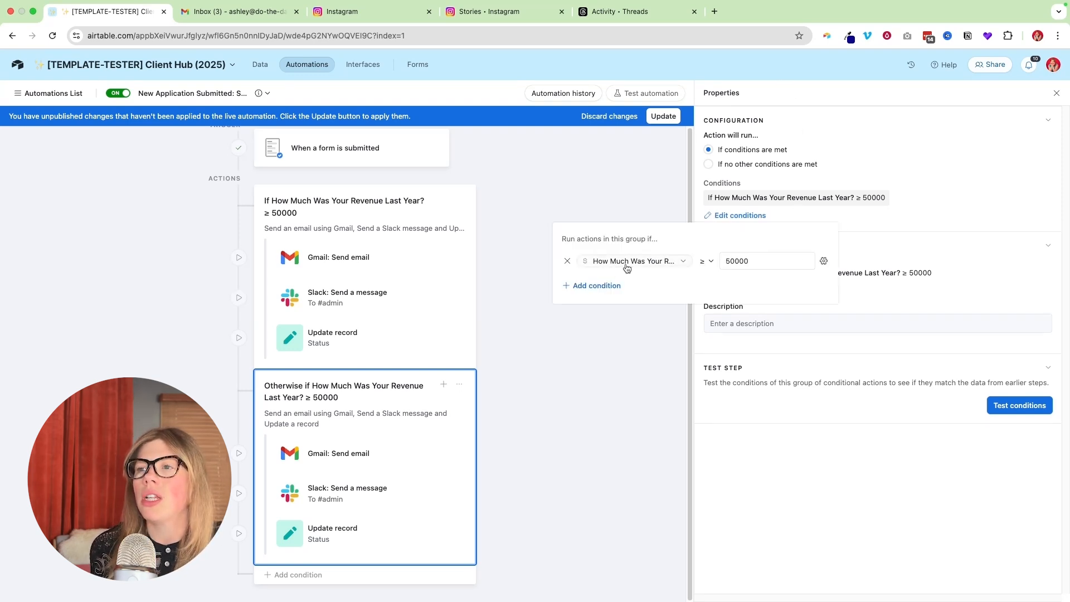
click(633, 260)
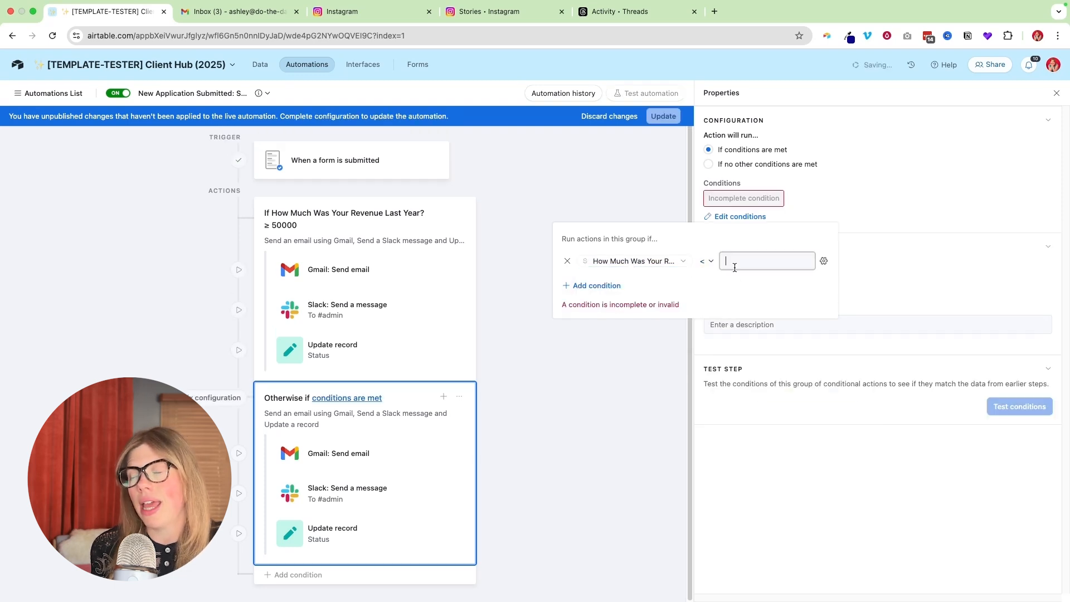
text(50)
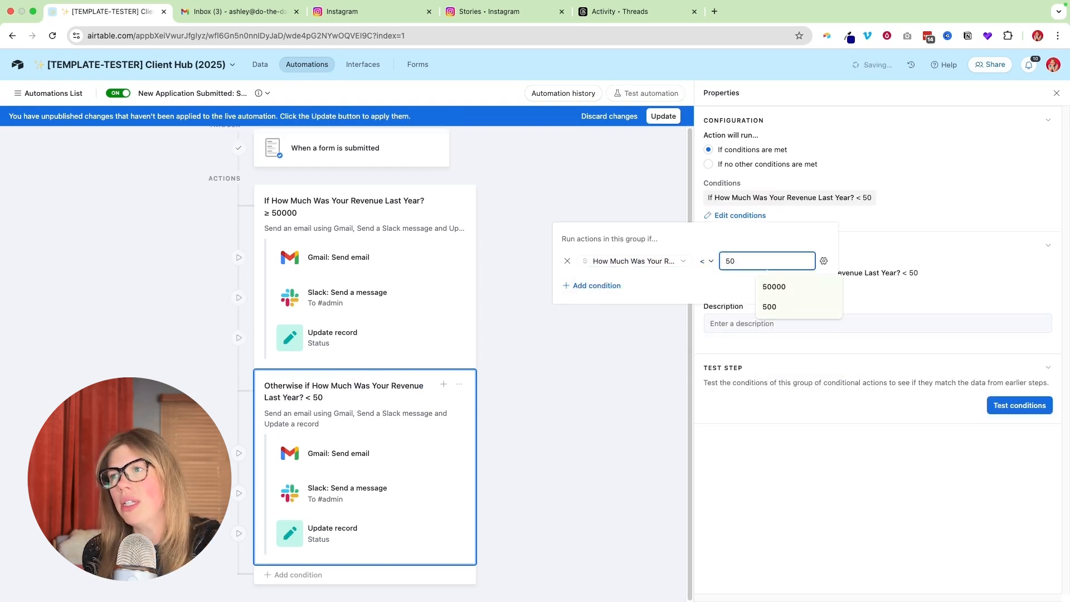
click(774, 286)
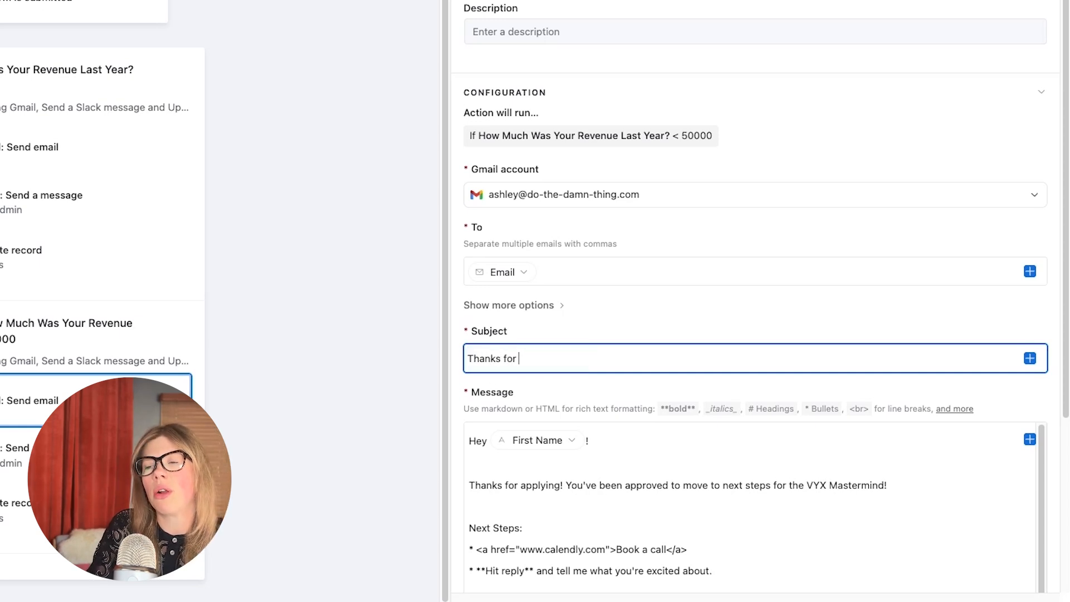
- Rewrite the email subject to 'Thanks for applying!' and body to say now isn't the time
text(applying!)
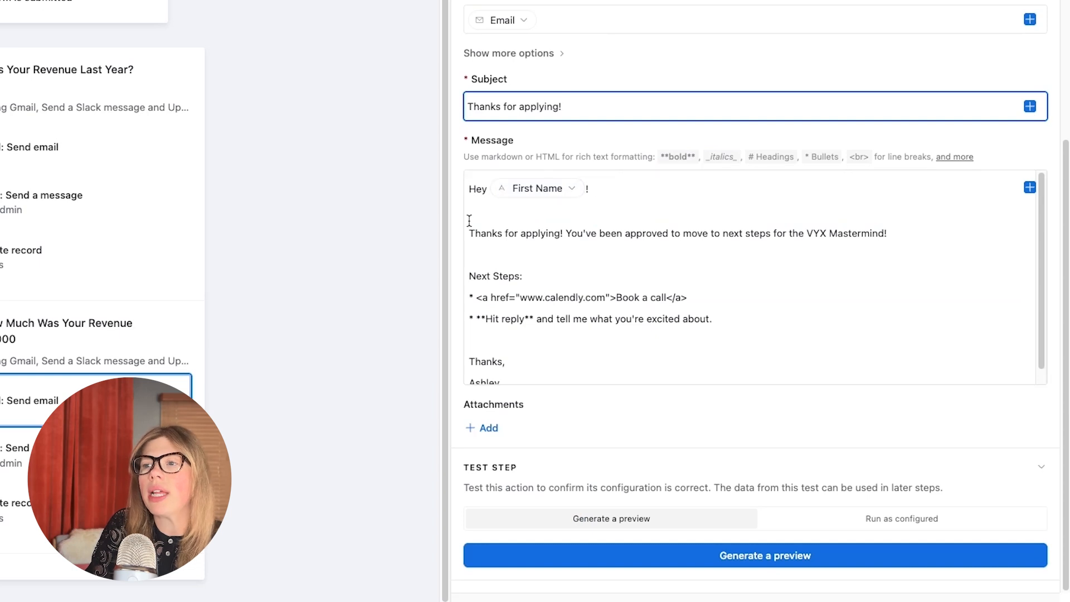
text(Based on your application,)
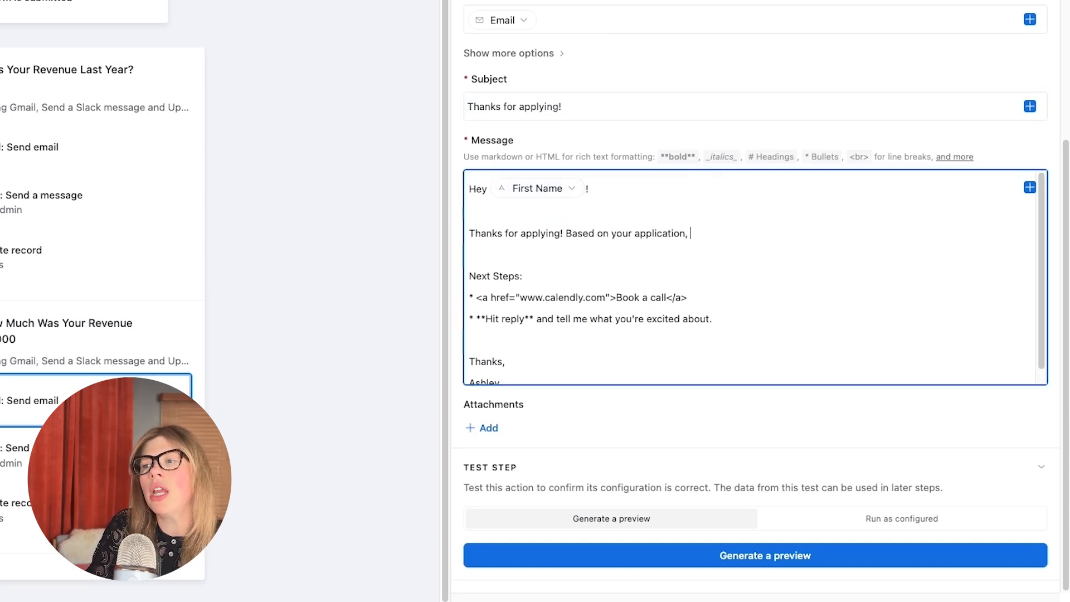
text(now isn;t the time for you to join the mastermind.)
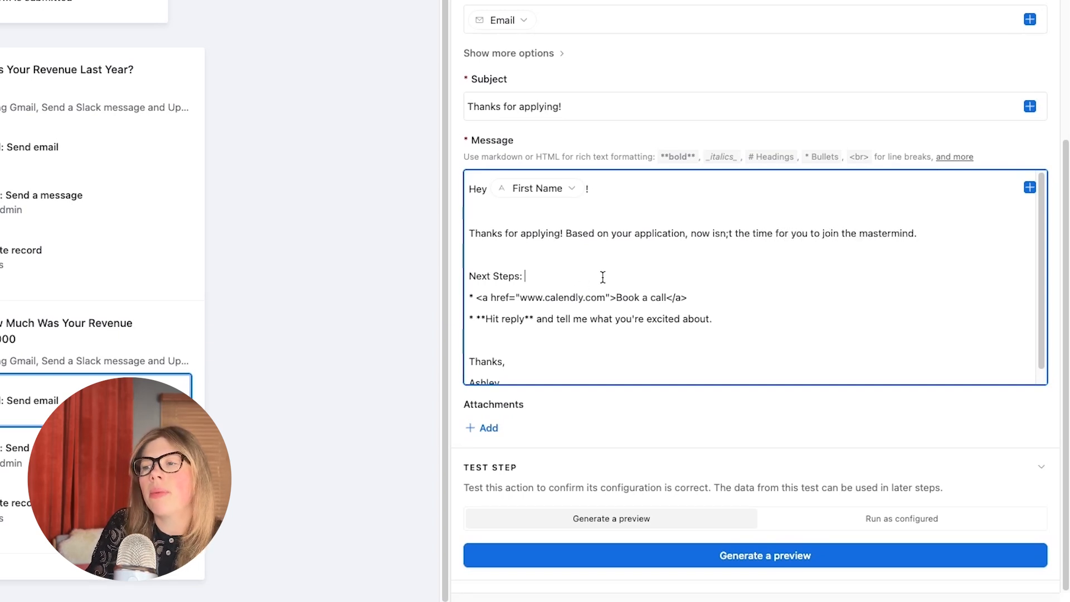
- Replace the Book a call link with 'Watch our YouTube Channel' pointing to the YouTube URL
double_click(642, 297)
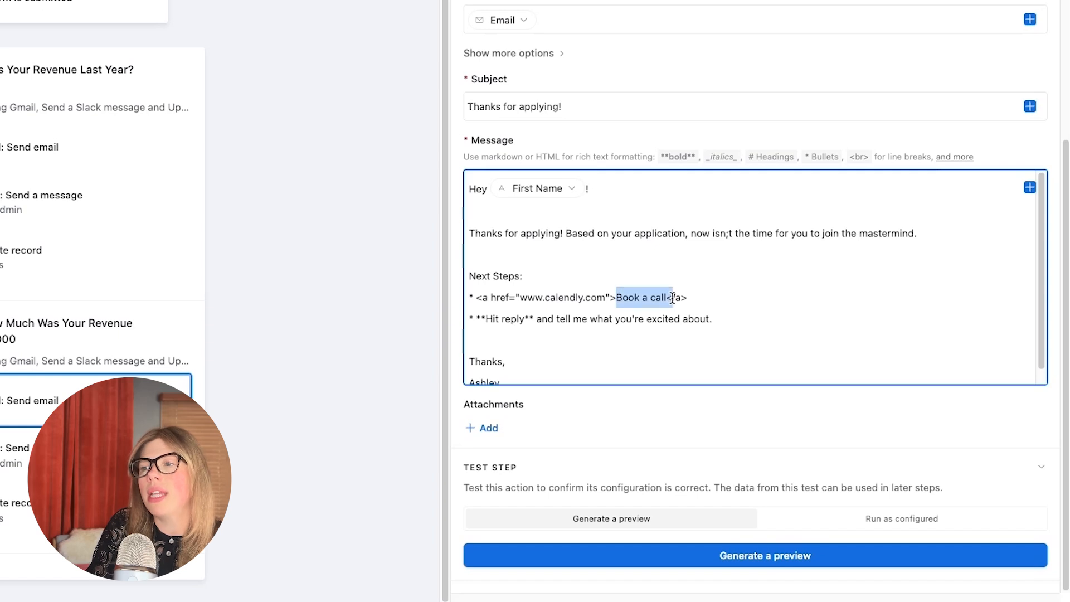
text(W)
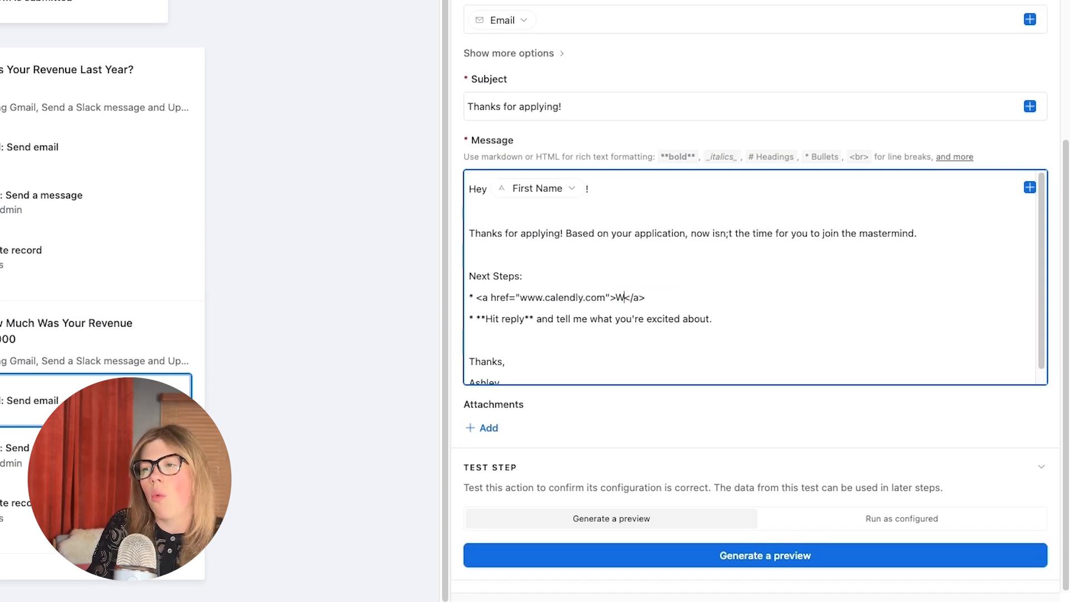
text(Watch our)
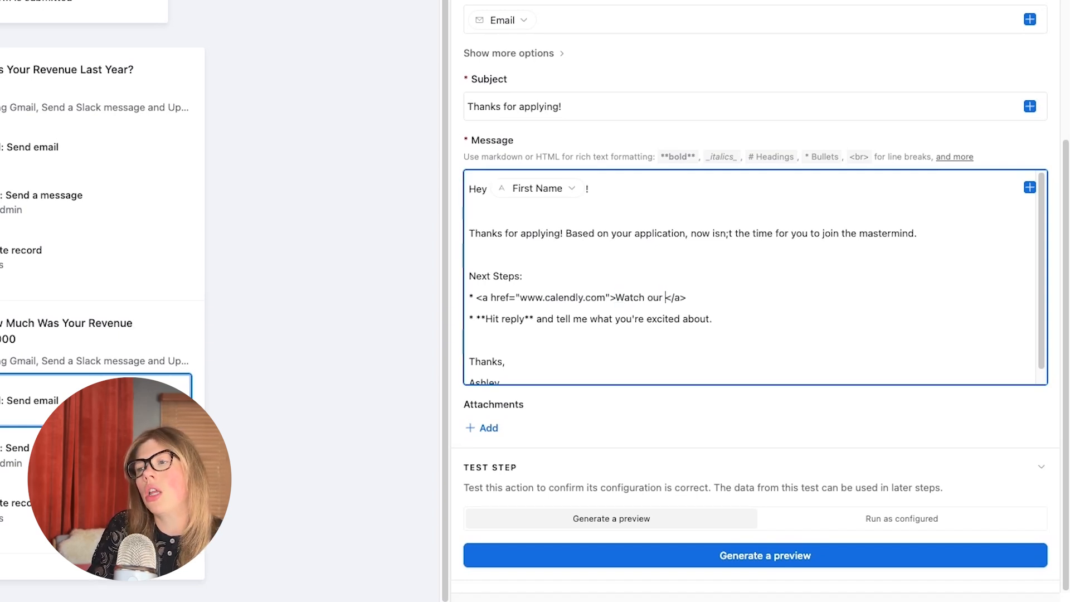
text(YouTube Ca)
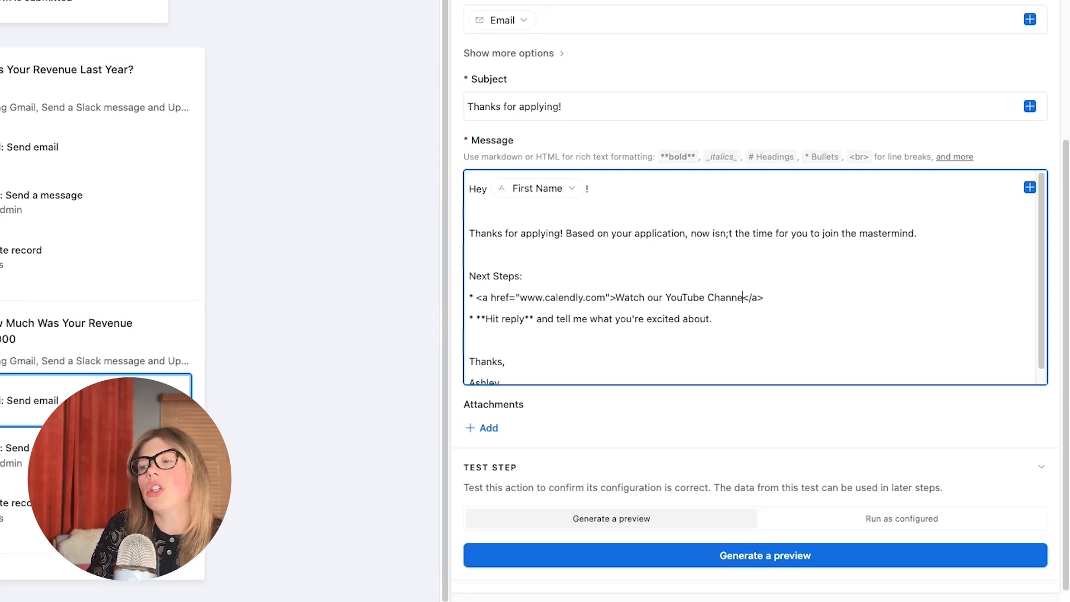
text(www.yo.com)
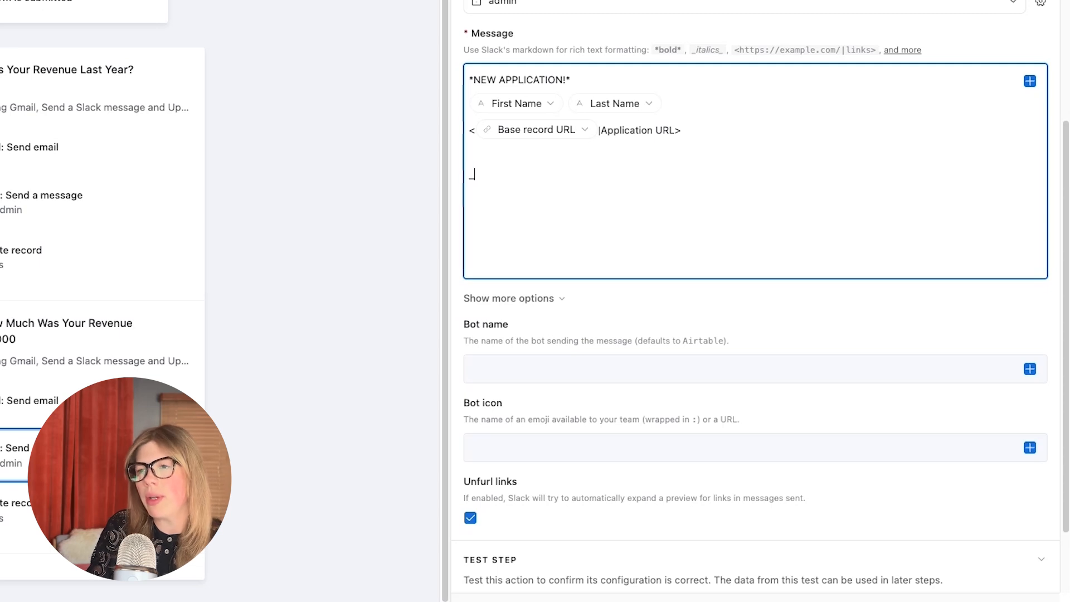
- Append an italic '_Note: This was auto-rejected…' line below the record URL in the Slack message
text(_Note: This)
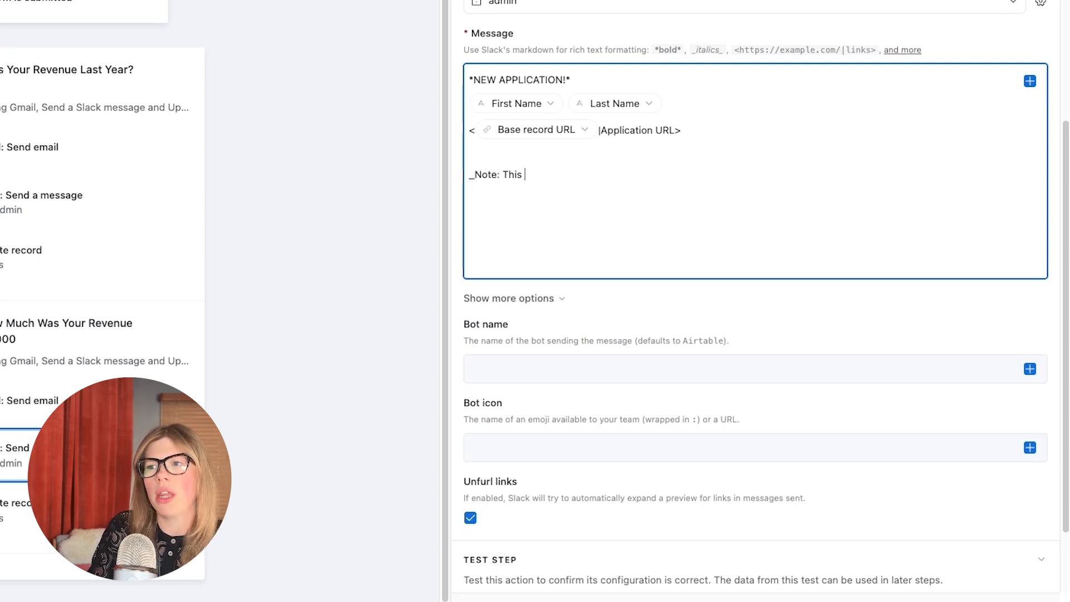
text(was auto-rejected because)
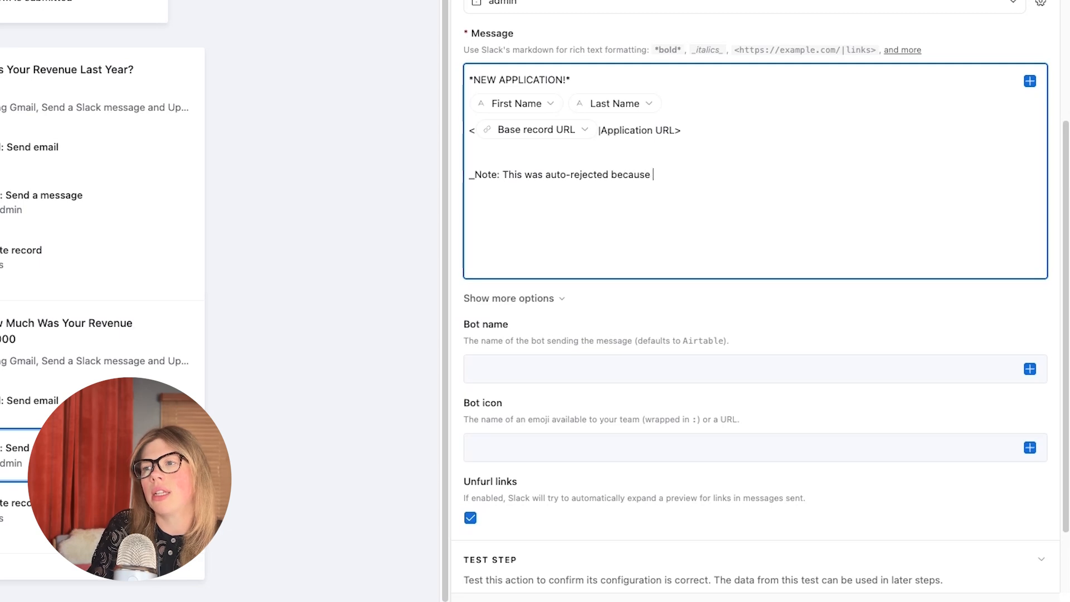
text(of response.)
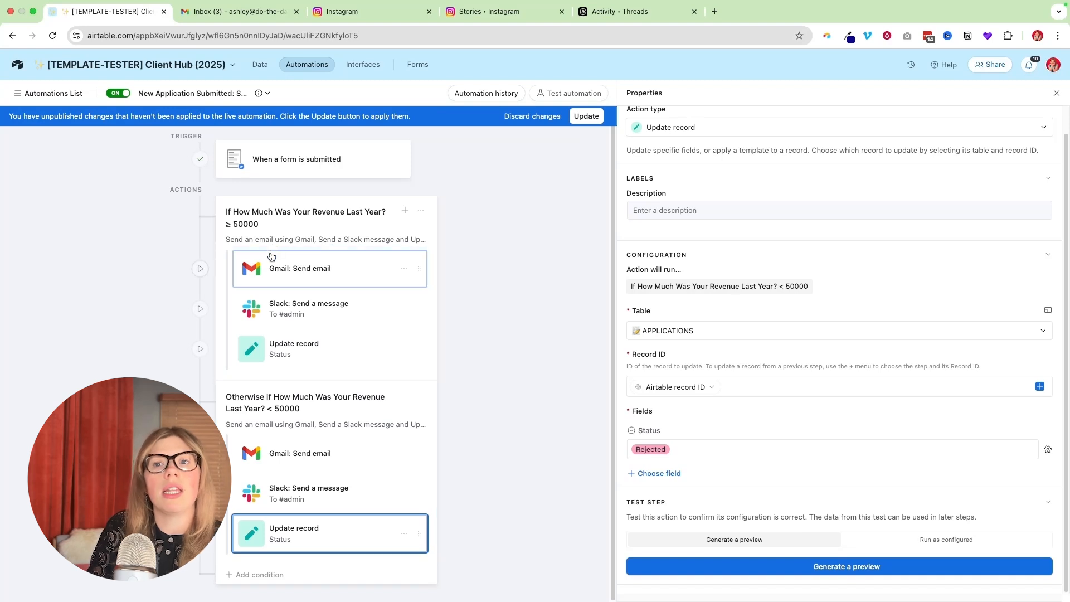
- Check the second group's Update record step, then select the first revenue ≥ 50000 group
click(307, 309)
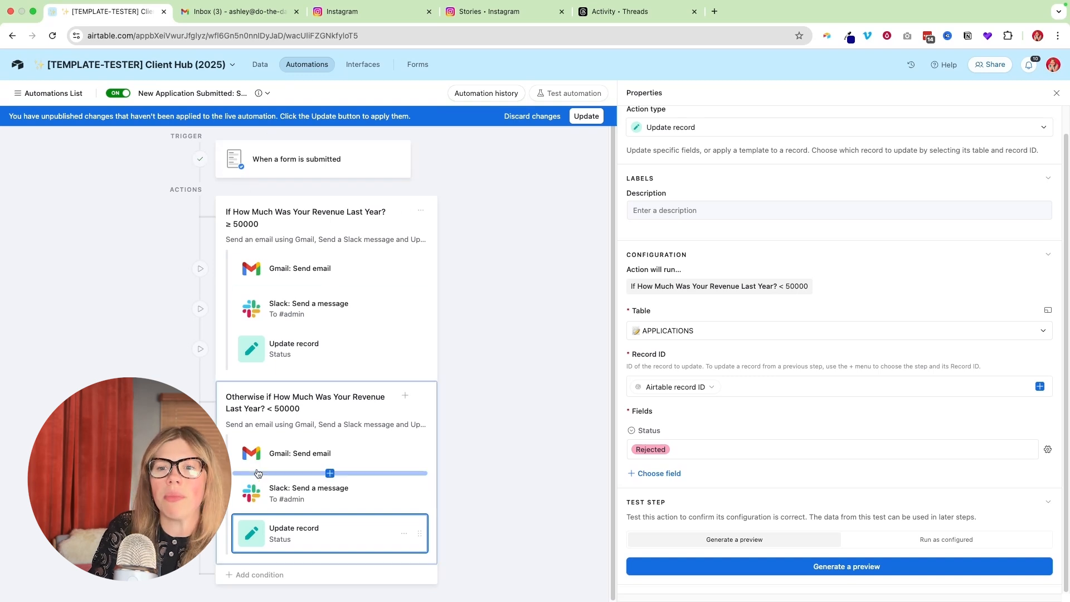
click(304, 218)
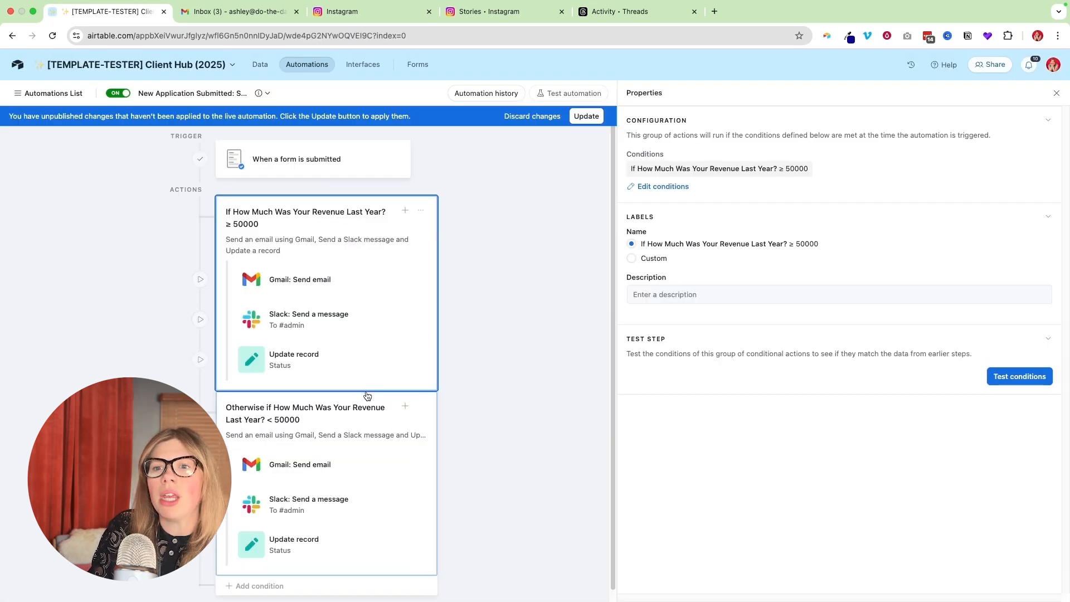